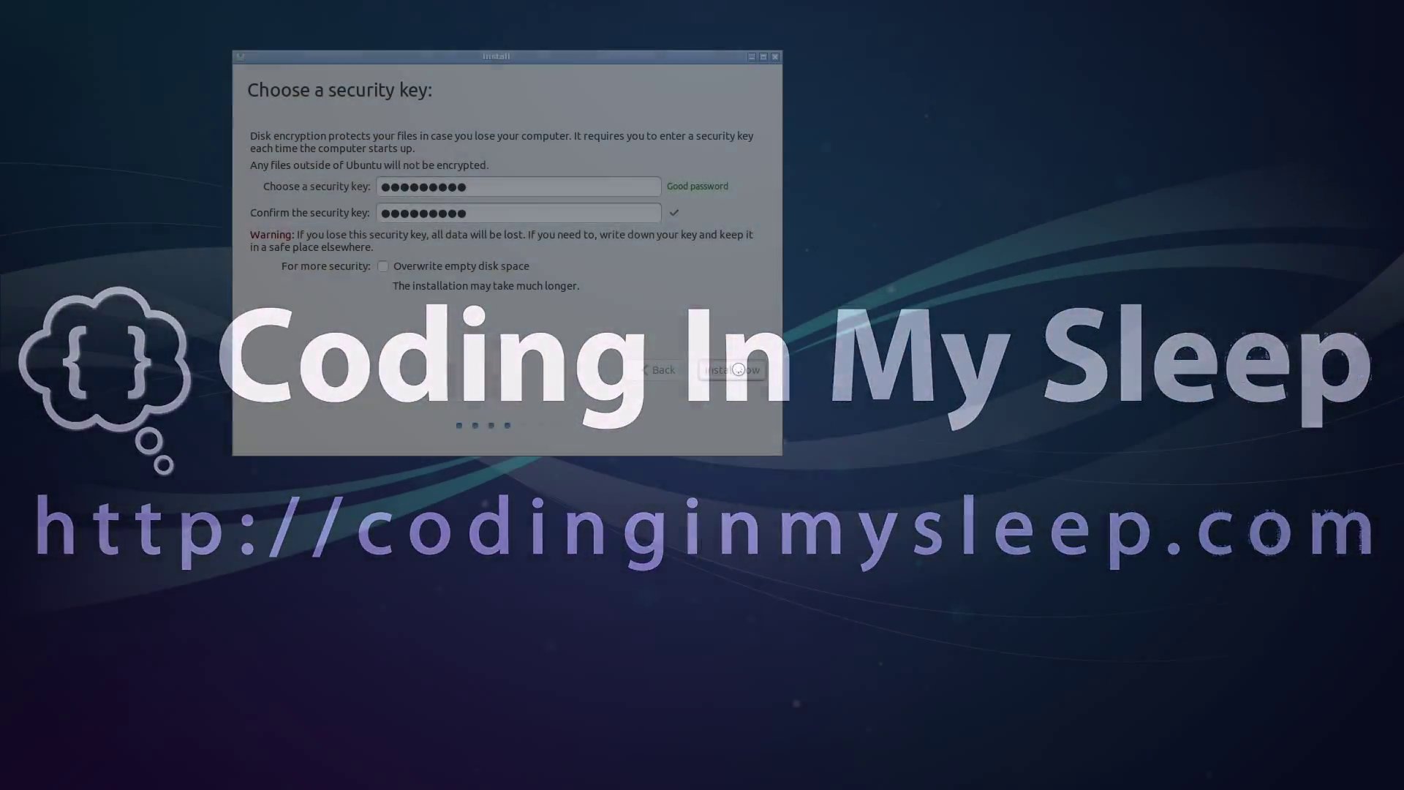
Step: Start the encrypted install, then accept the unsafe swap space error so the installer aborts
left_click(732, 370)
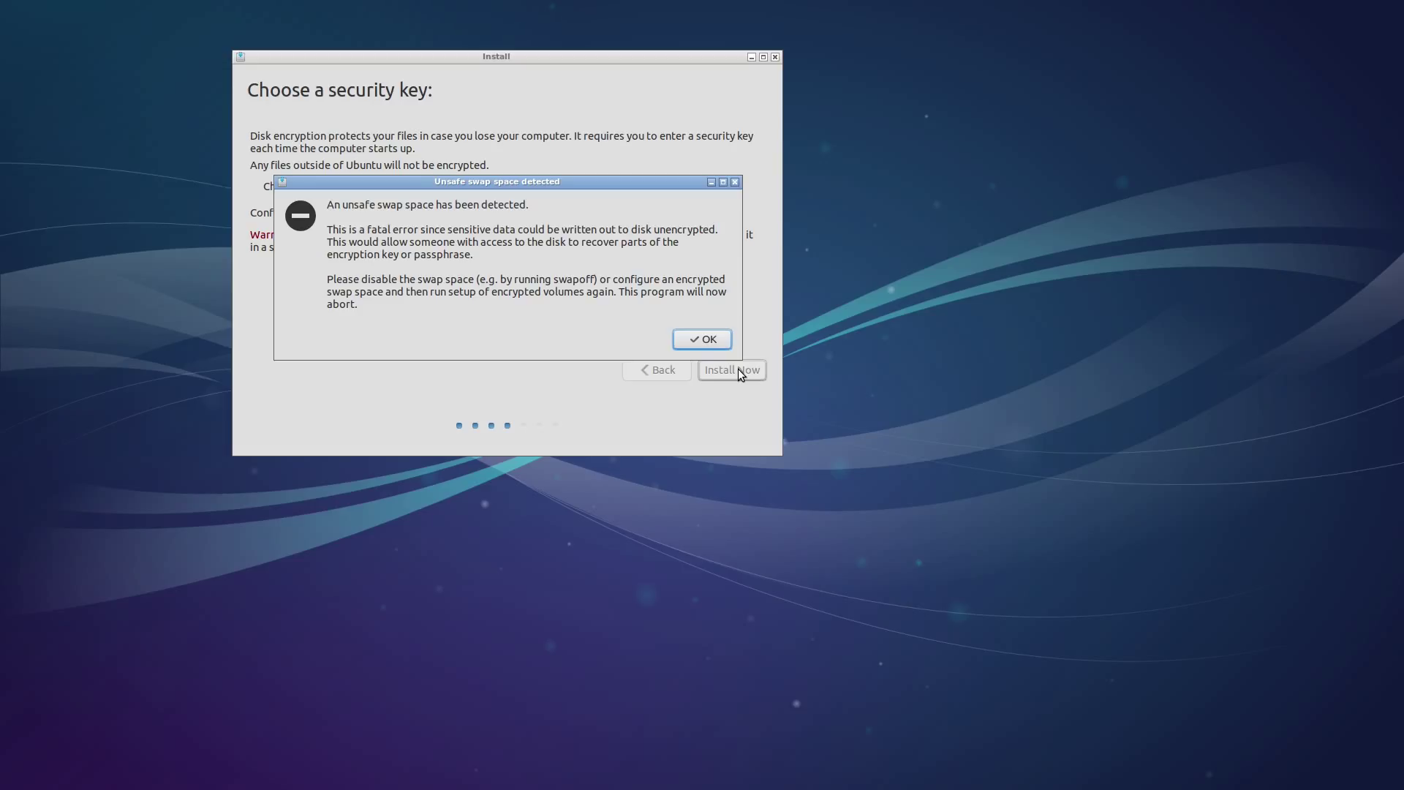
mouse_move(641, 366)
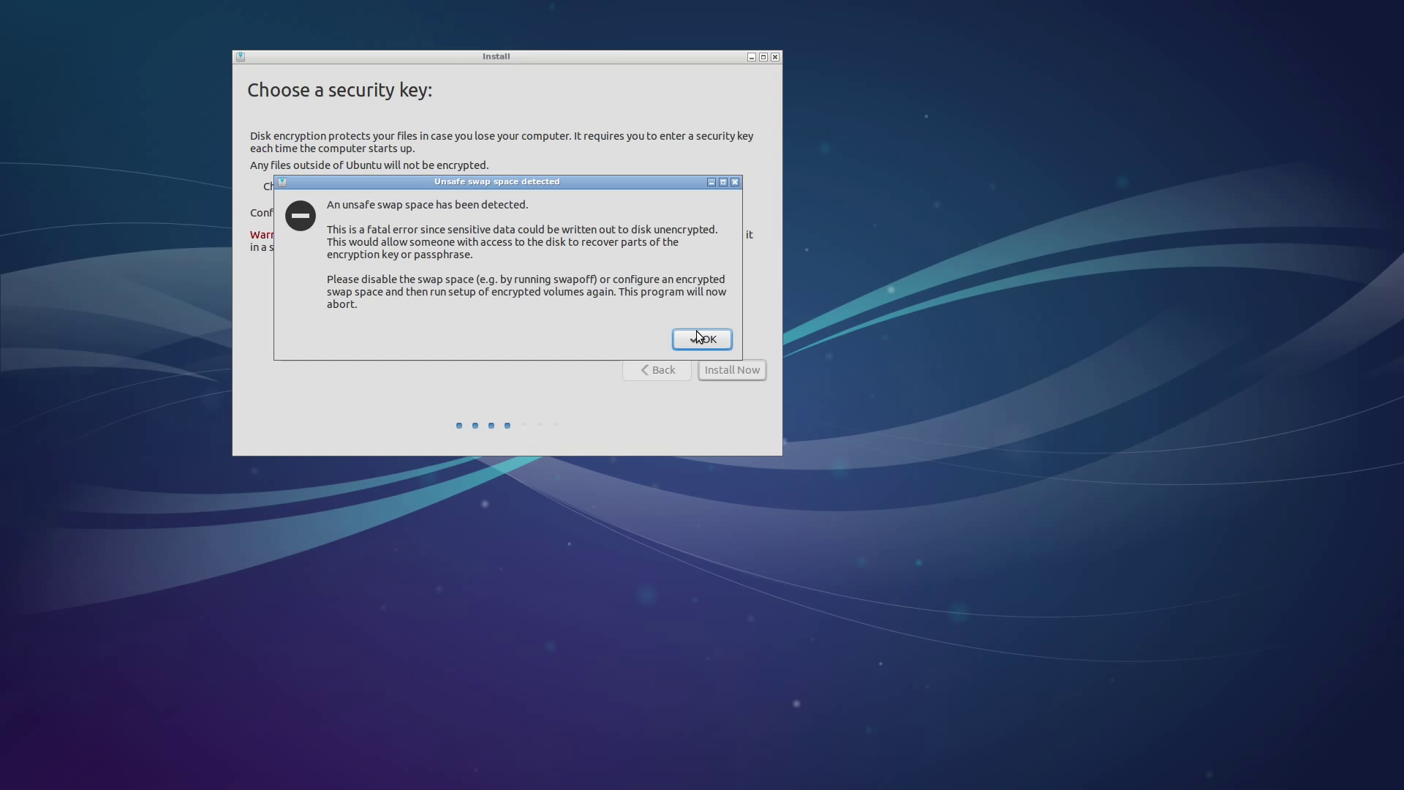
left_click(702, 339)
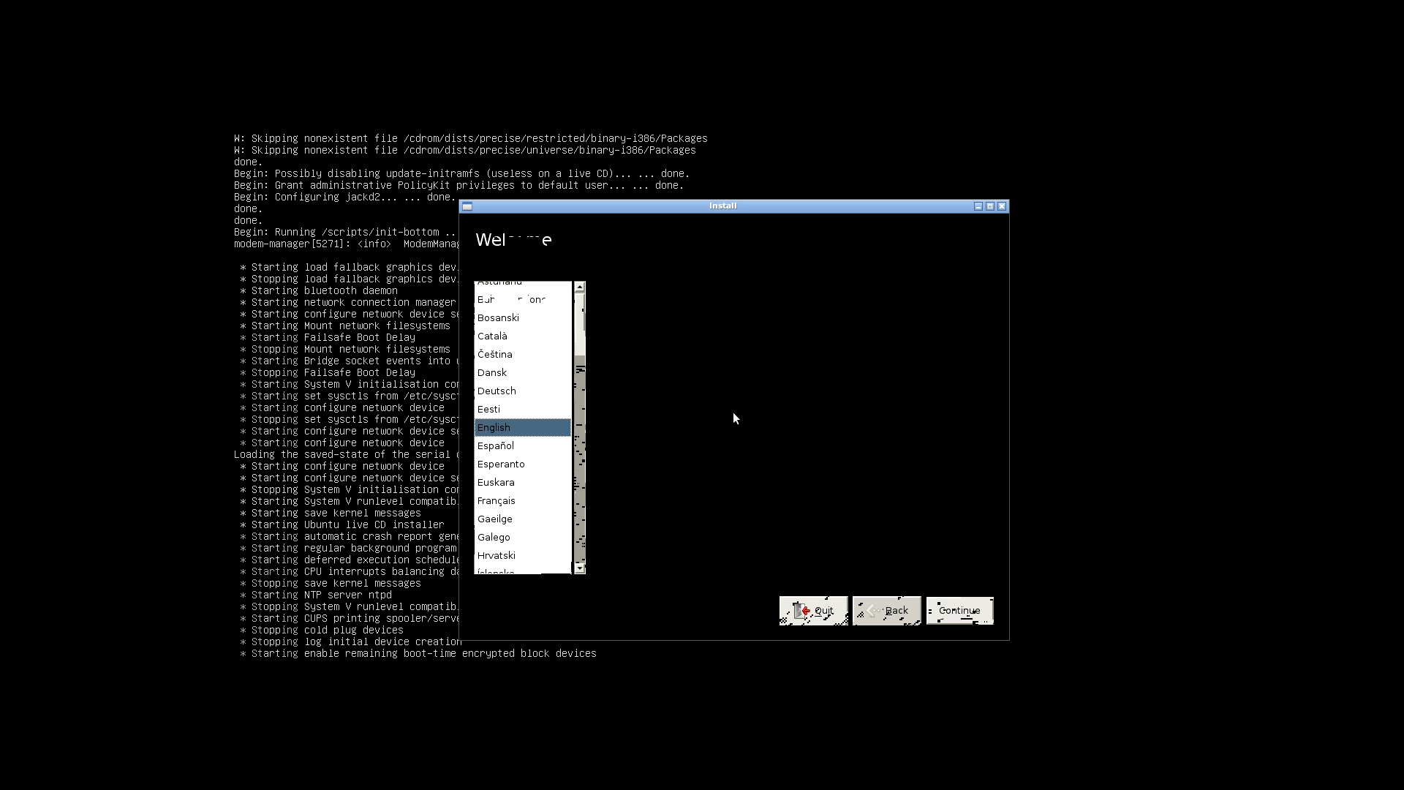
left_click(961, 610)
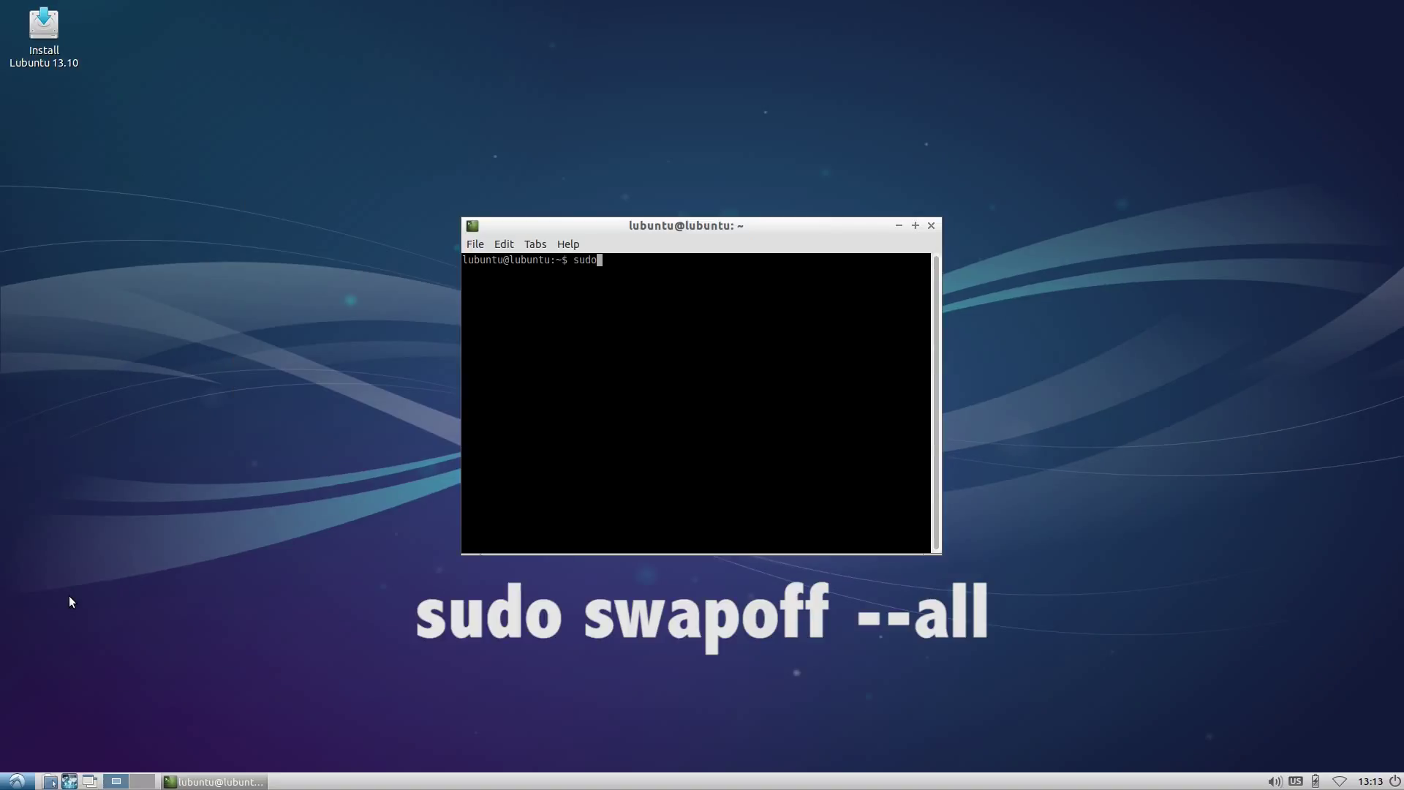
Step: Turn off all swap with sudo swapoff --all and exit the terminal
type("swapoff --all")
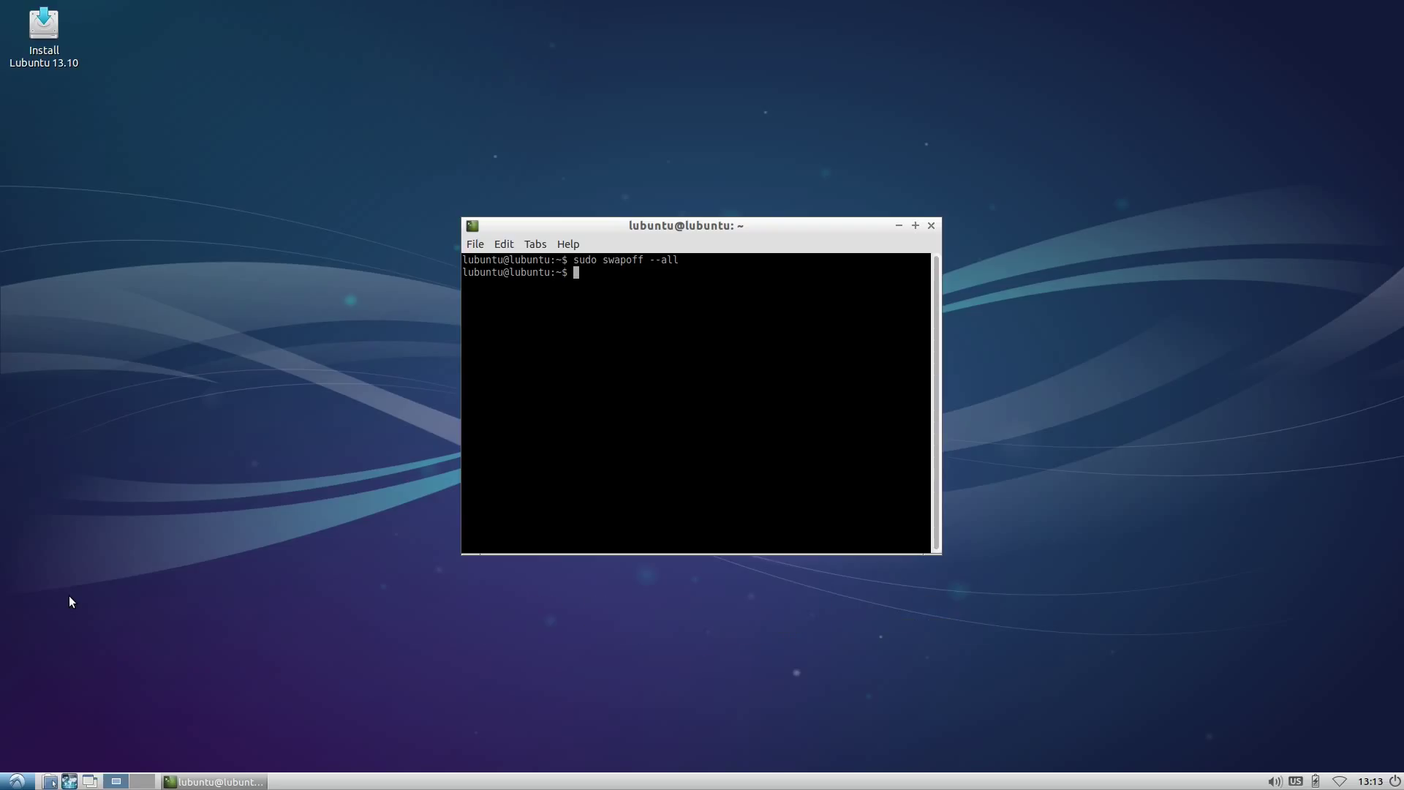
type("exit")
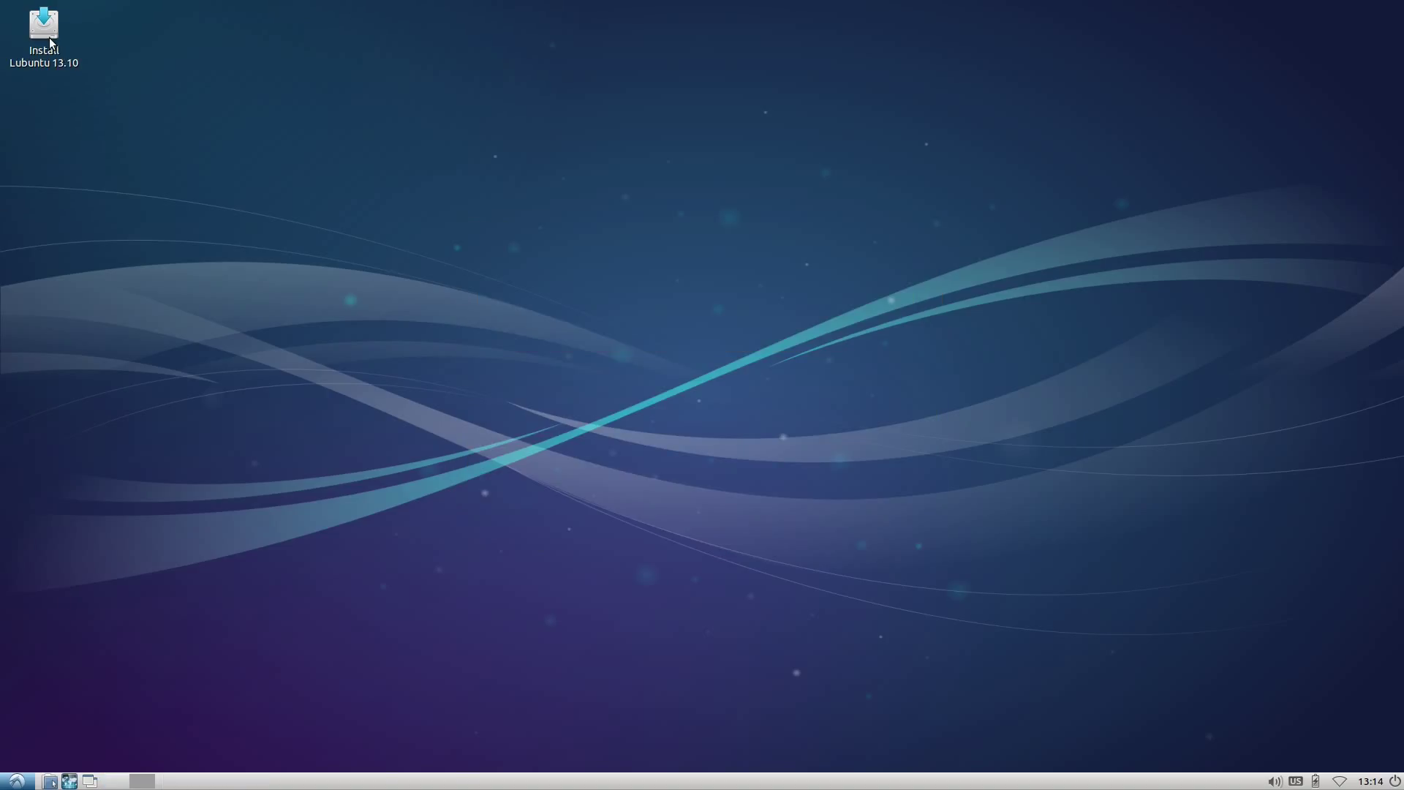
Step: Relaunch the Lubuntu 13.10 installer and continue past the English welcome and preparation checks
left_click(44, 26)
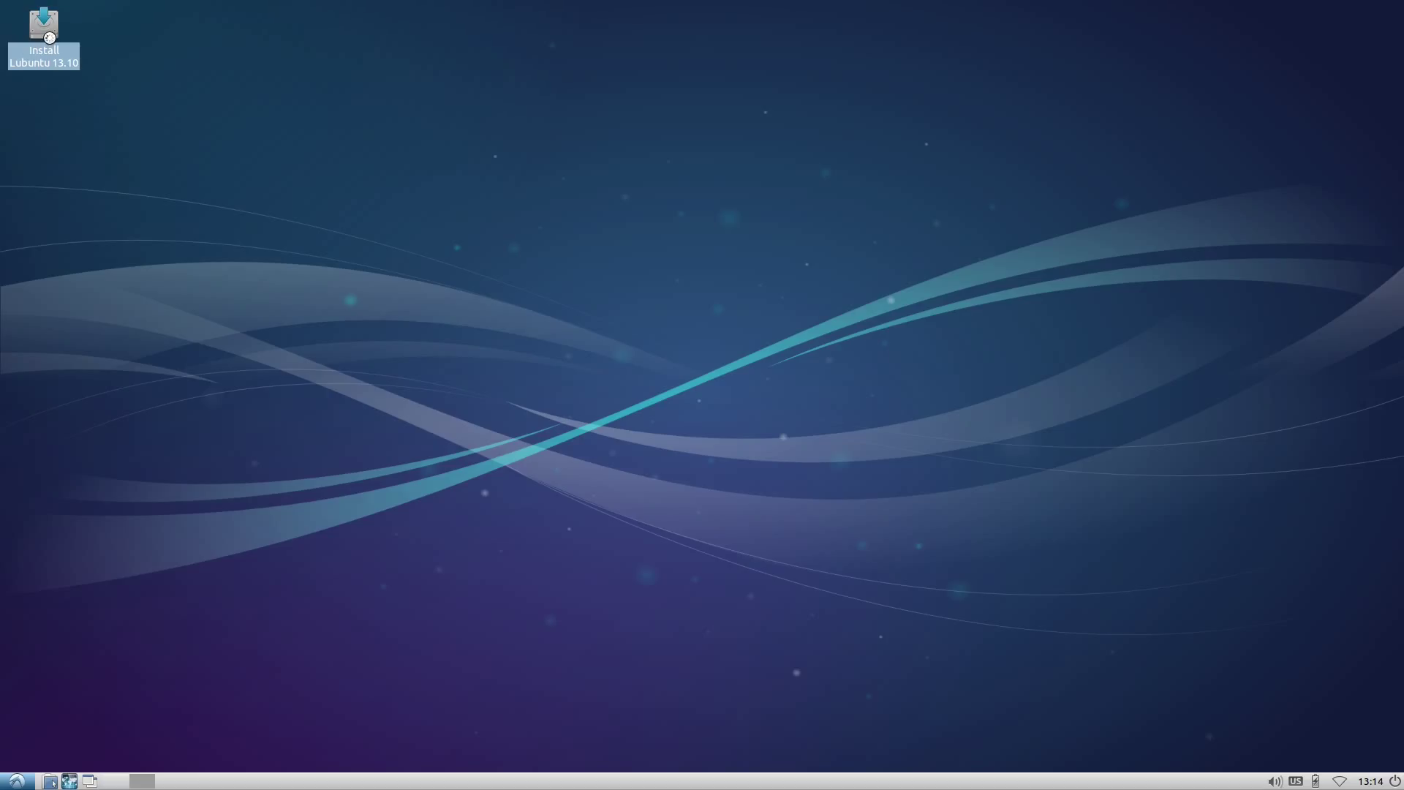
double_click(43, 24)
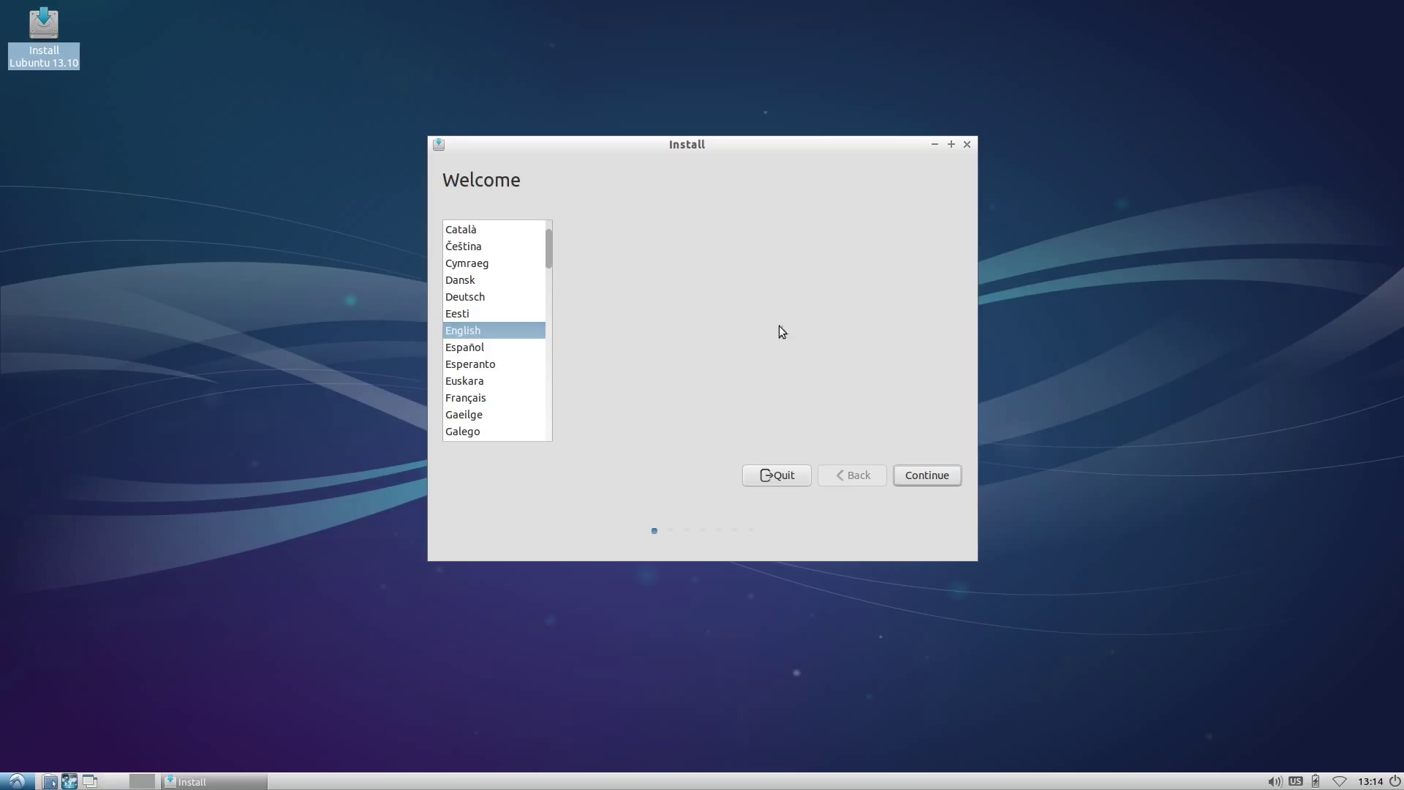
left_click(927, 474)
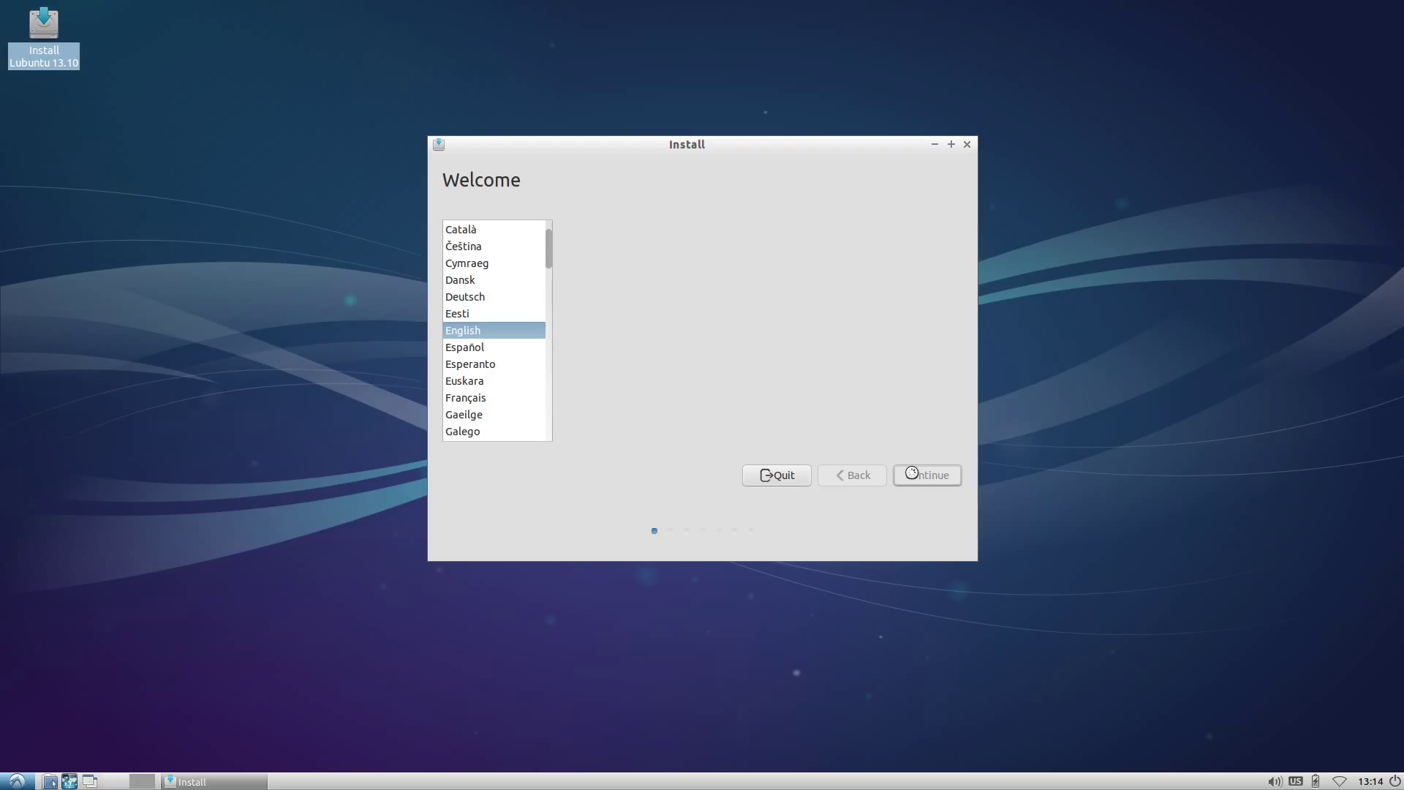
left_click(926, 474)
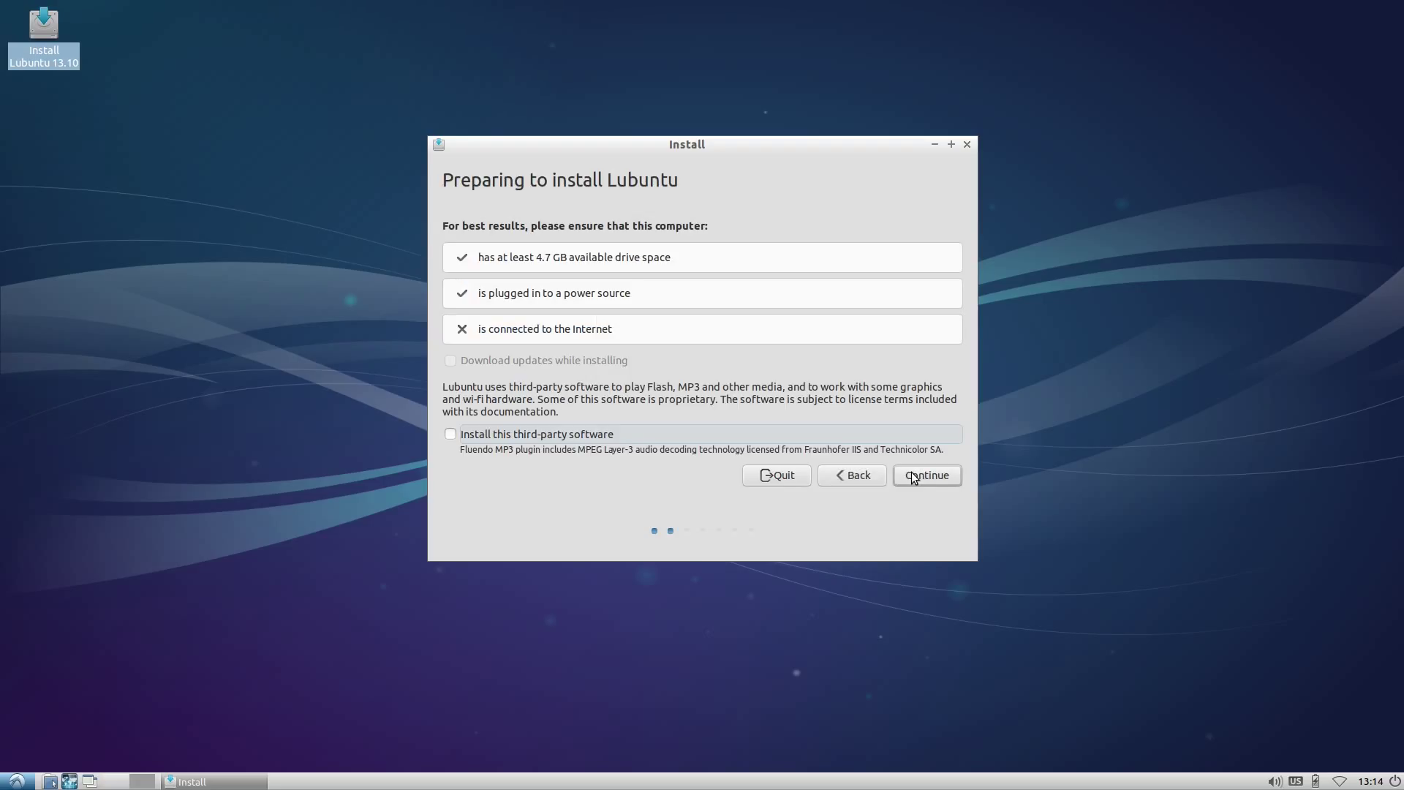
left_click(927, 475)
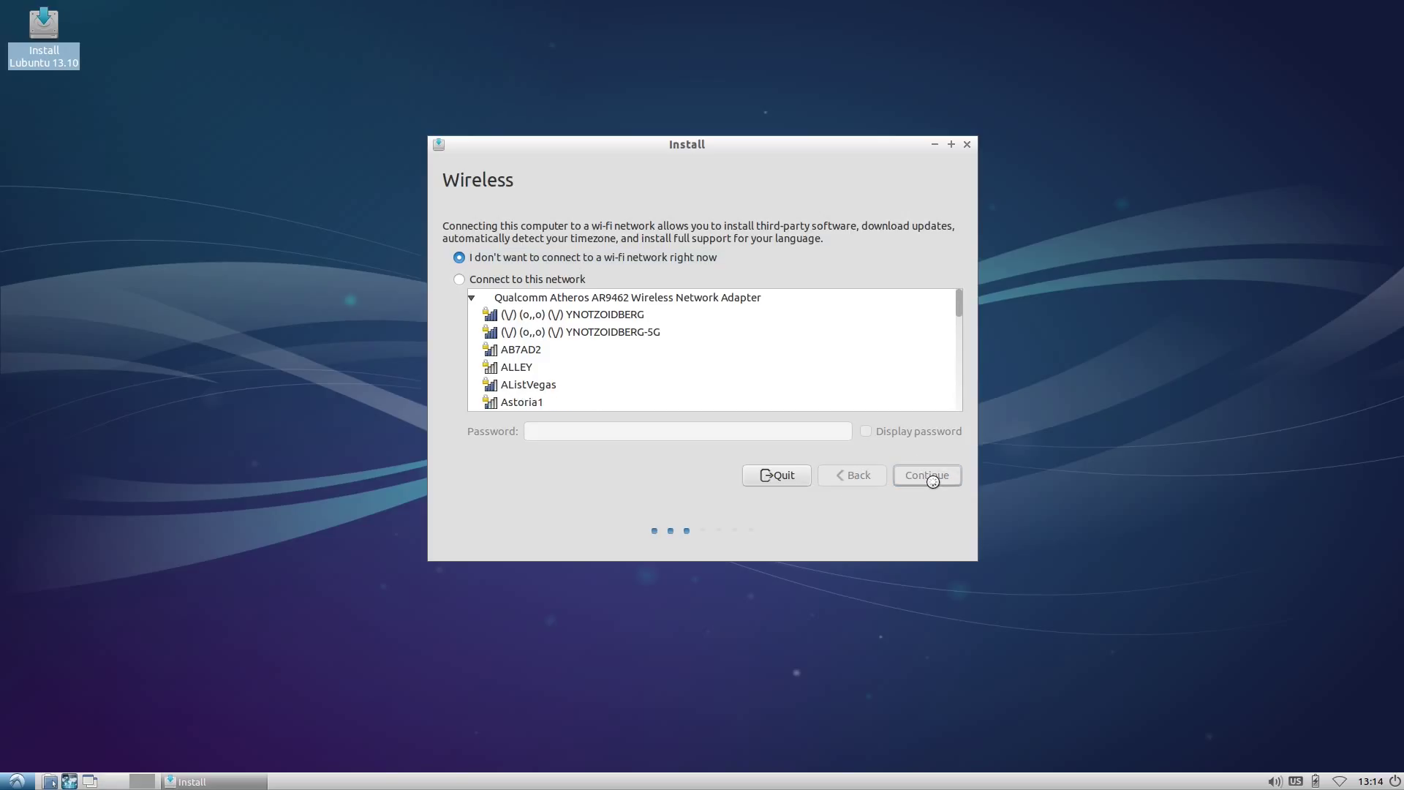
Step: Skip wireless, choose an erase-disk install with encryption and LVM, and enter the security key
left_click(927, 475)
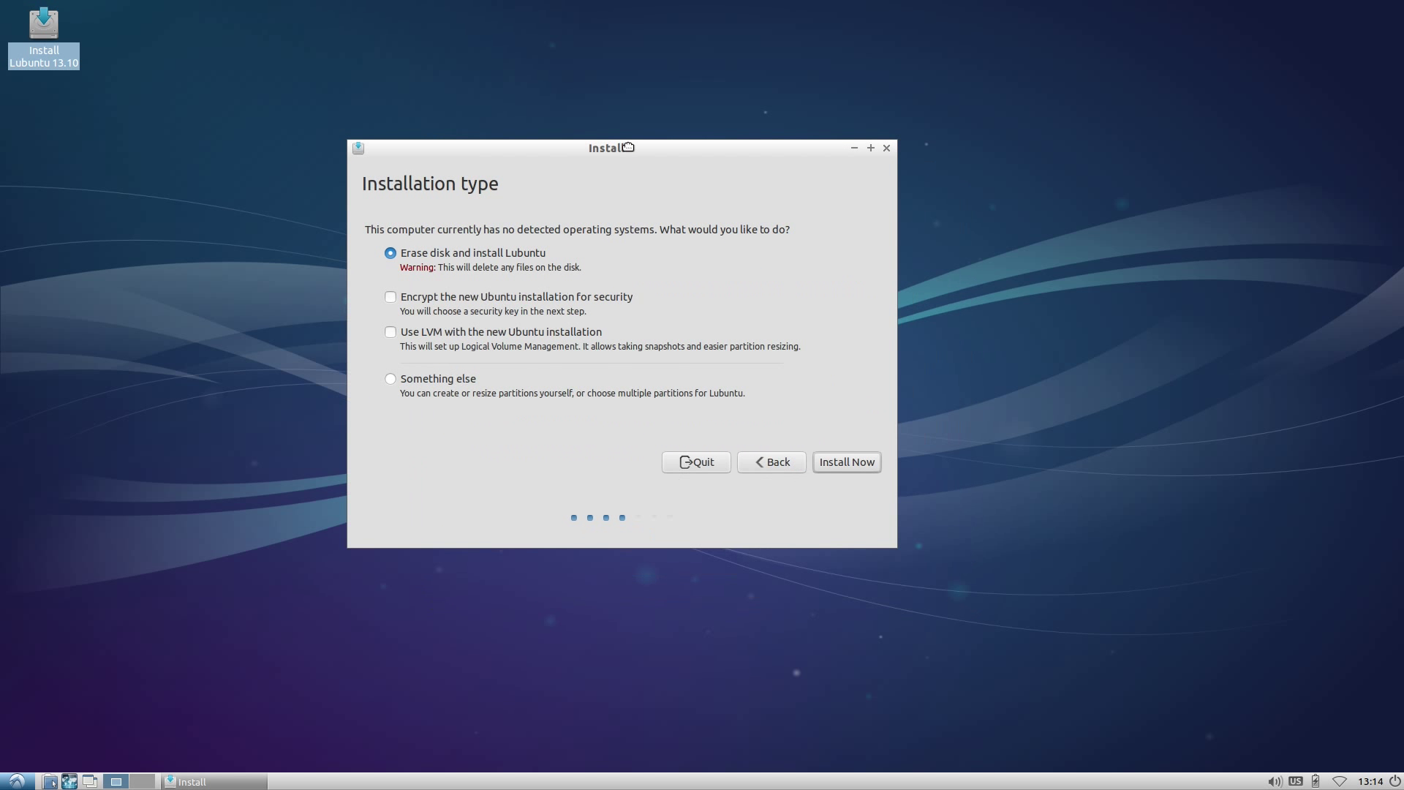
left_click_drag(612, 147, 528, 59)
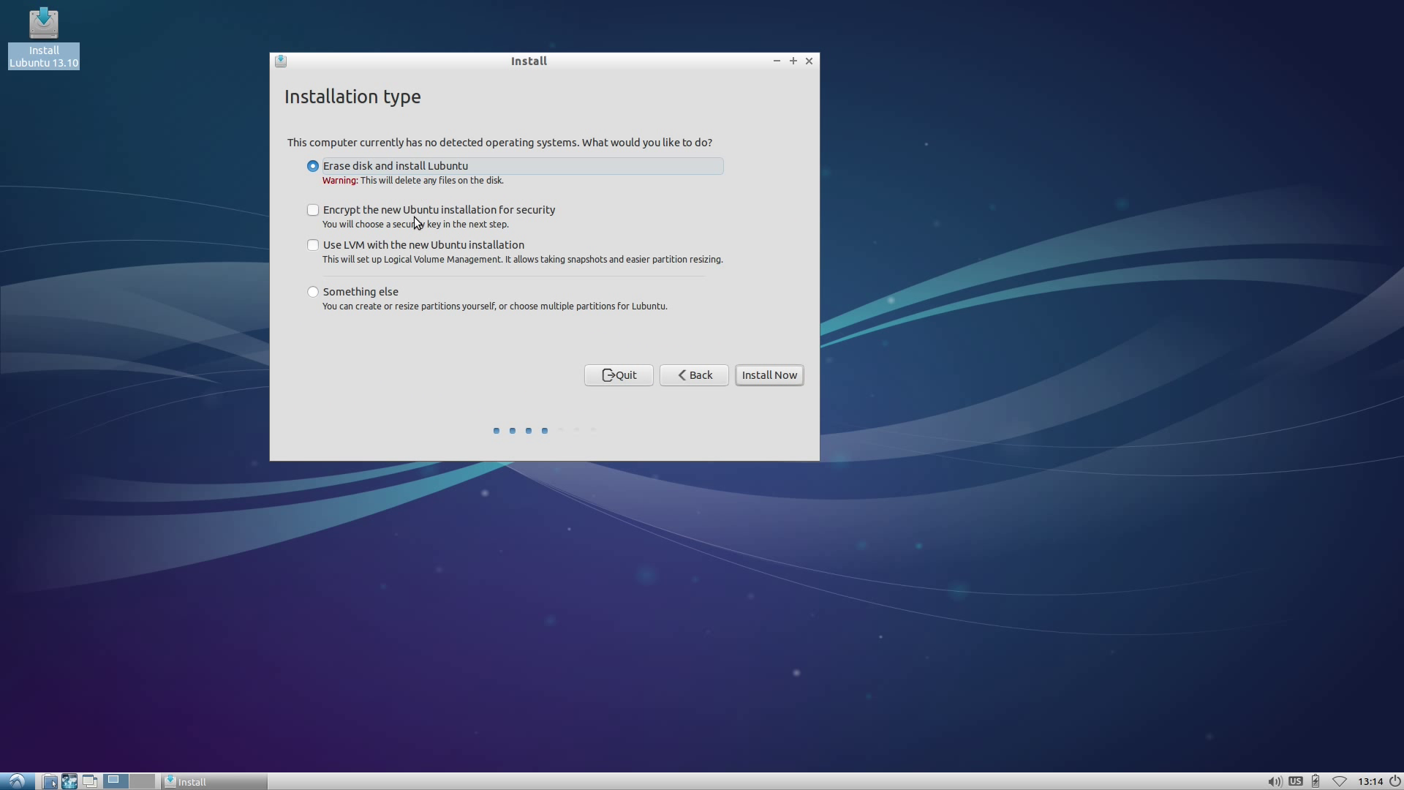
mouse_move(466, 216)
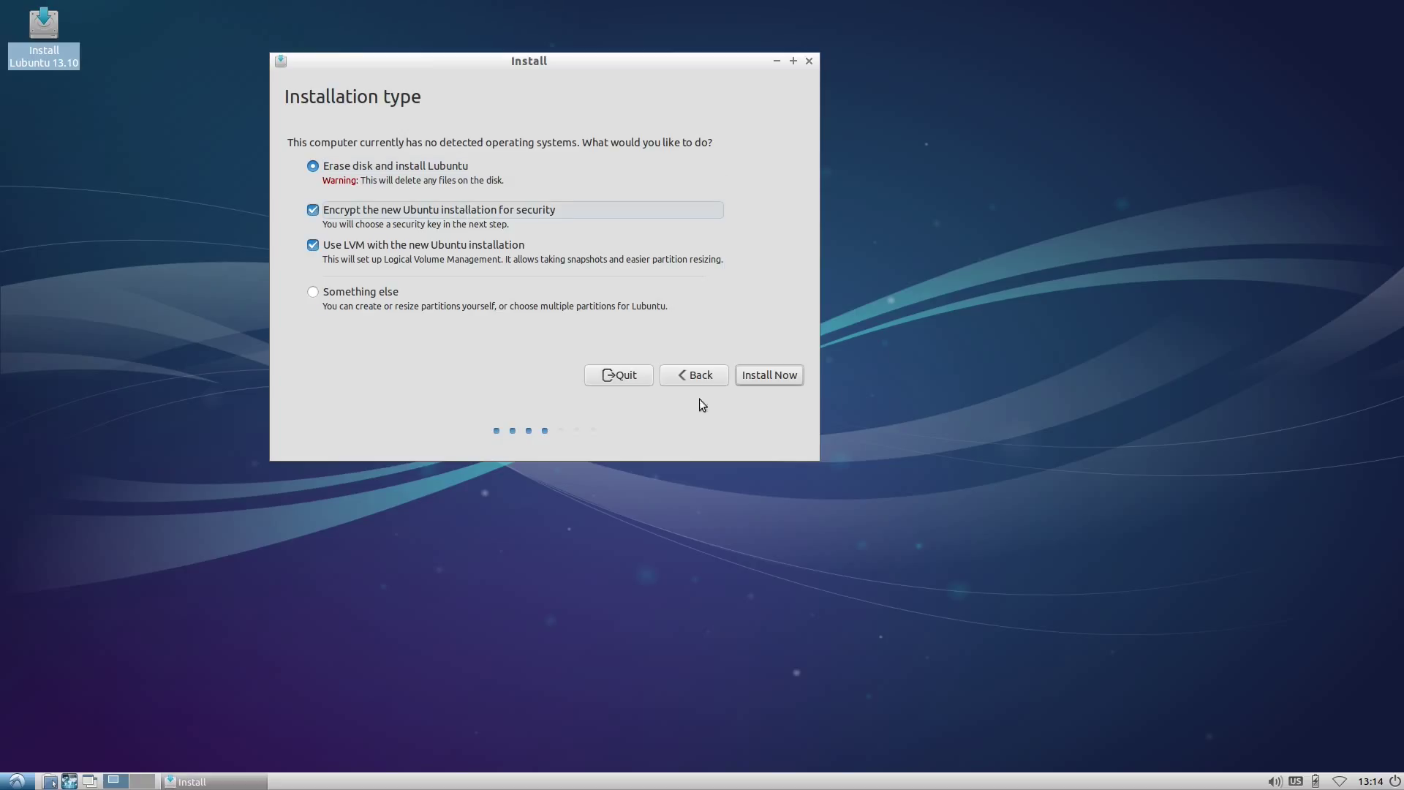
mouse_move(770, 376)
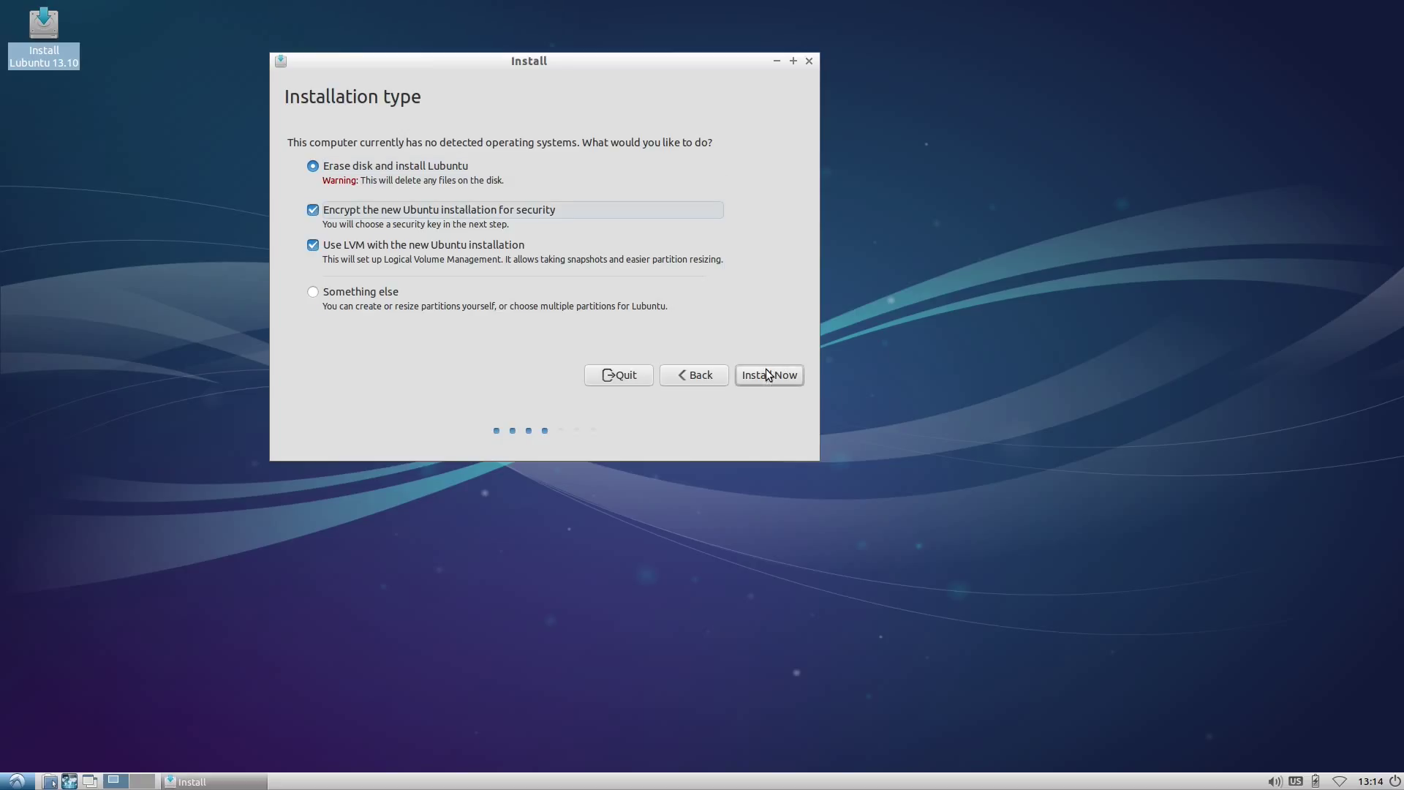
left_click(768, 374)
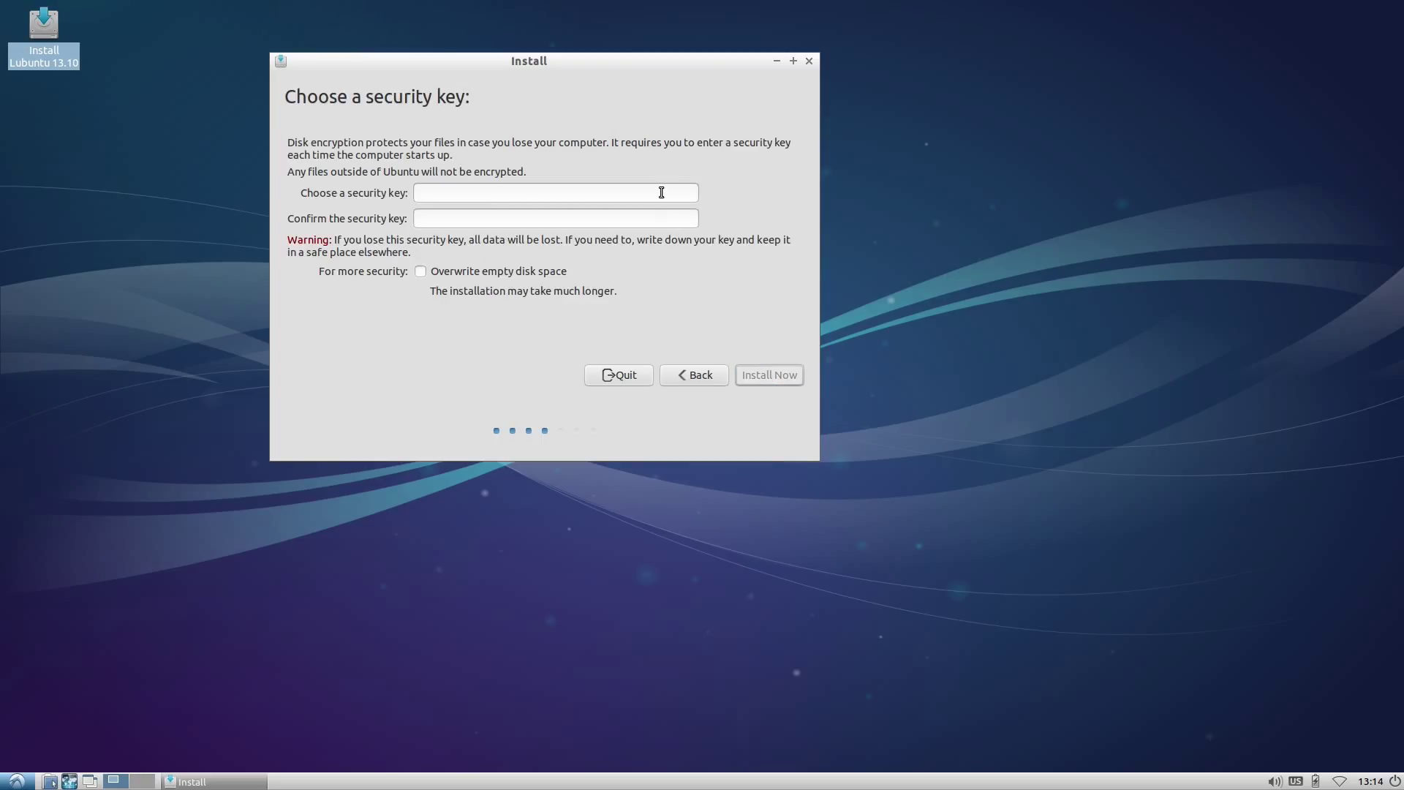
type("*")
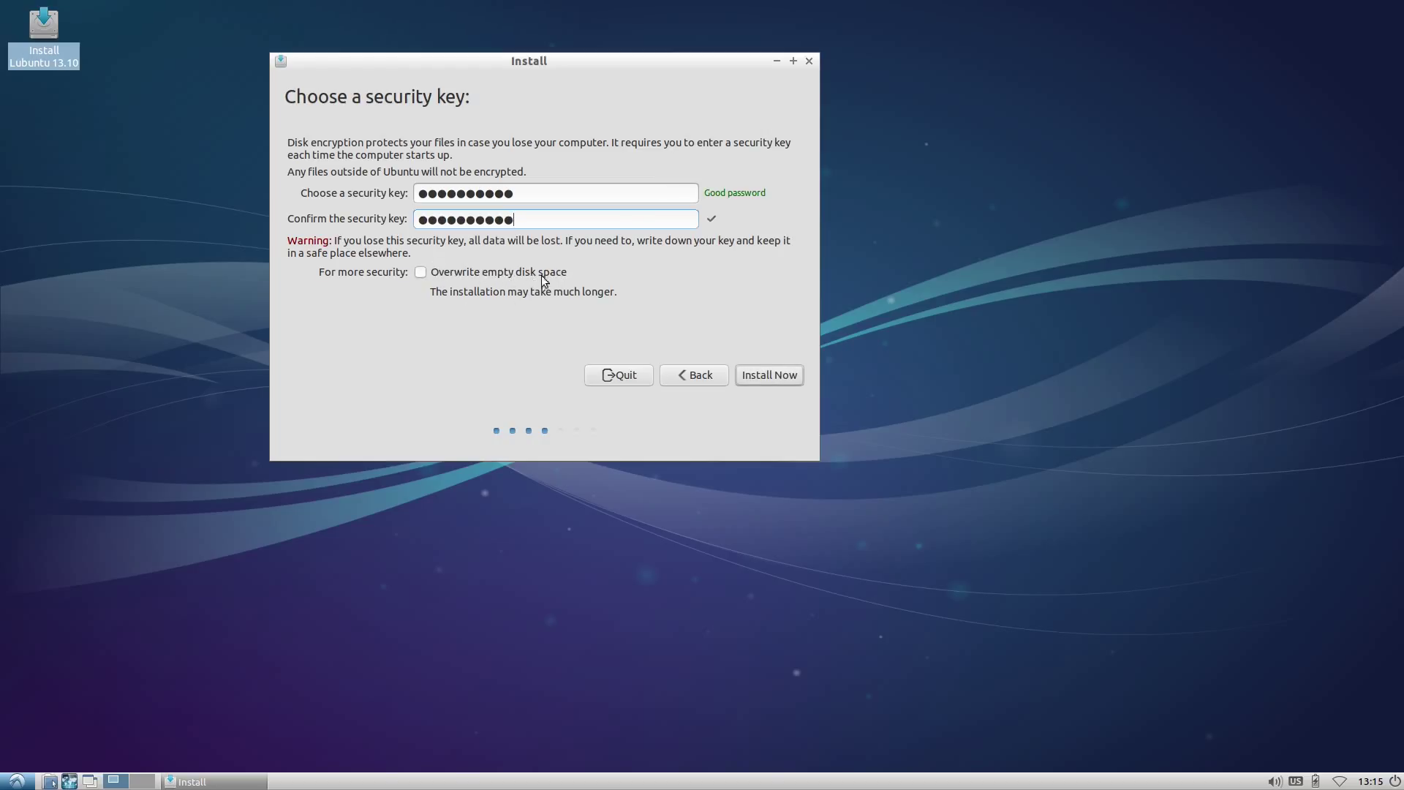
mouse_move(758, 374)
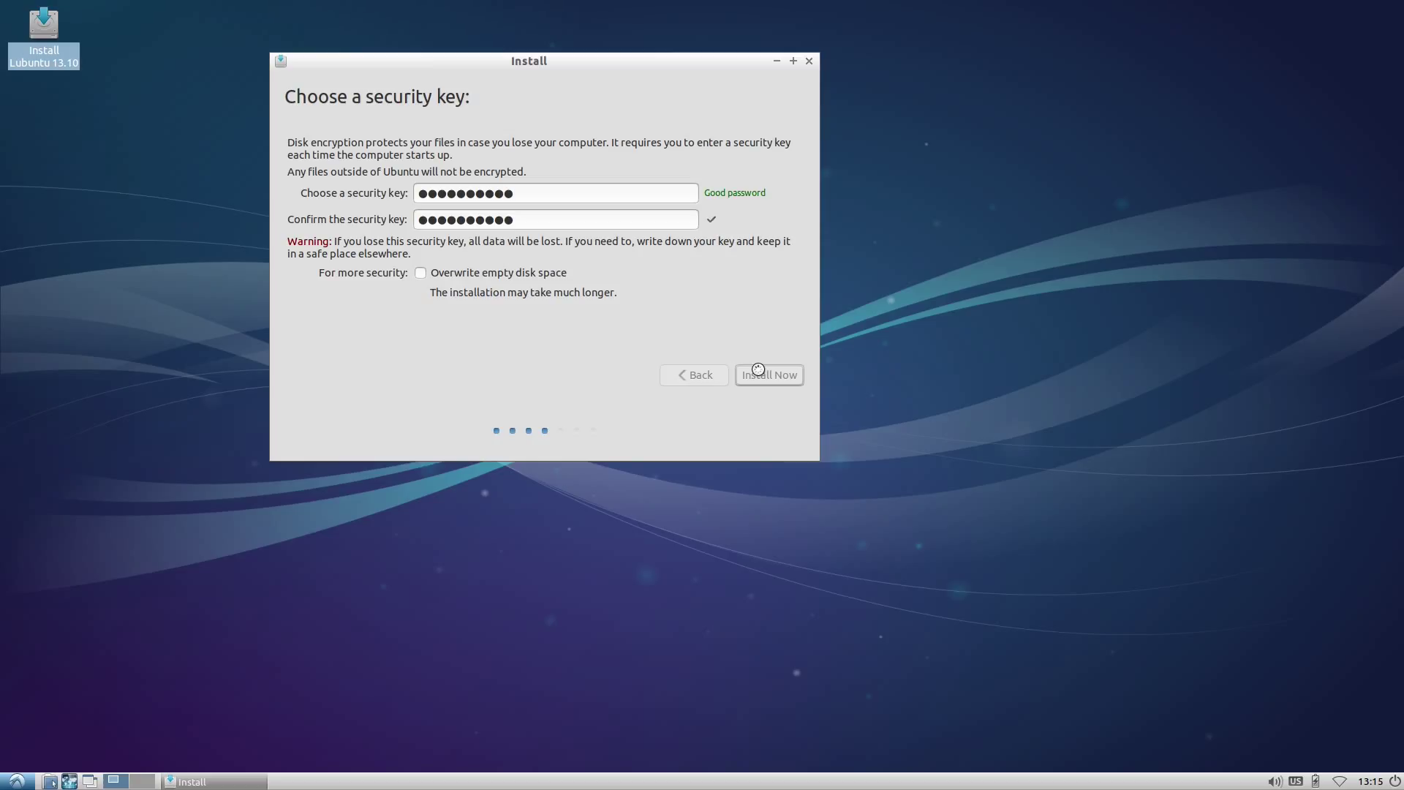
left_click(769, 375)
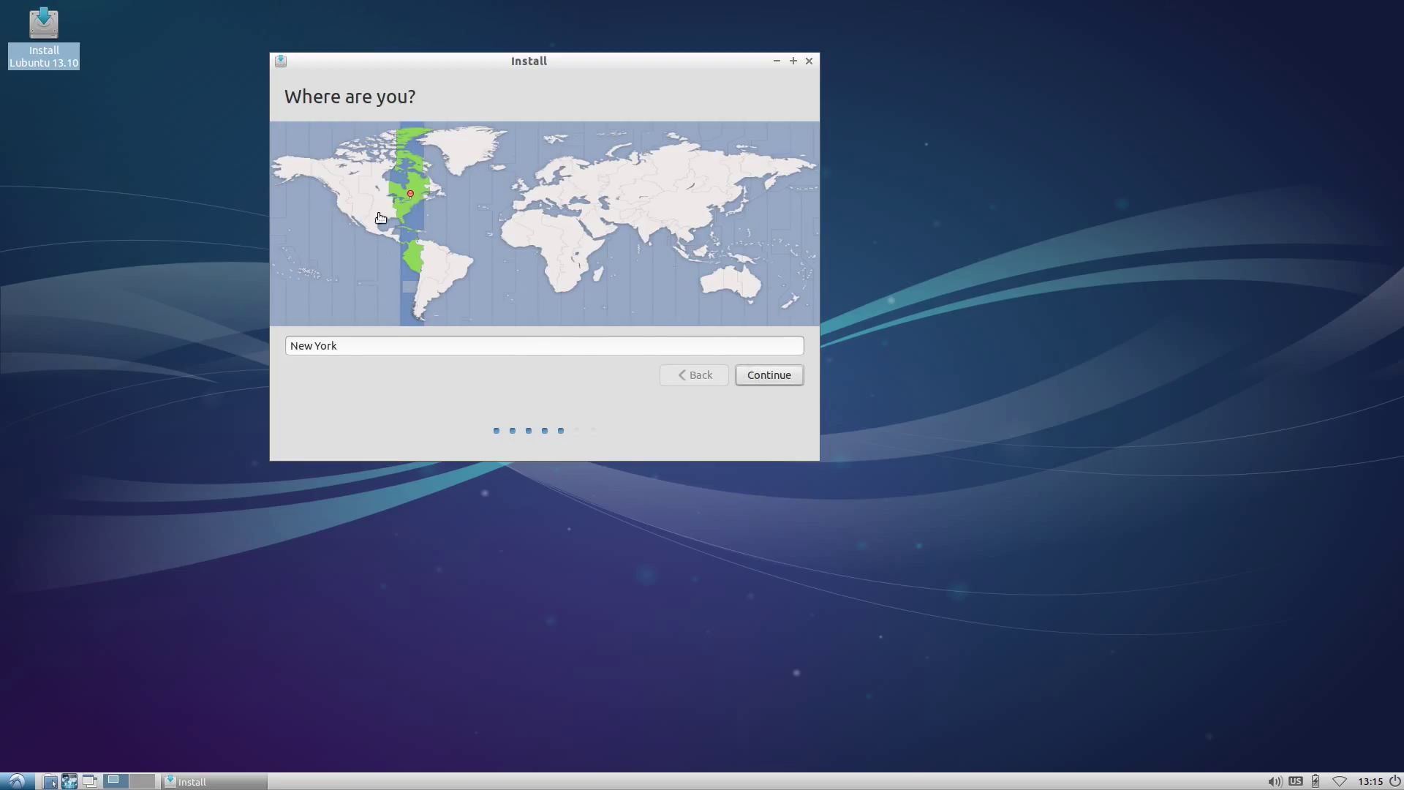
Step: Accept the New York location and submit the user account with an encrypted home folder
left_click(769, 375)
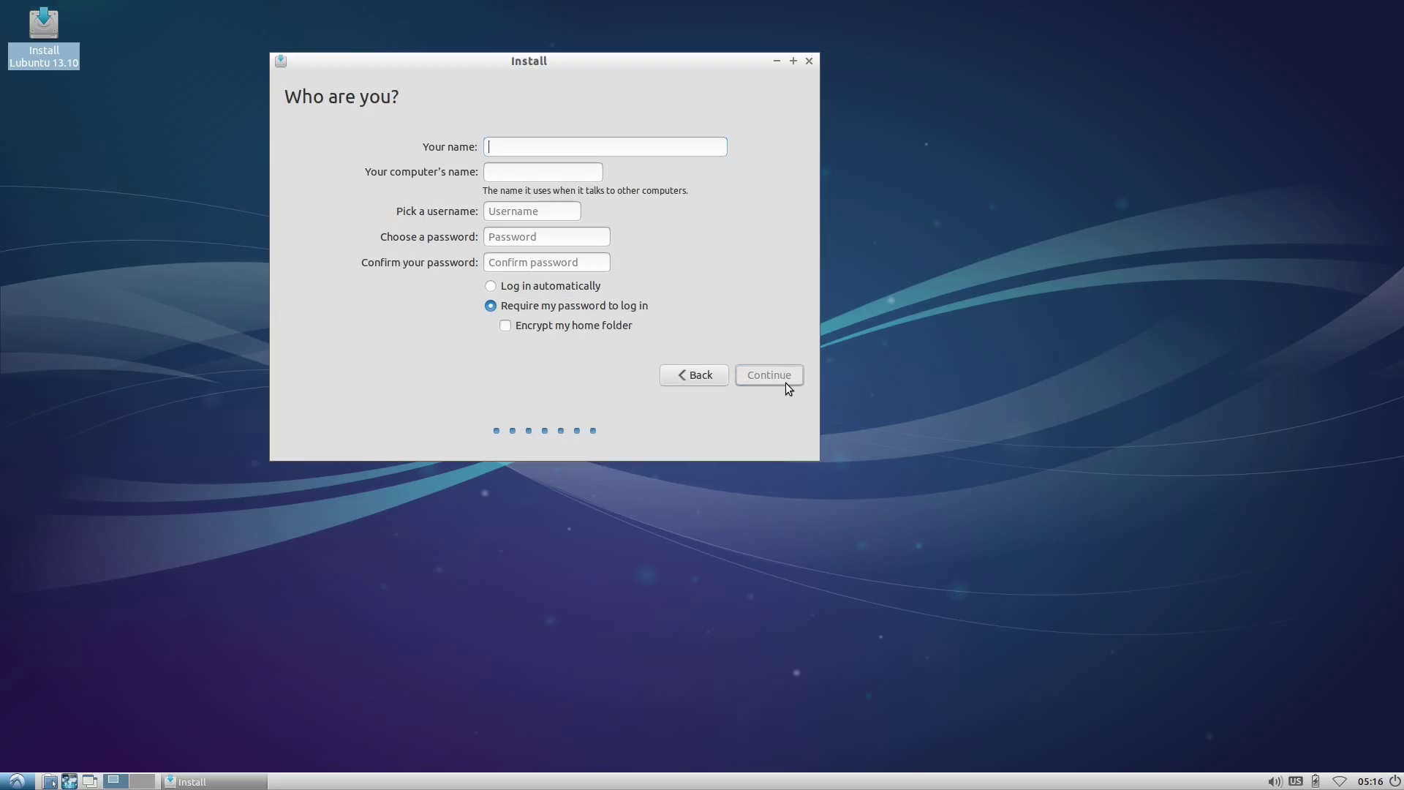
mouse_move(788, 328)
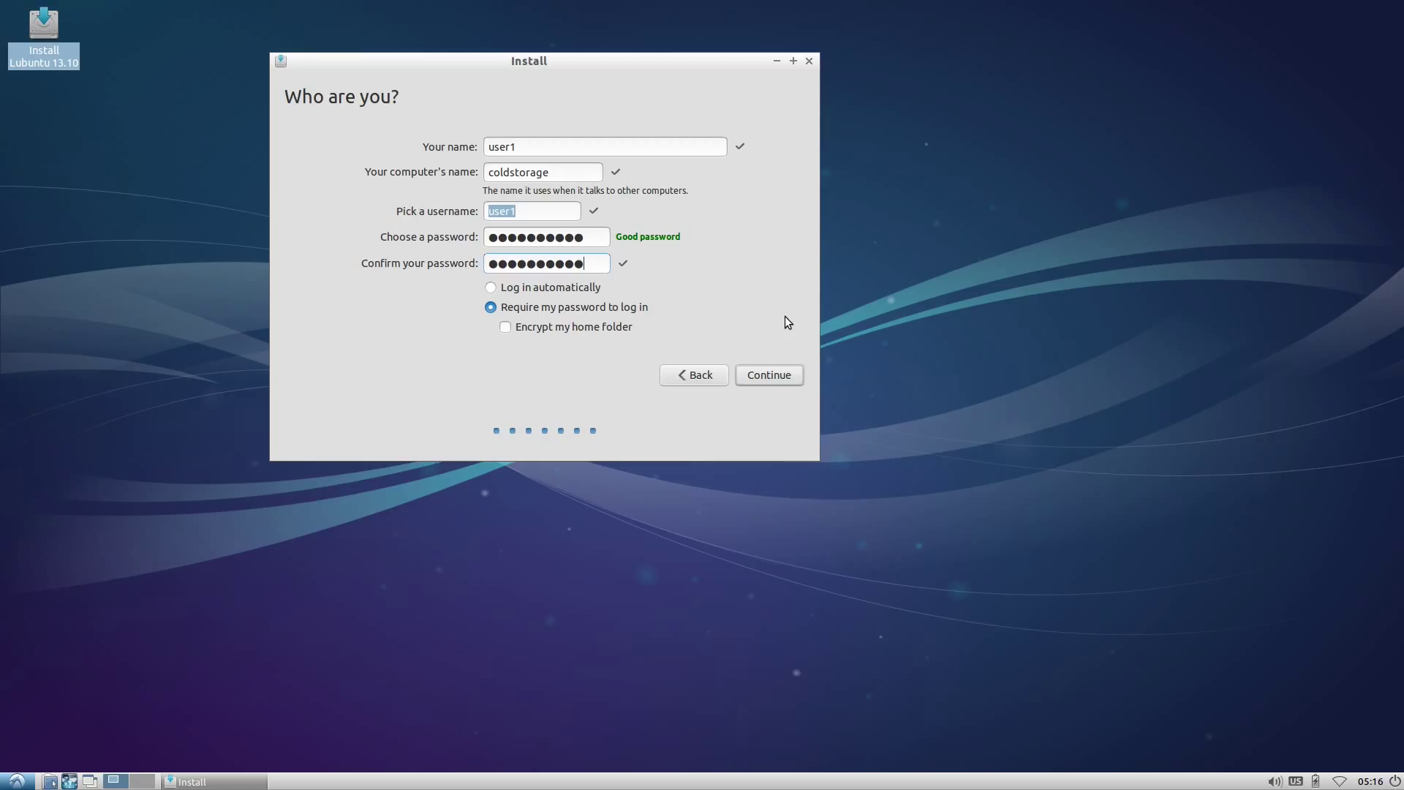
mouse_move(561, 328)
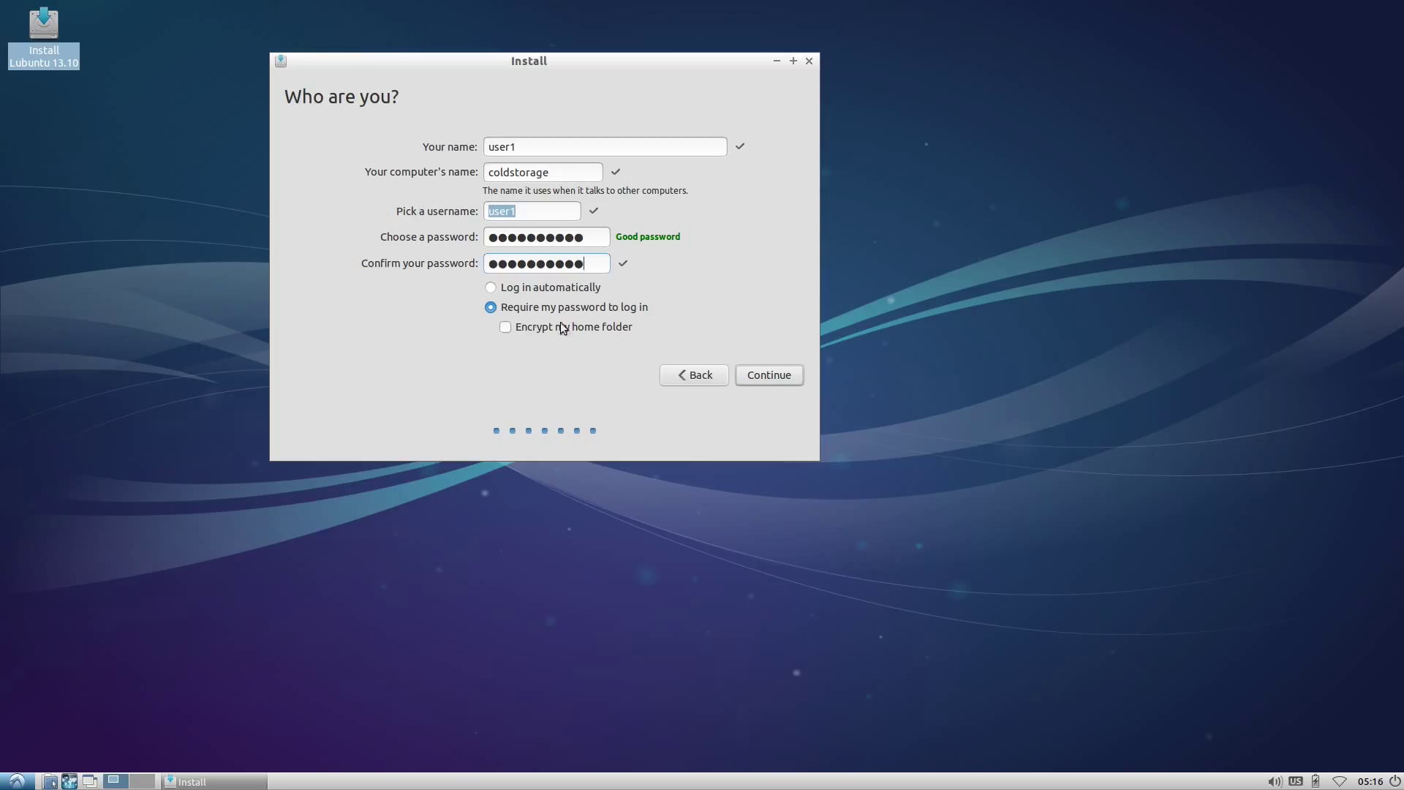
left_click(505, 327)
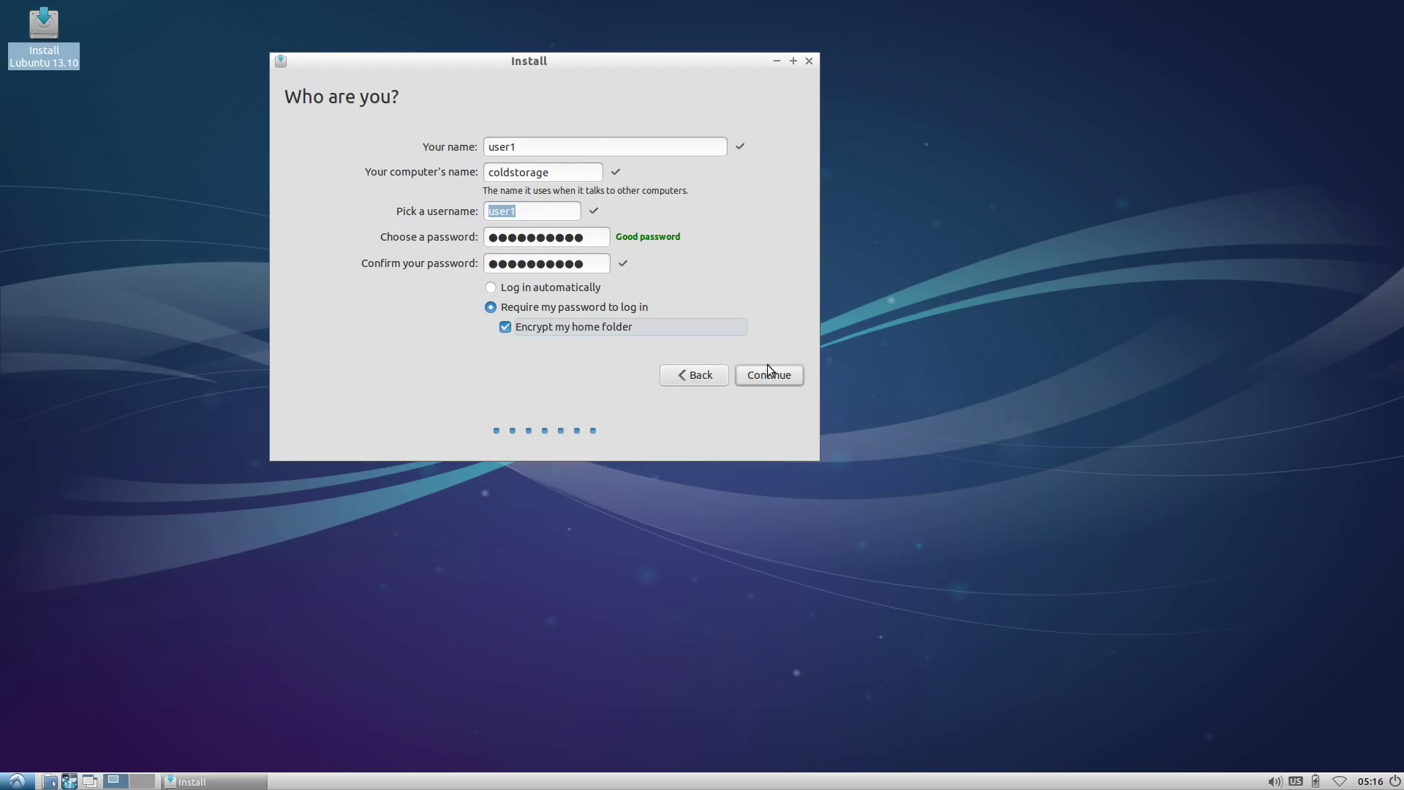
left_click(769, 375)
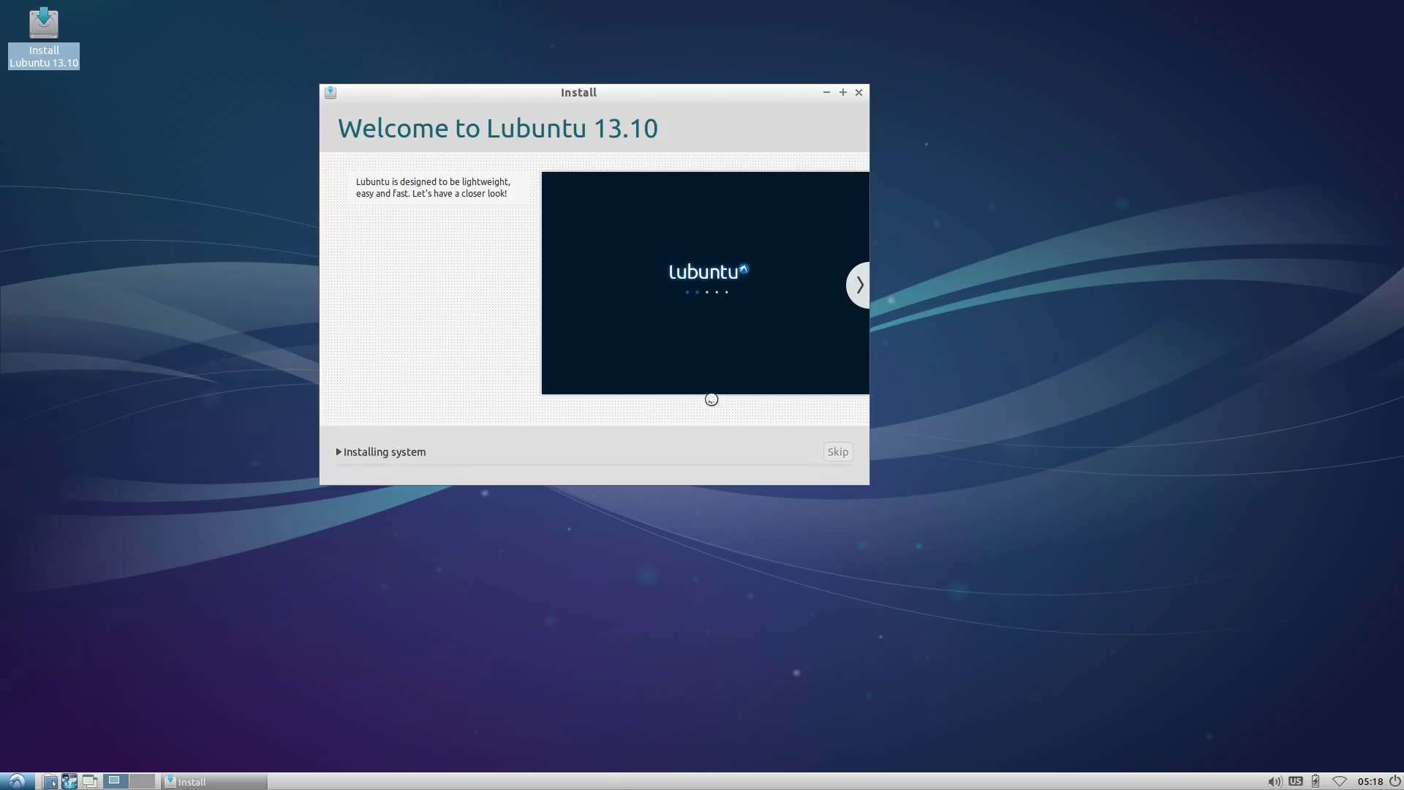
Step: Let the installation slideshow finish, then restart into the newly installed Lubuntu system
left_click(859, 285)
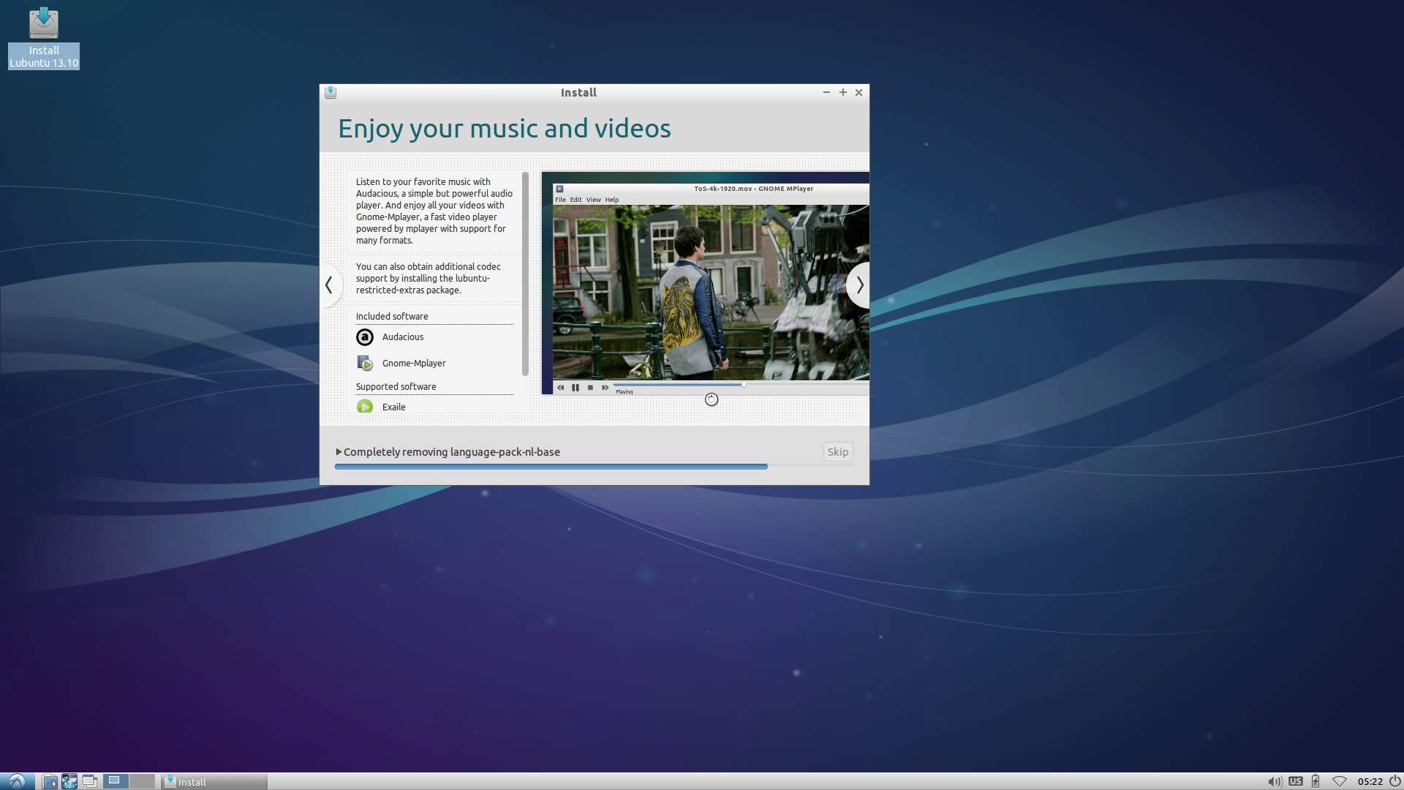
left_click(859, 284)
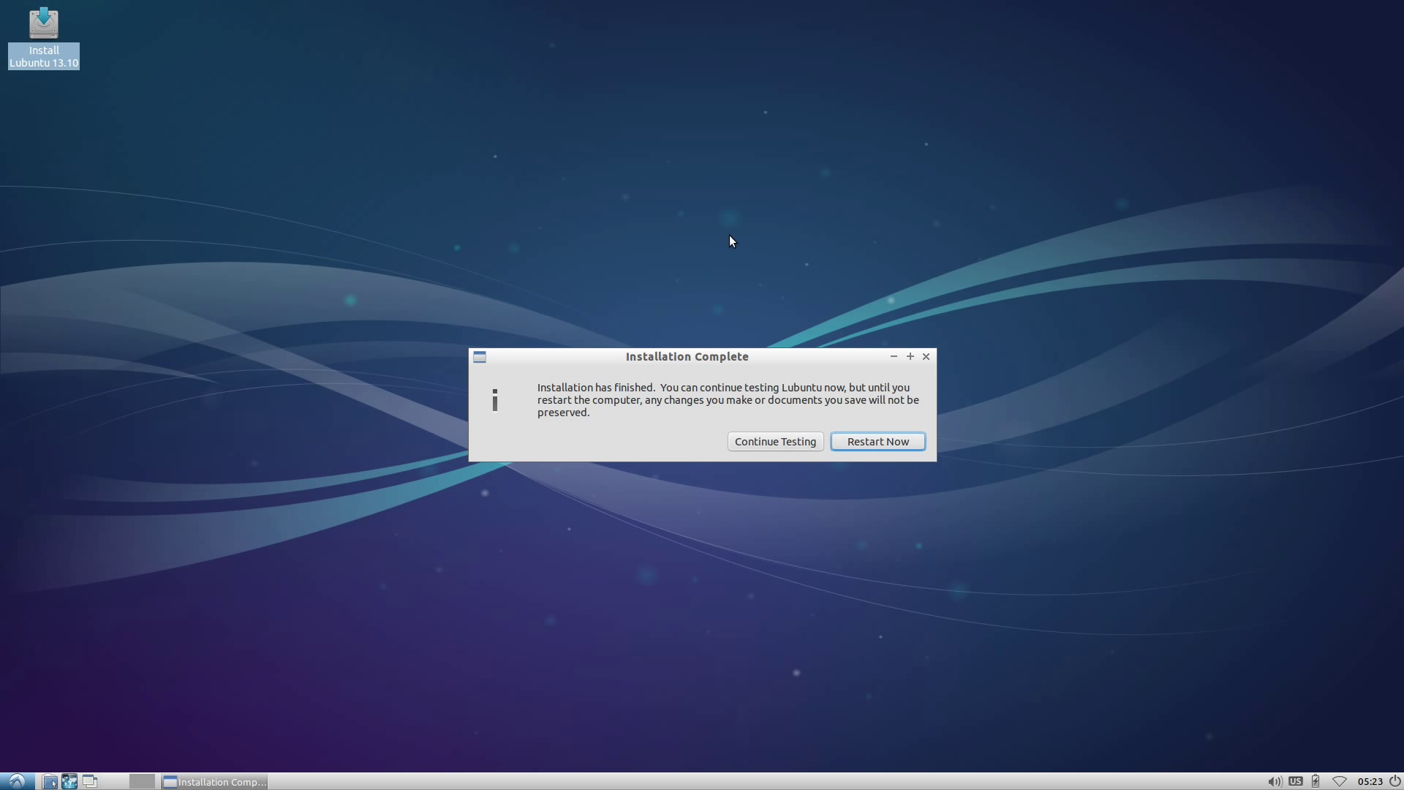
mouse_move(890, 449)
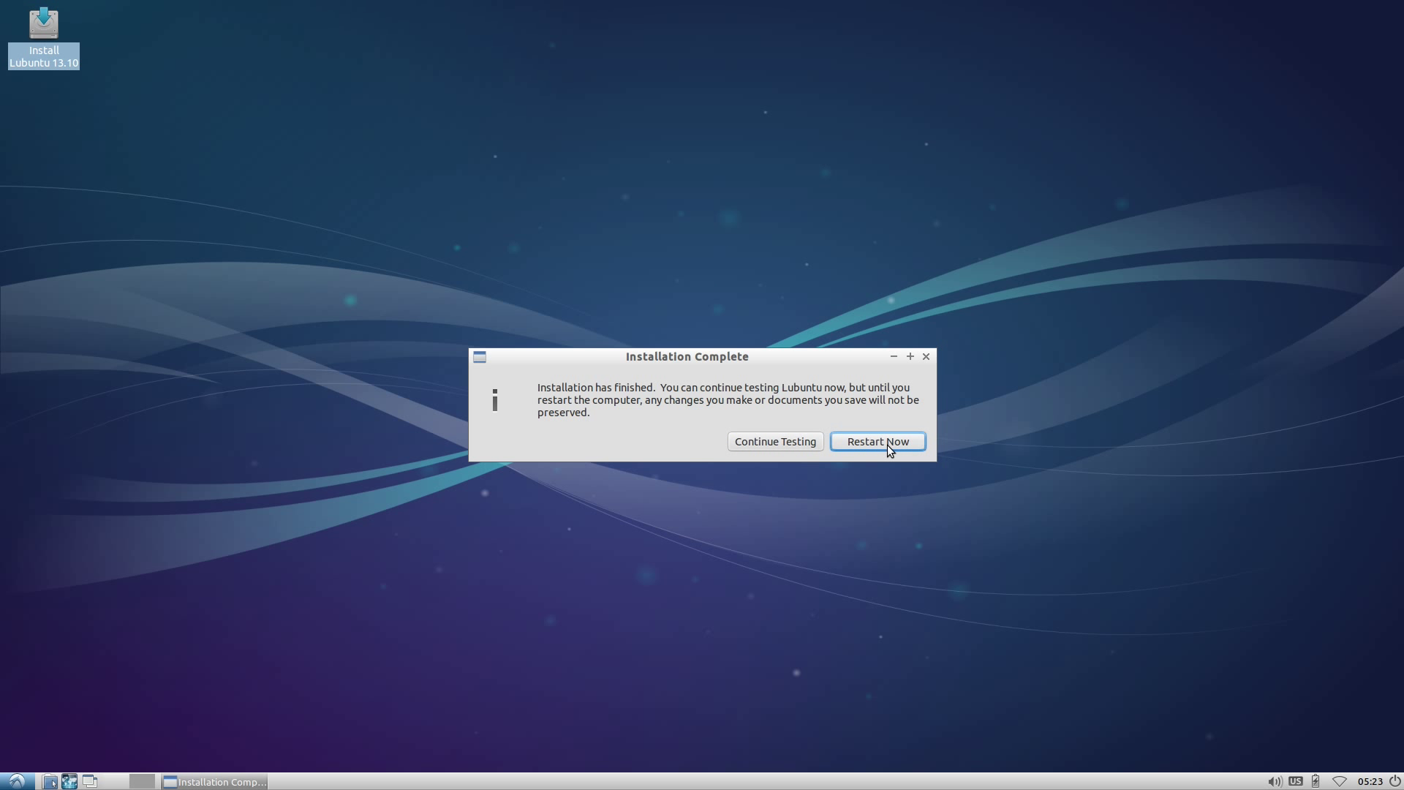
left_click(878, 441)
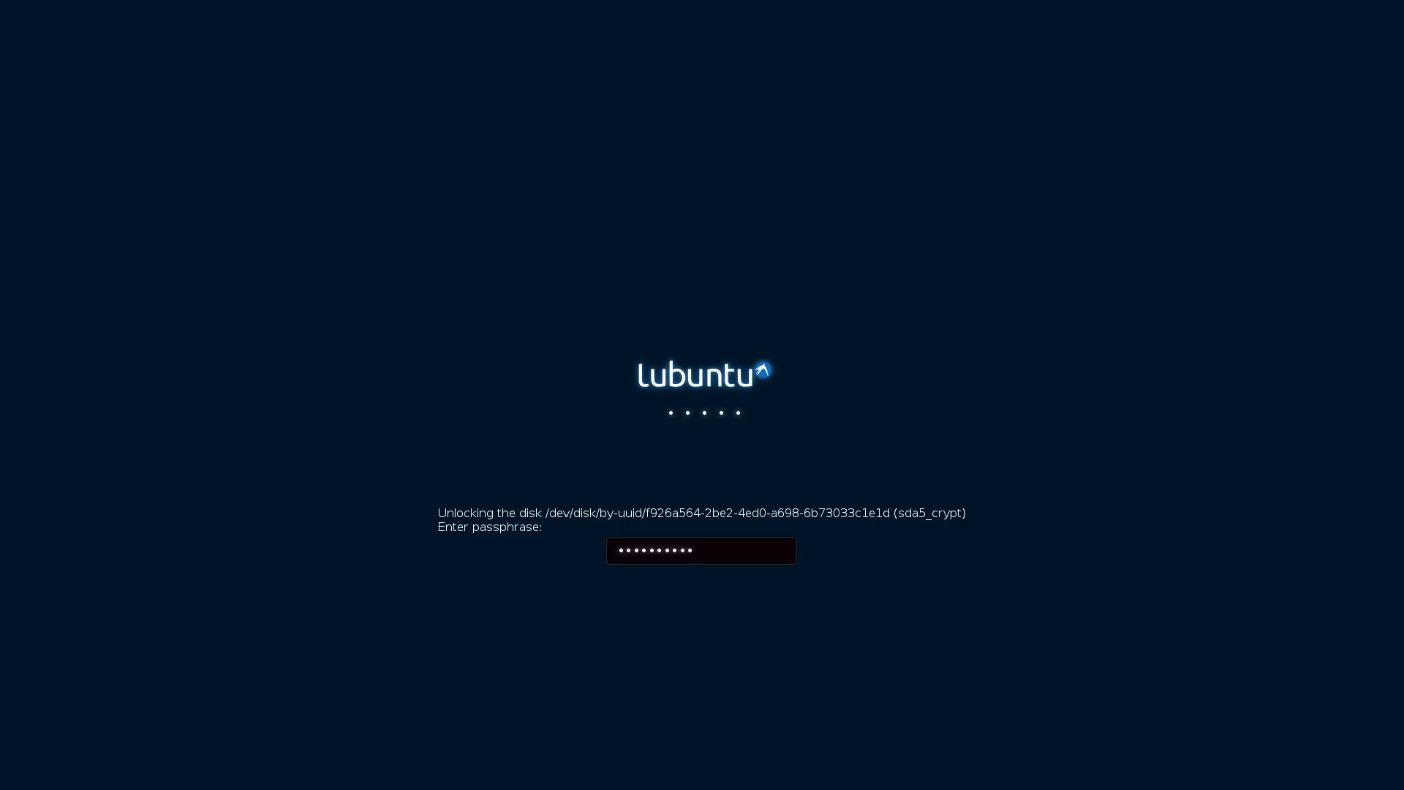
Step: Unlock the encrypted disk with its passphrase and log in with the account password
key("Return")
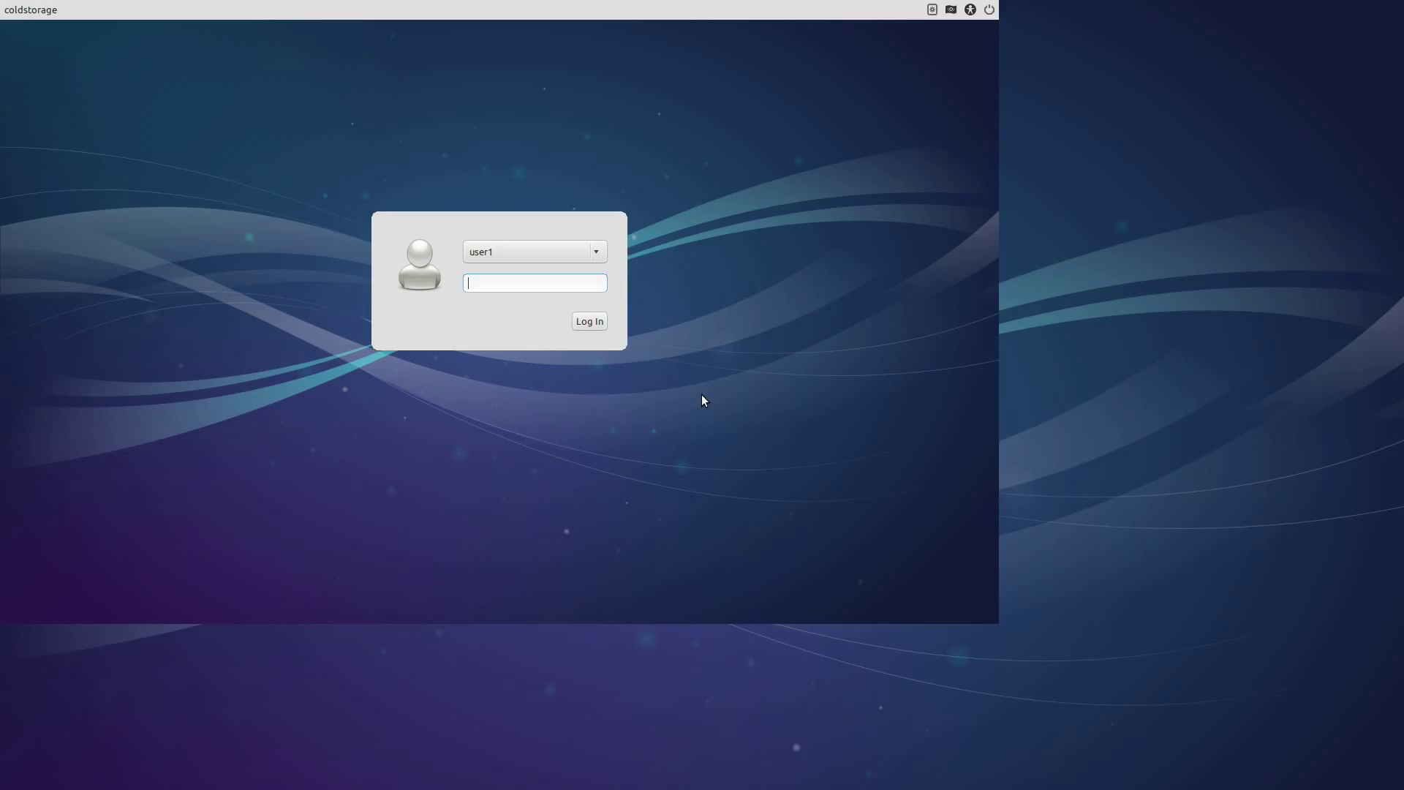
type("password")
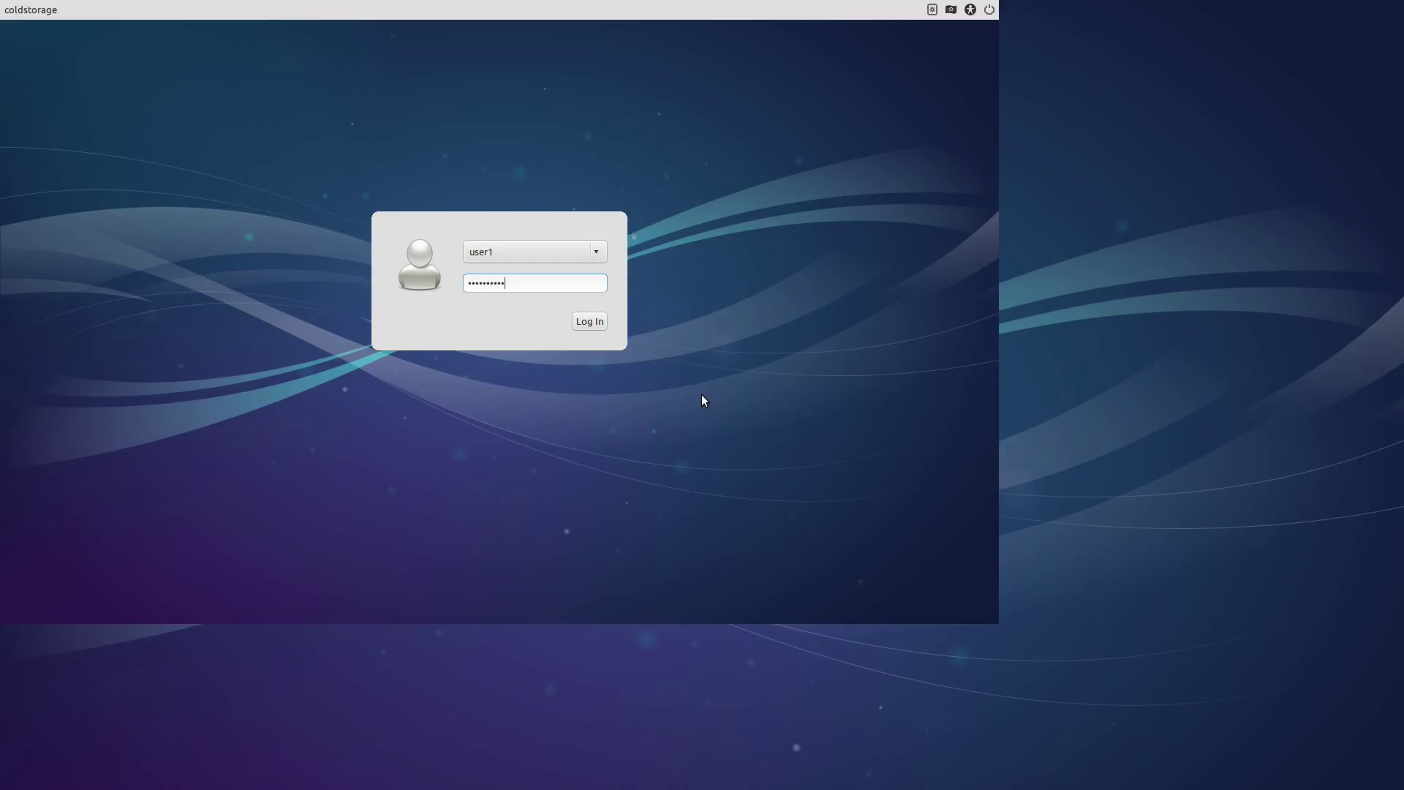
left_click(590, 321)
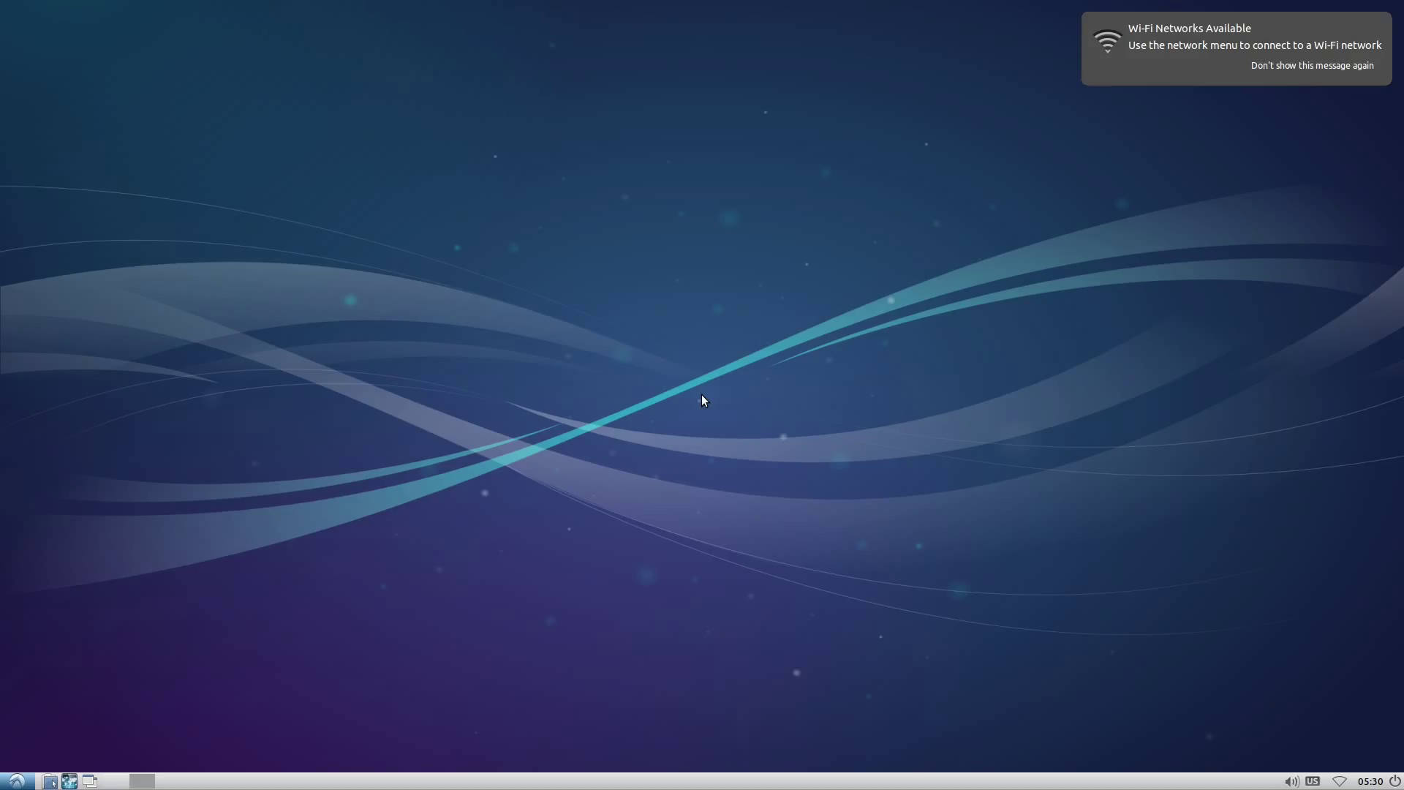
mouse_move(786, 224)
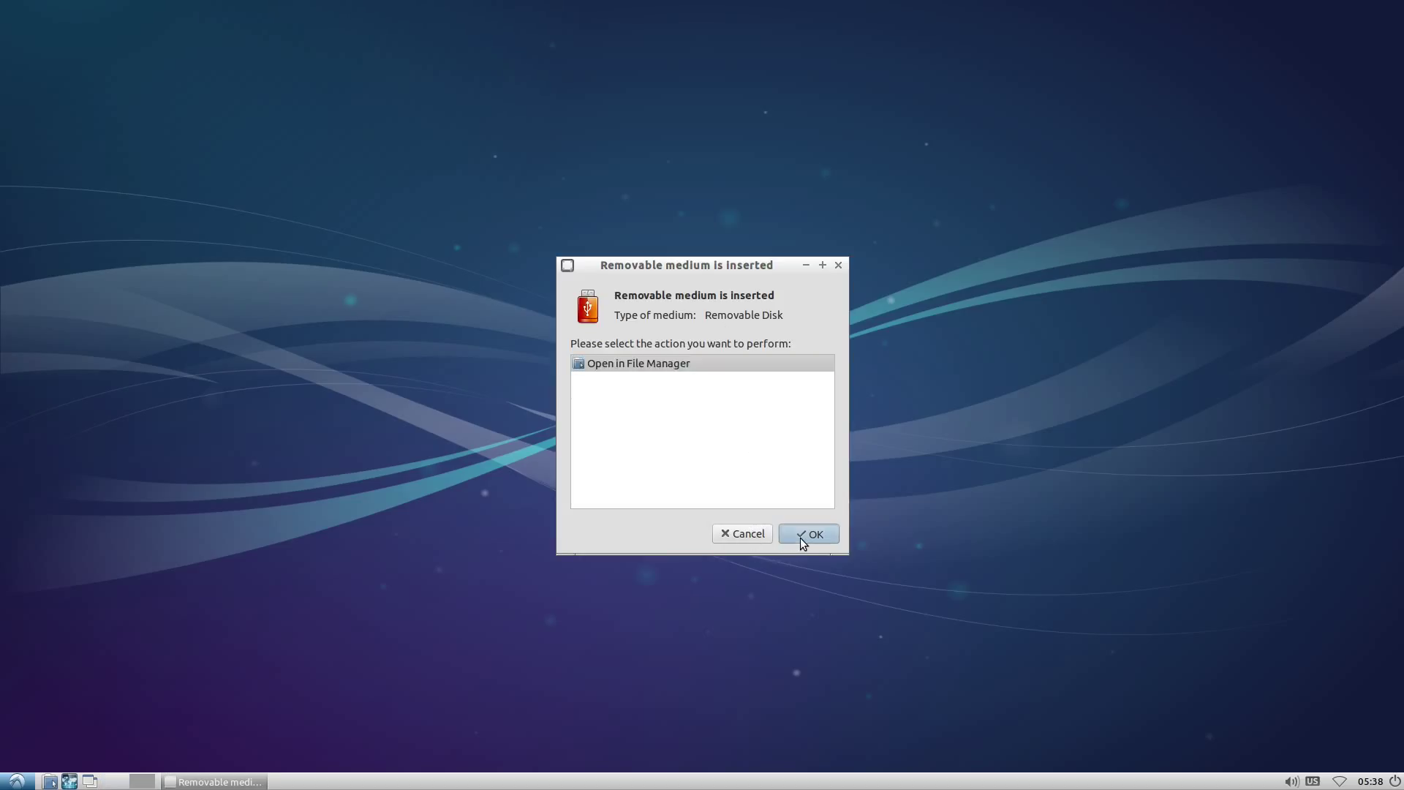
Step: Open the ELECTRUM drive in PCManFM and load the python_2.7.5 and python-pip packages in GDebi
left_click(809, 534)
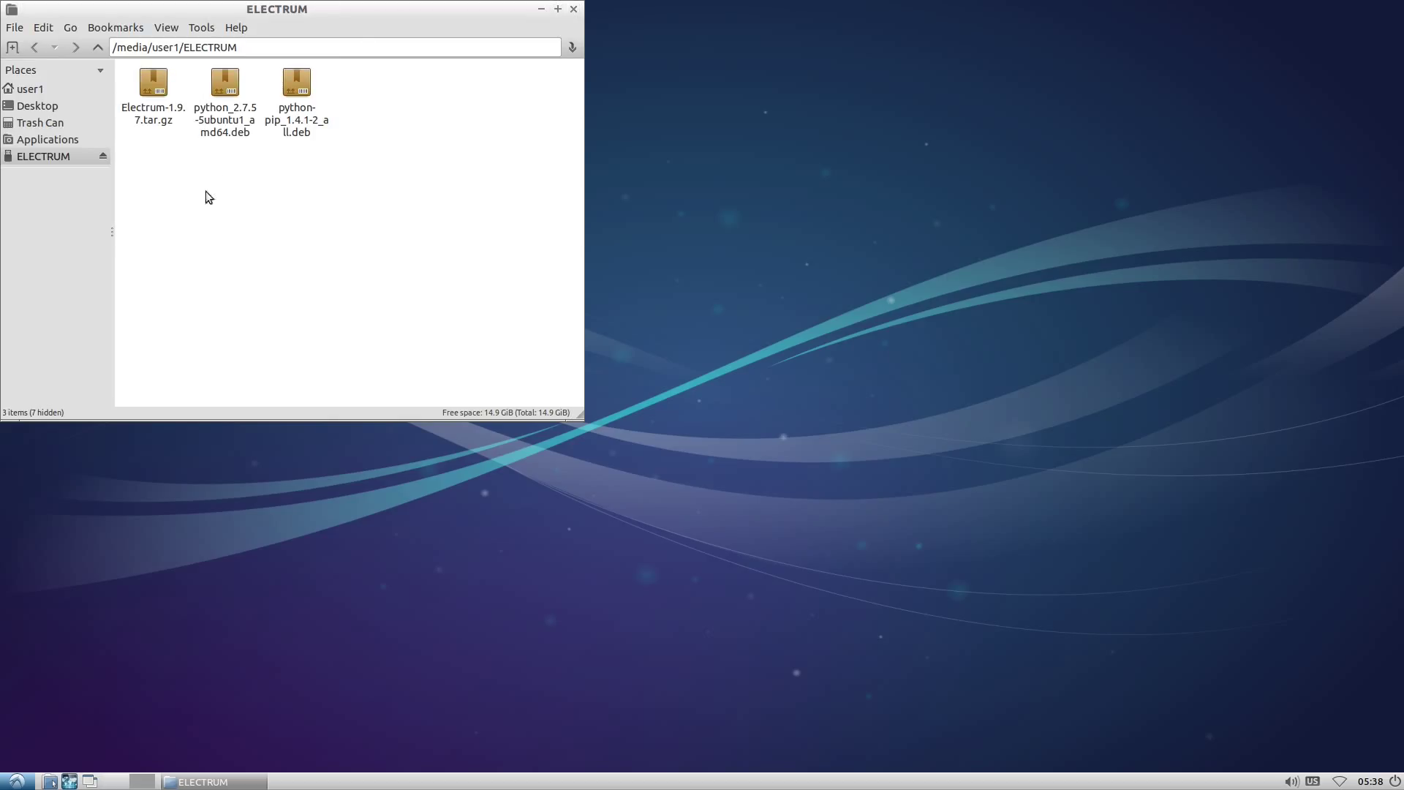
mouse_move(265, 191)
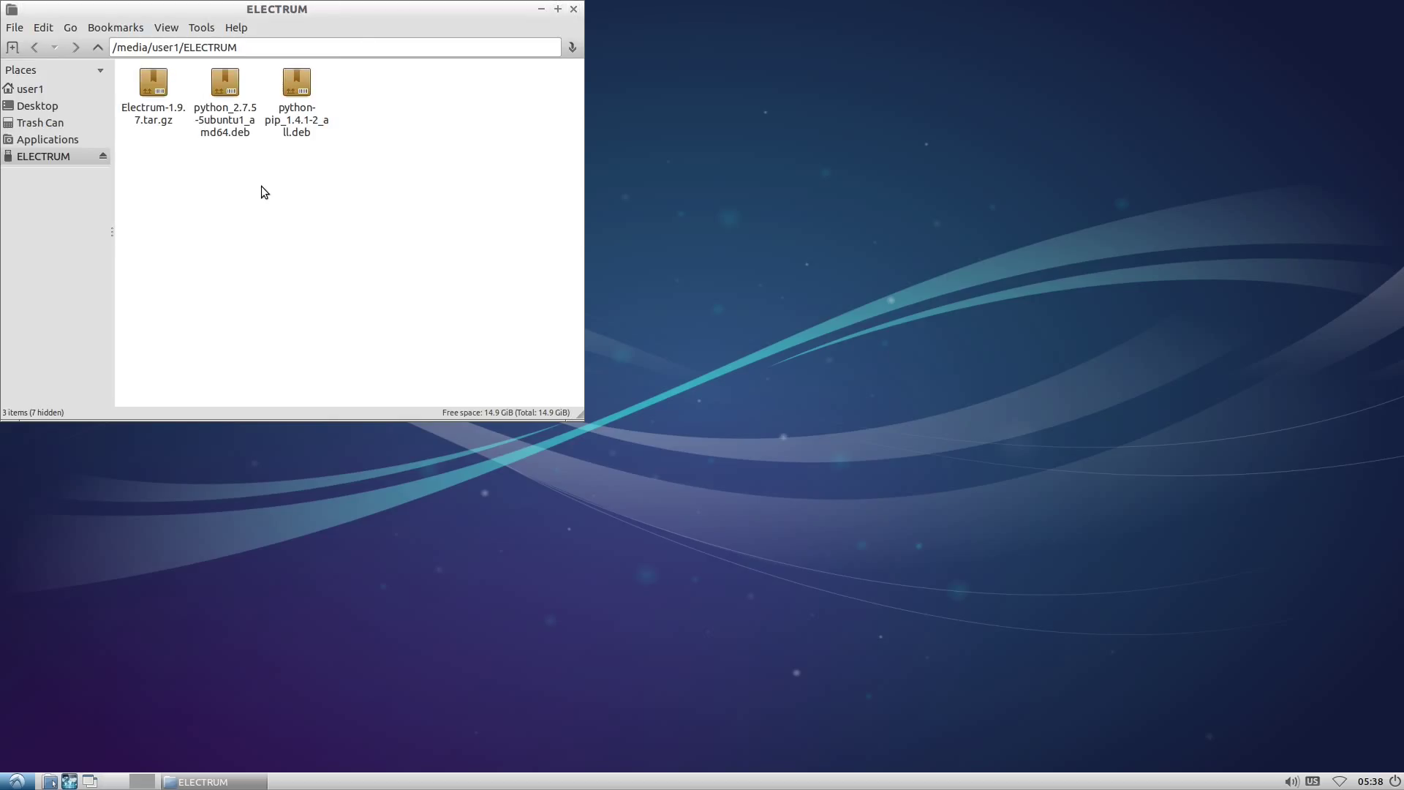
left_click(223, 80)
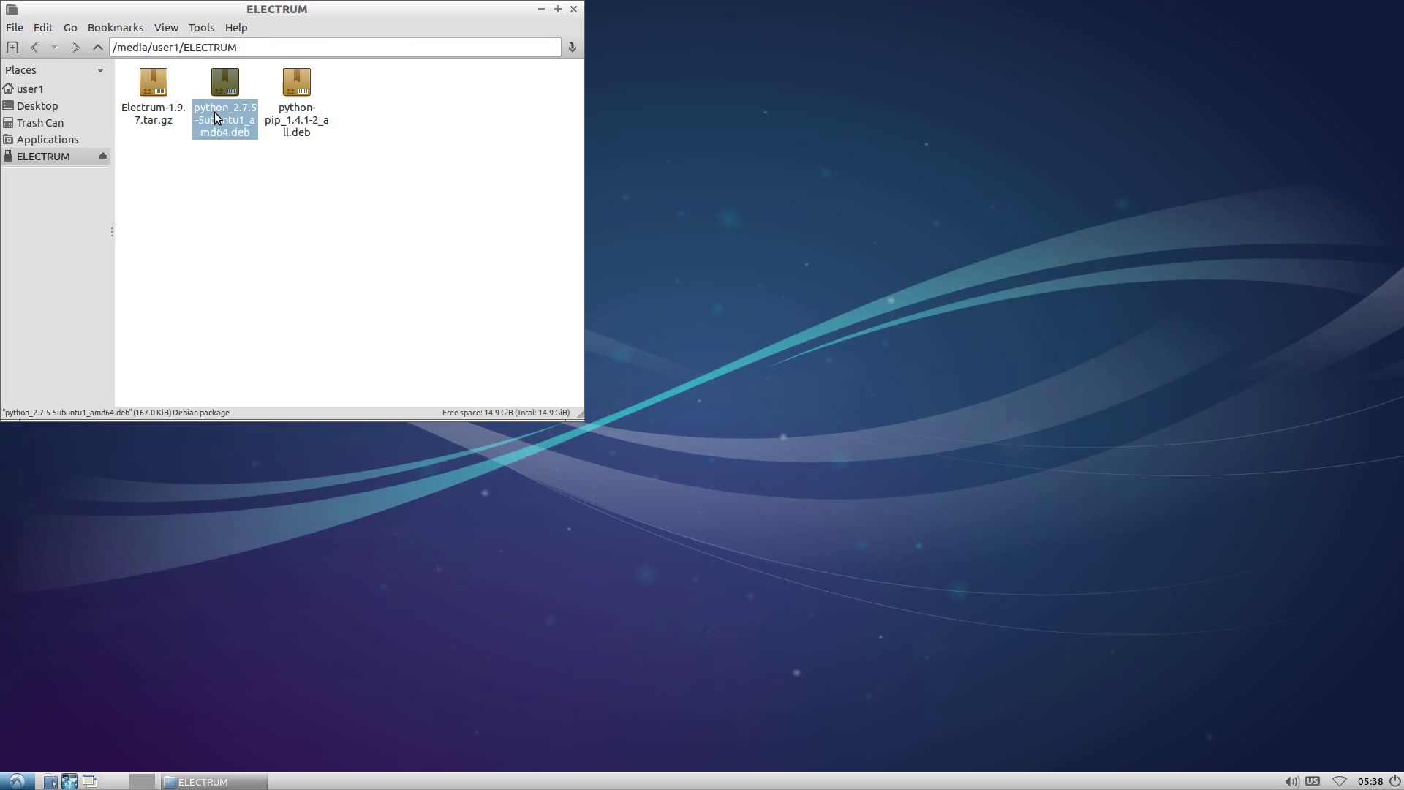
double_click(224, 80)
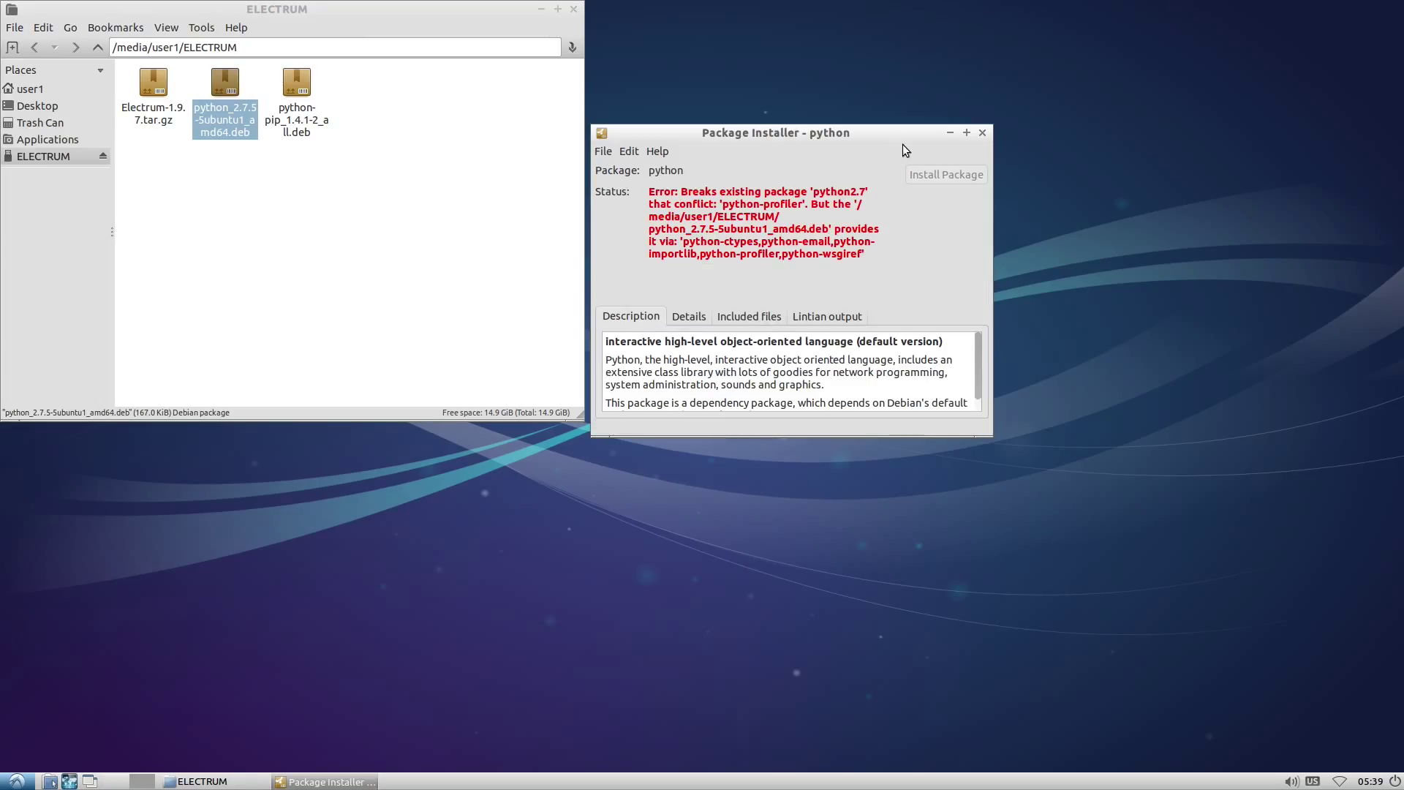
double_click(296, 80)
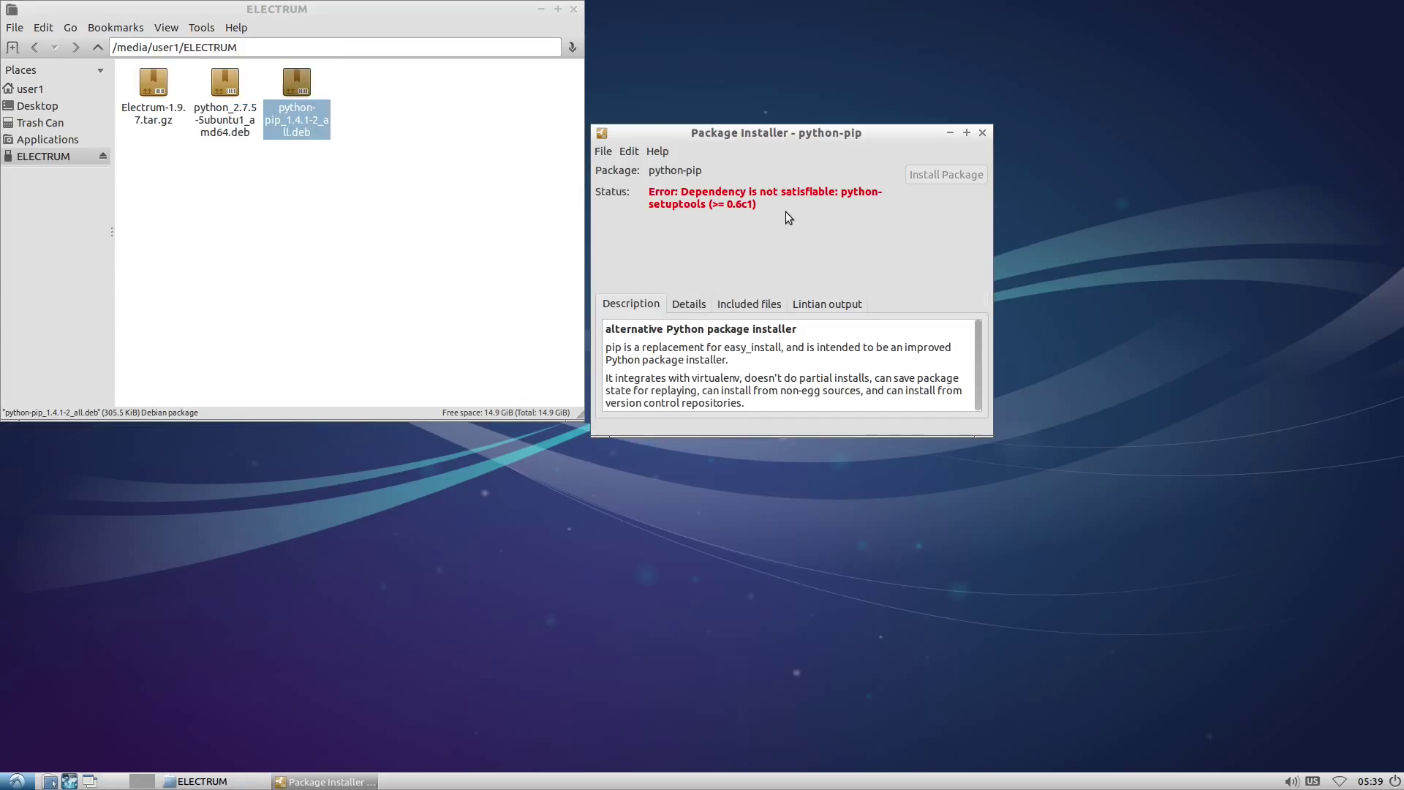
mouse_move(695, 256)
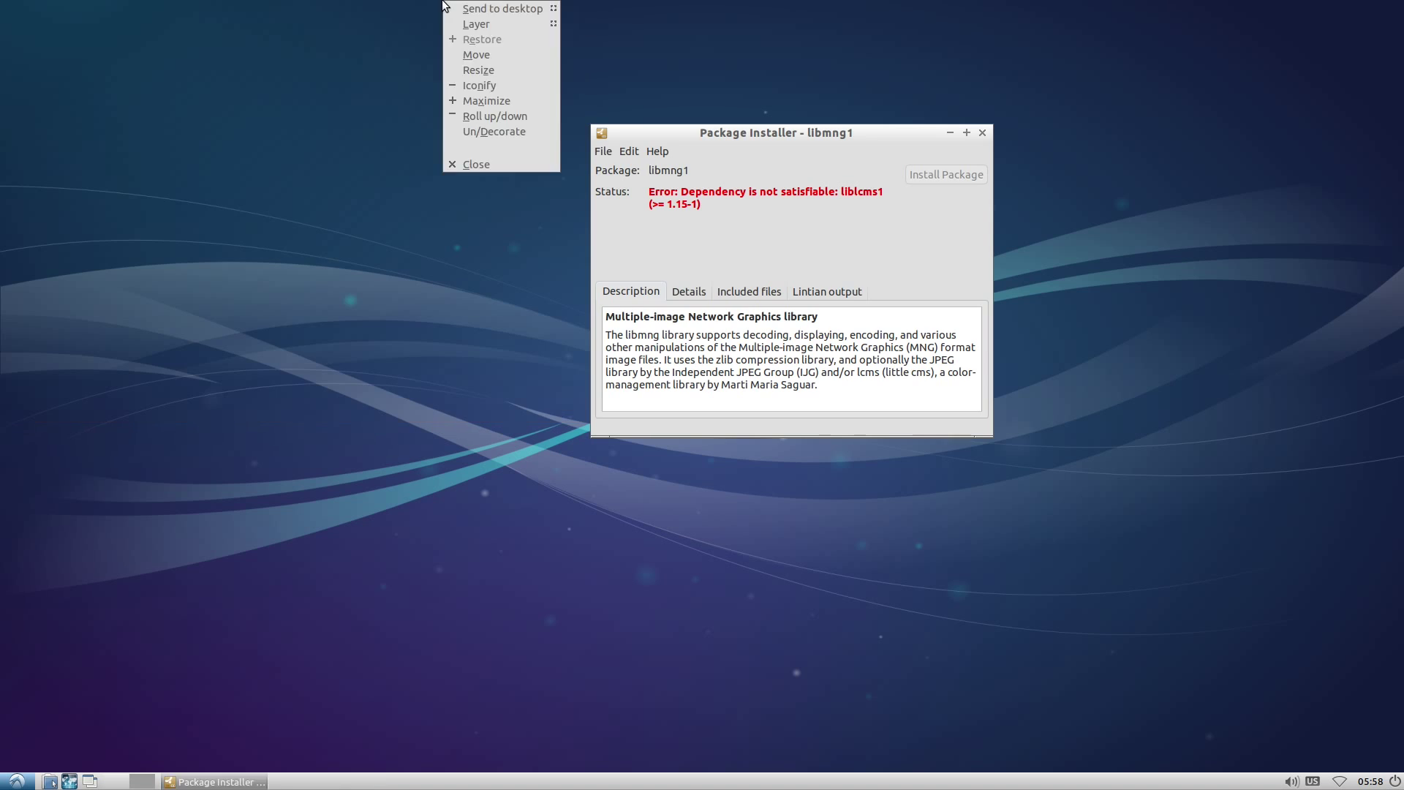
Step: Close the GDebi libmng1 window showing the unsatisfiable liblcms1 dependency
left_click(476, 164)
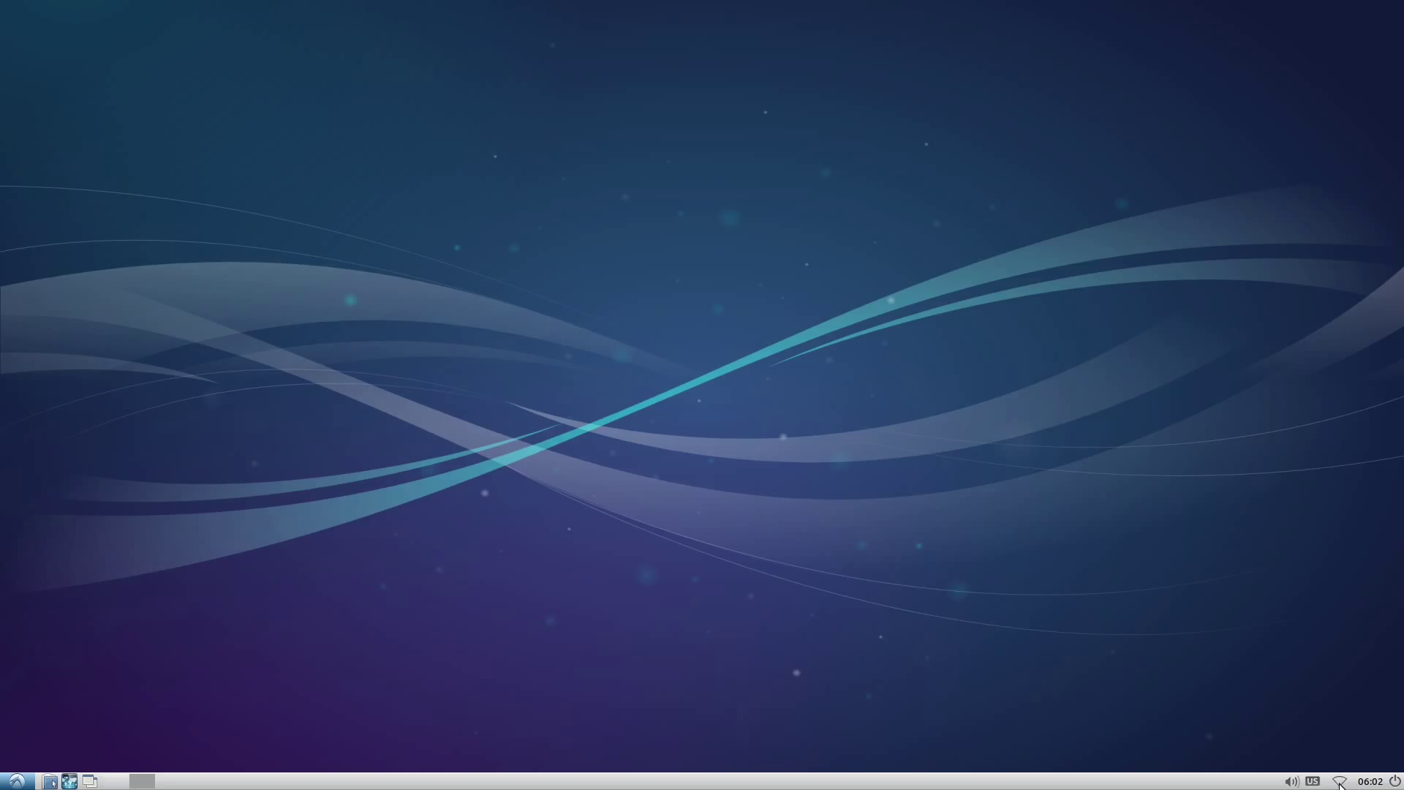
Step: Connect to the ShadoNet-SG Wi-Fi network, authenticating and entering its password
left_click(1339, 781)
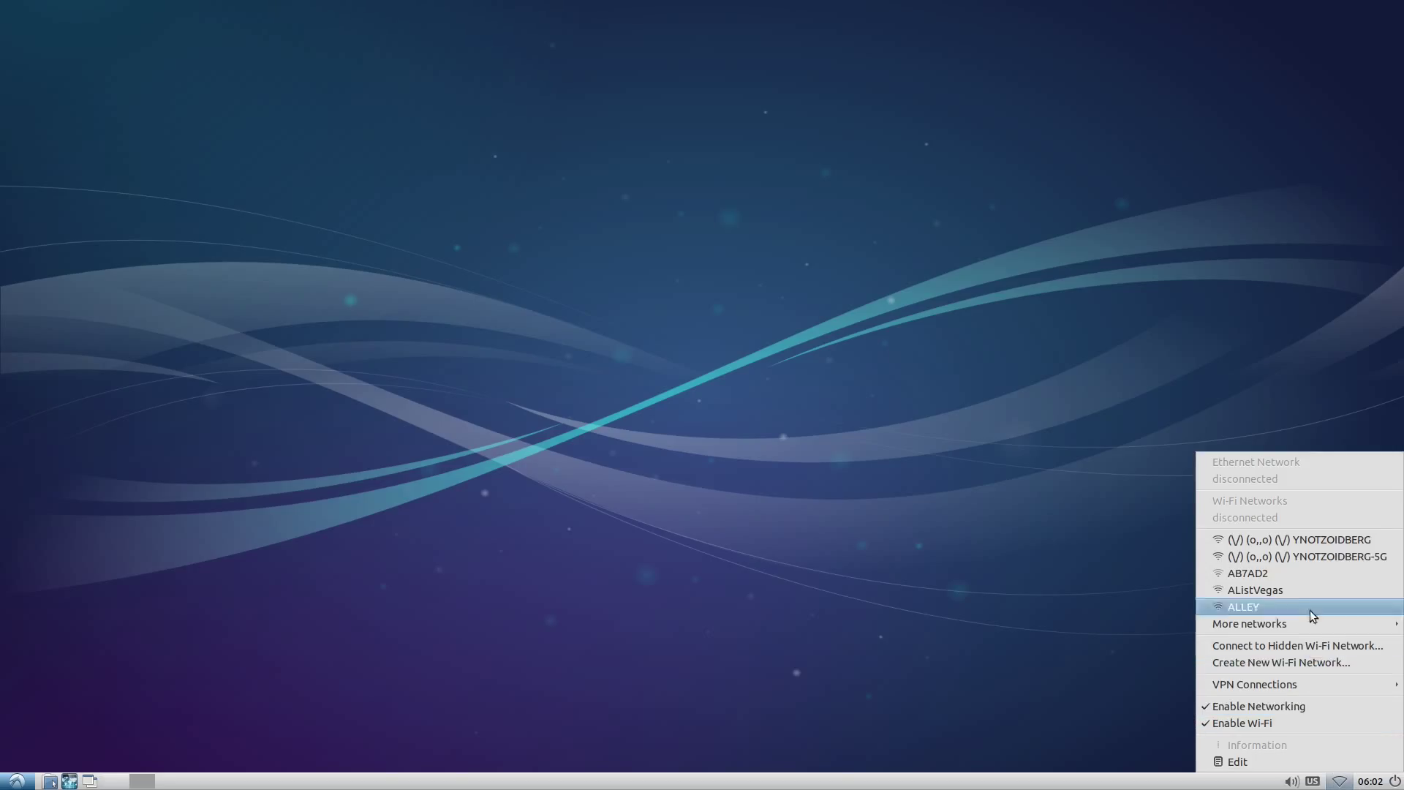
mouse_move(1296, 645)
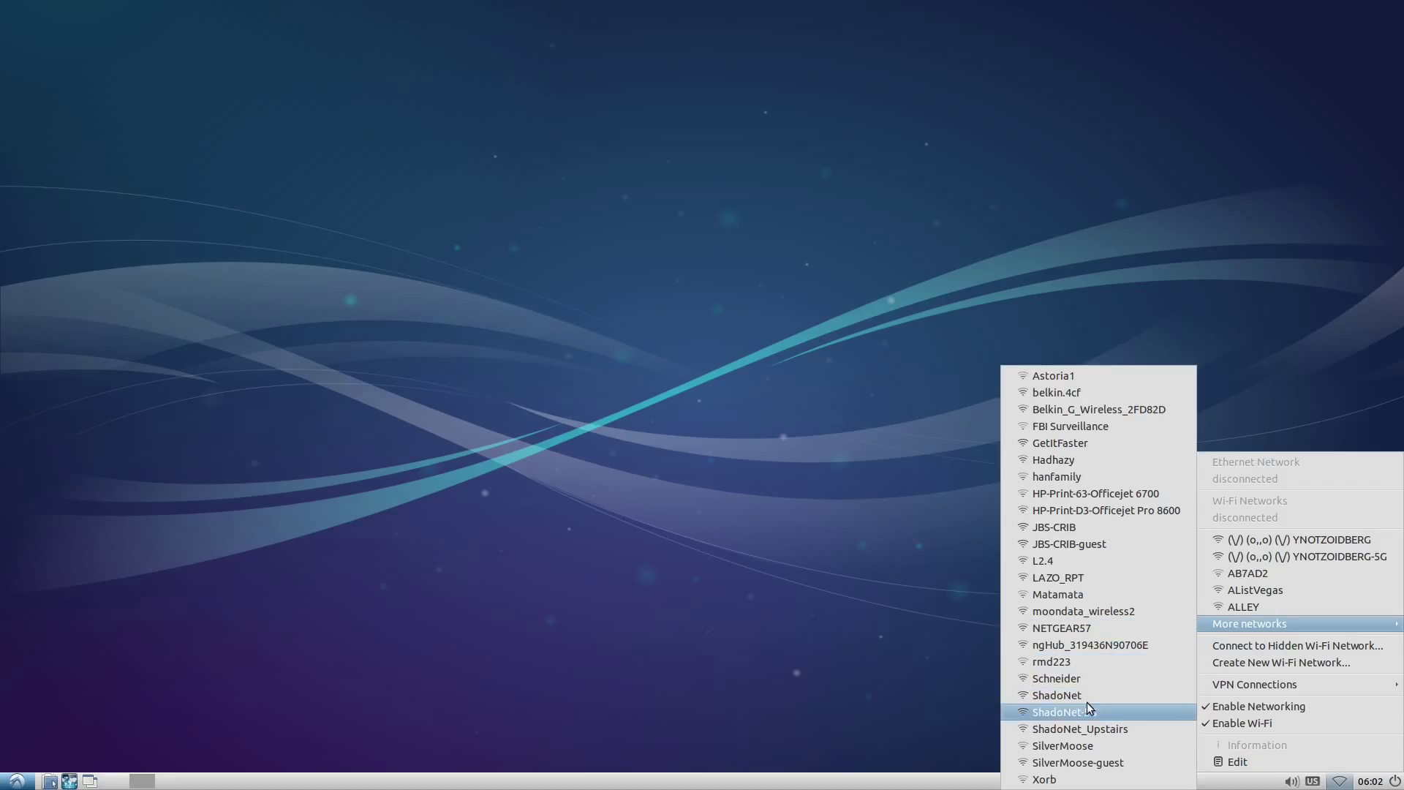
left_click(1062, 711)
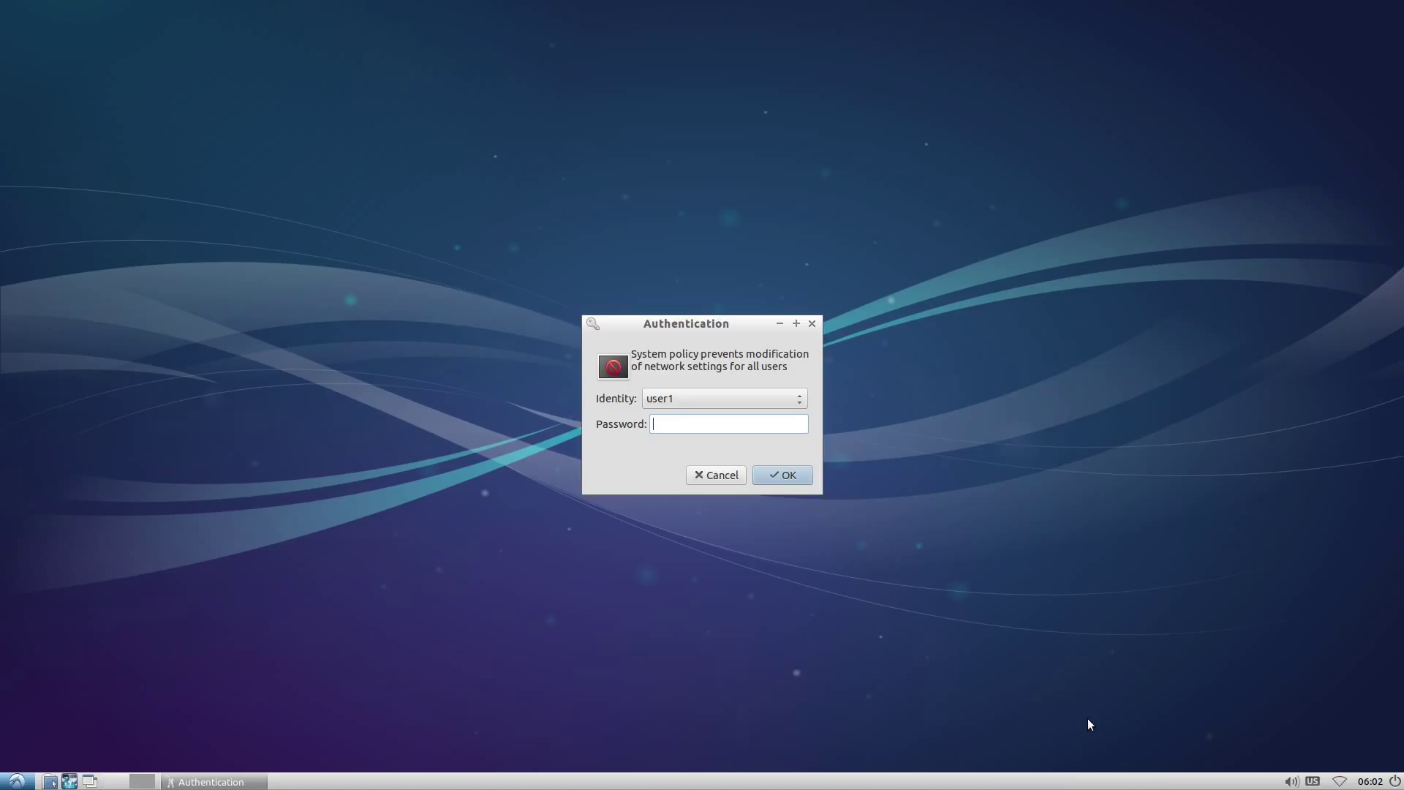
left_click(716, 474)
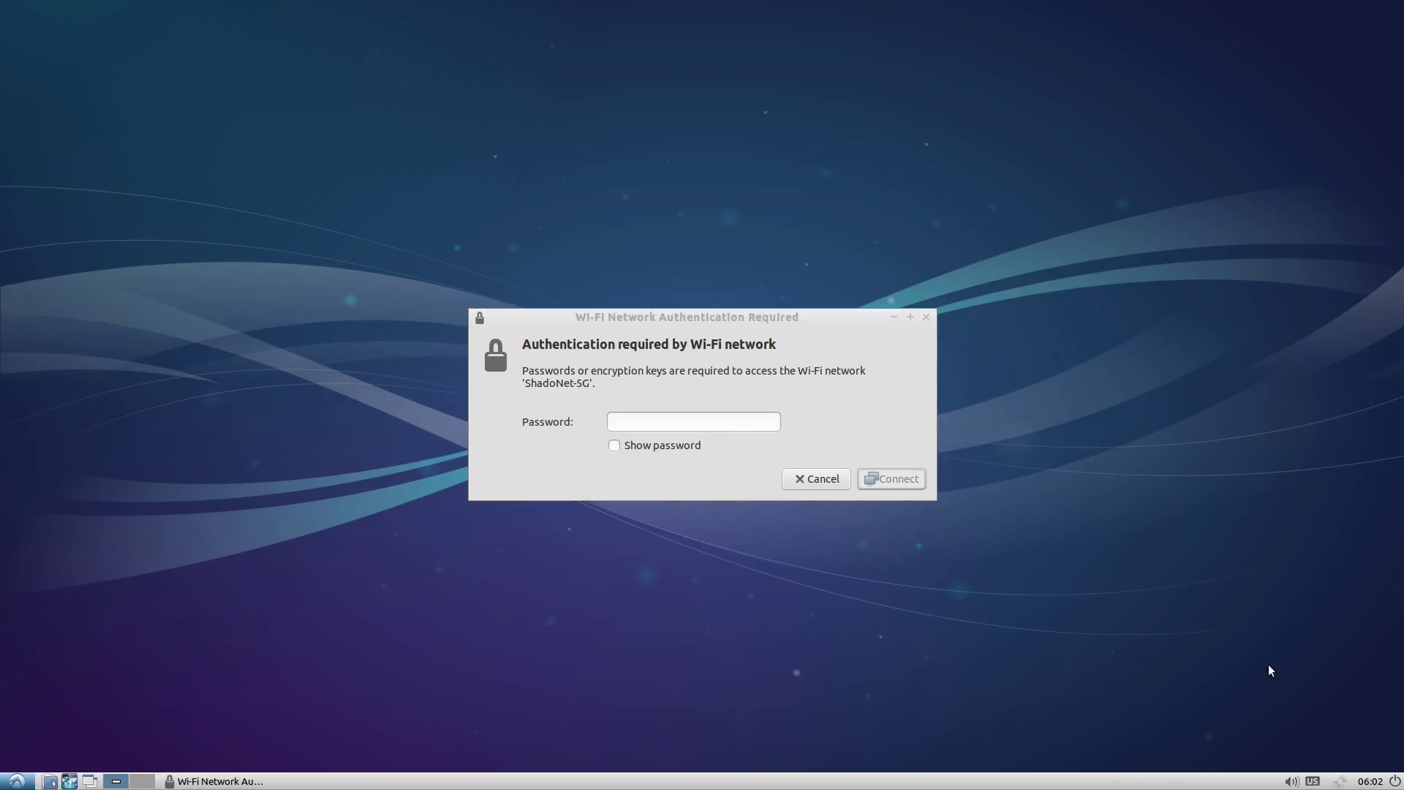
left_click(722, 422)
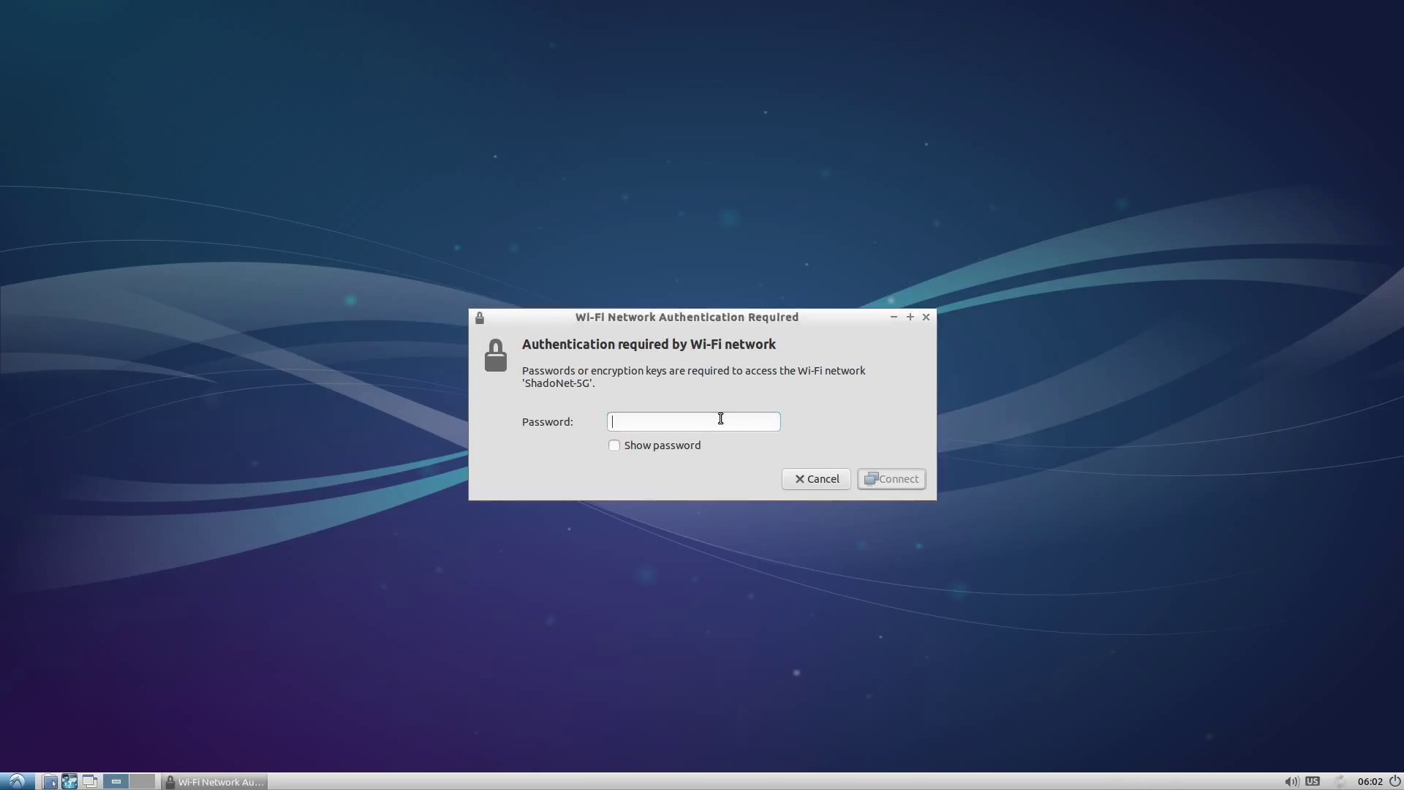
left_click(815, 478)
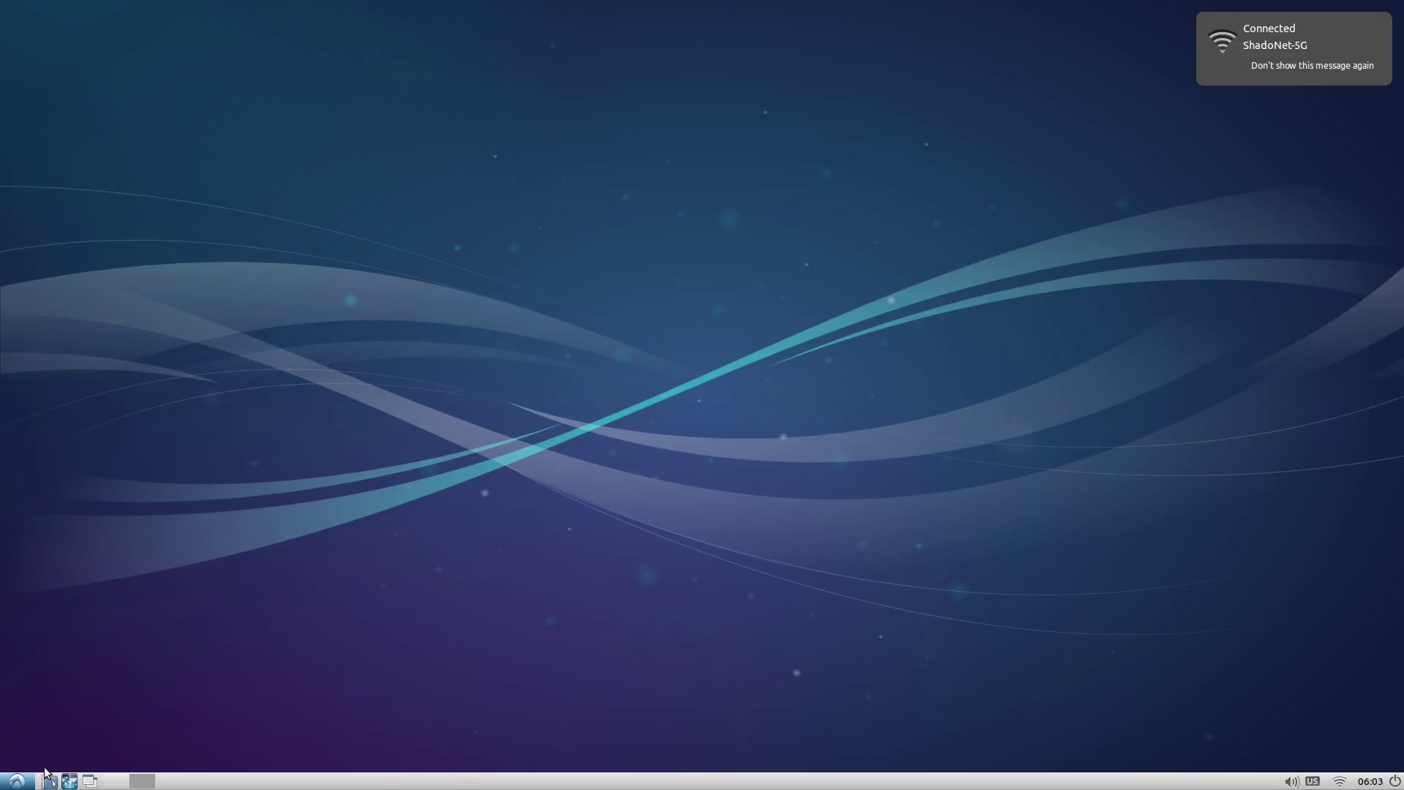
left_click(9, 777)
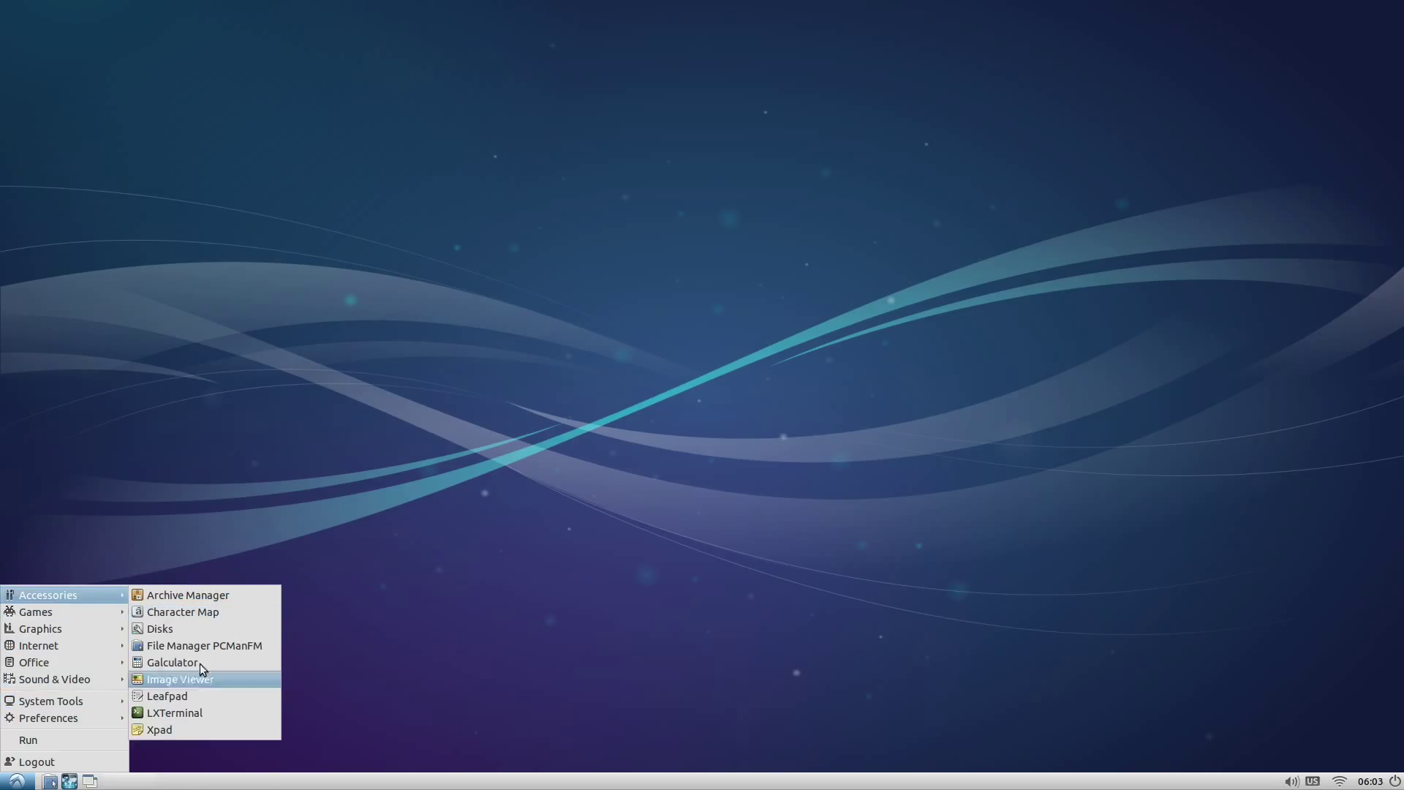
Step: Launch a terminal and refresh package lists with sudo apt-get update
left_click(176, 712)
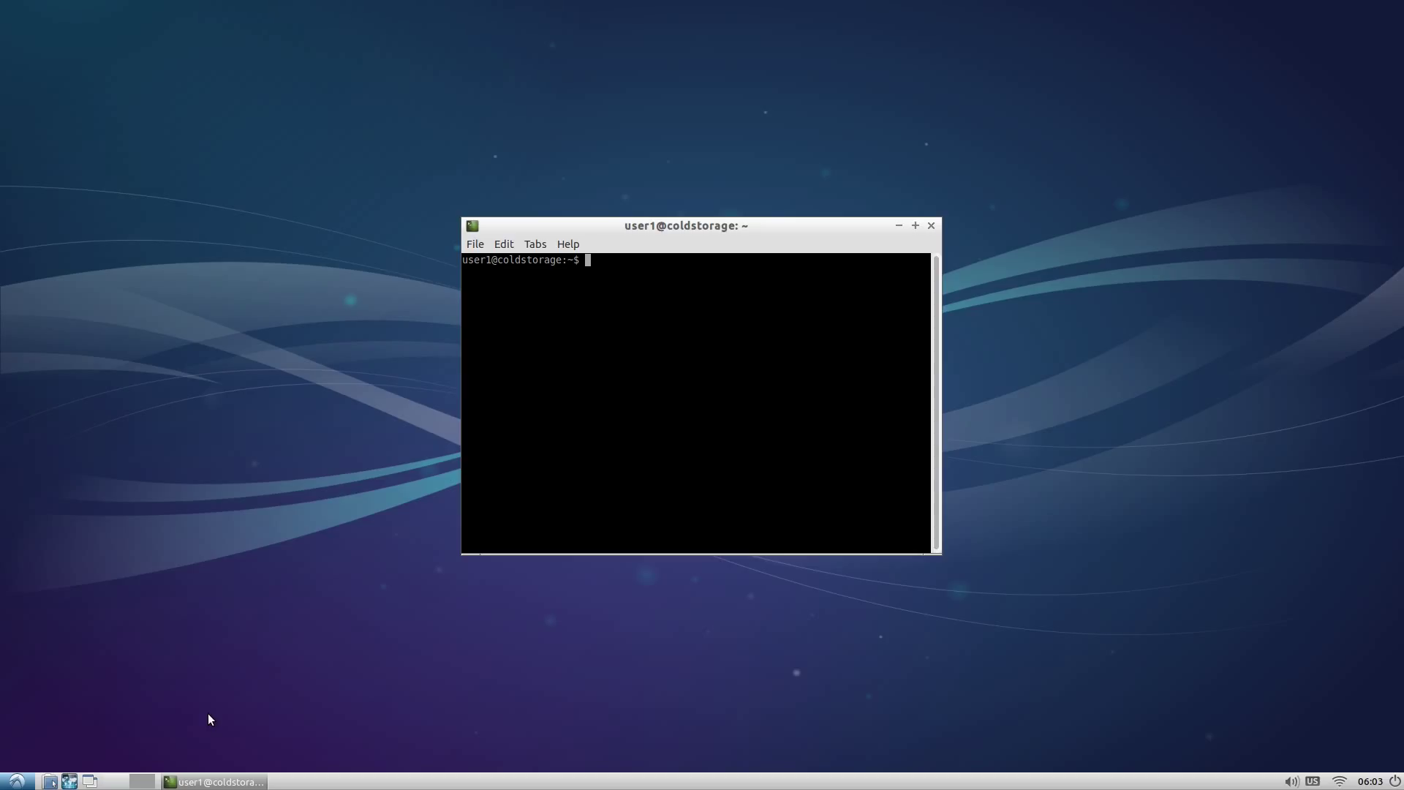
type("sudo")
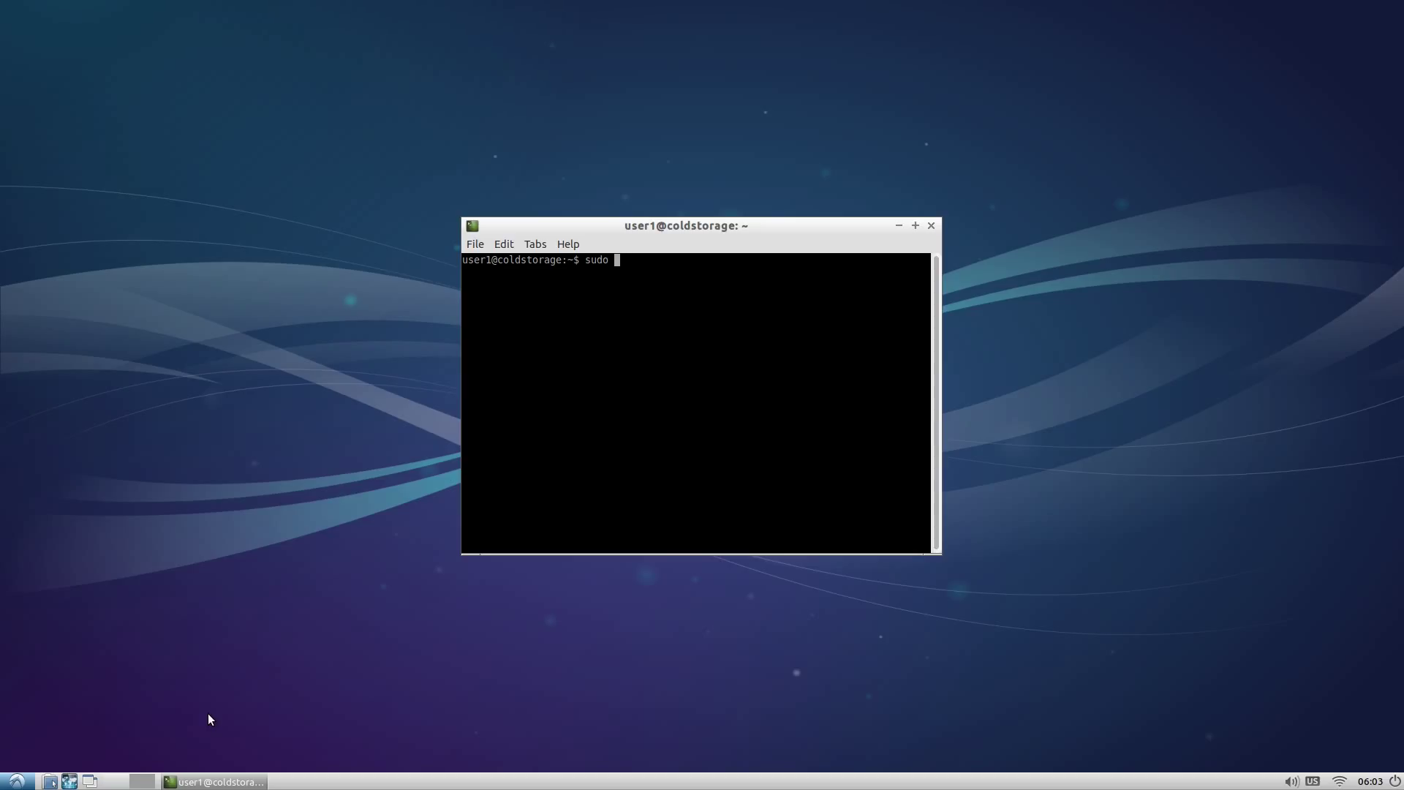
type("apt-g")
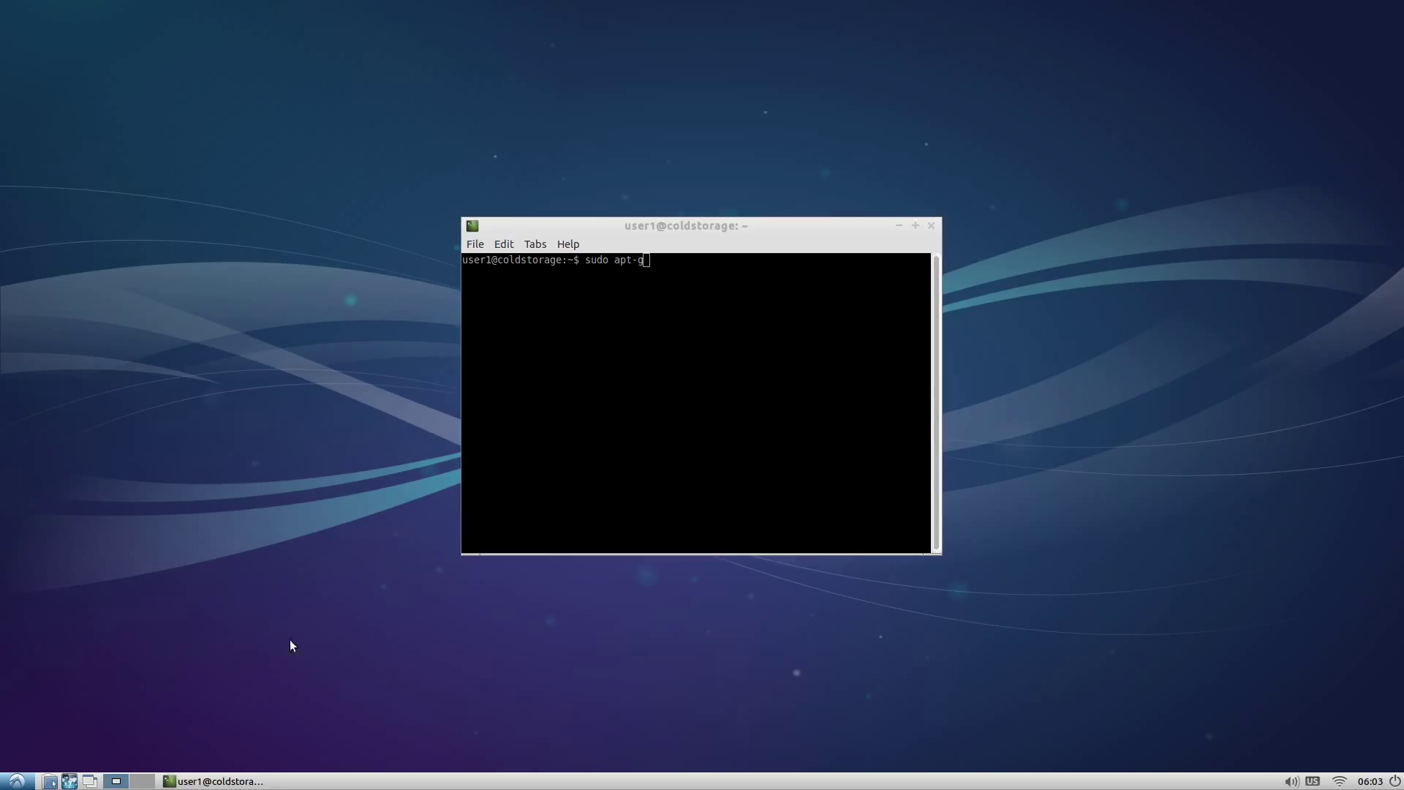
type("et u")
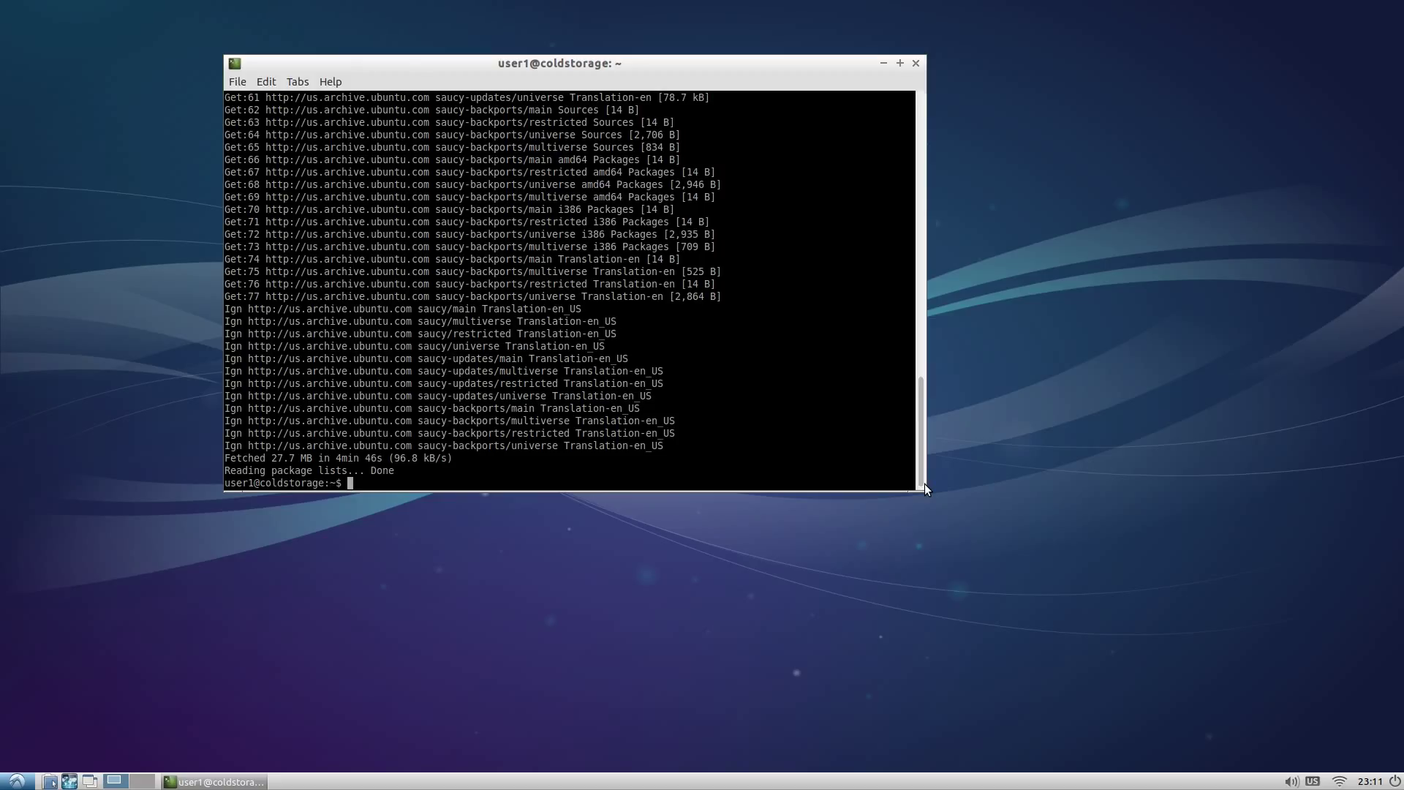
Step: Install python-qt4, python-pip and python-slowaes with apt-get, confirming with y
type("sudo apt-get i")
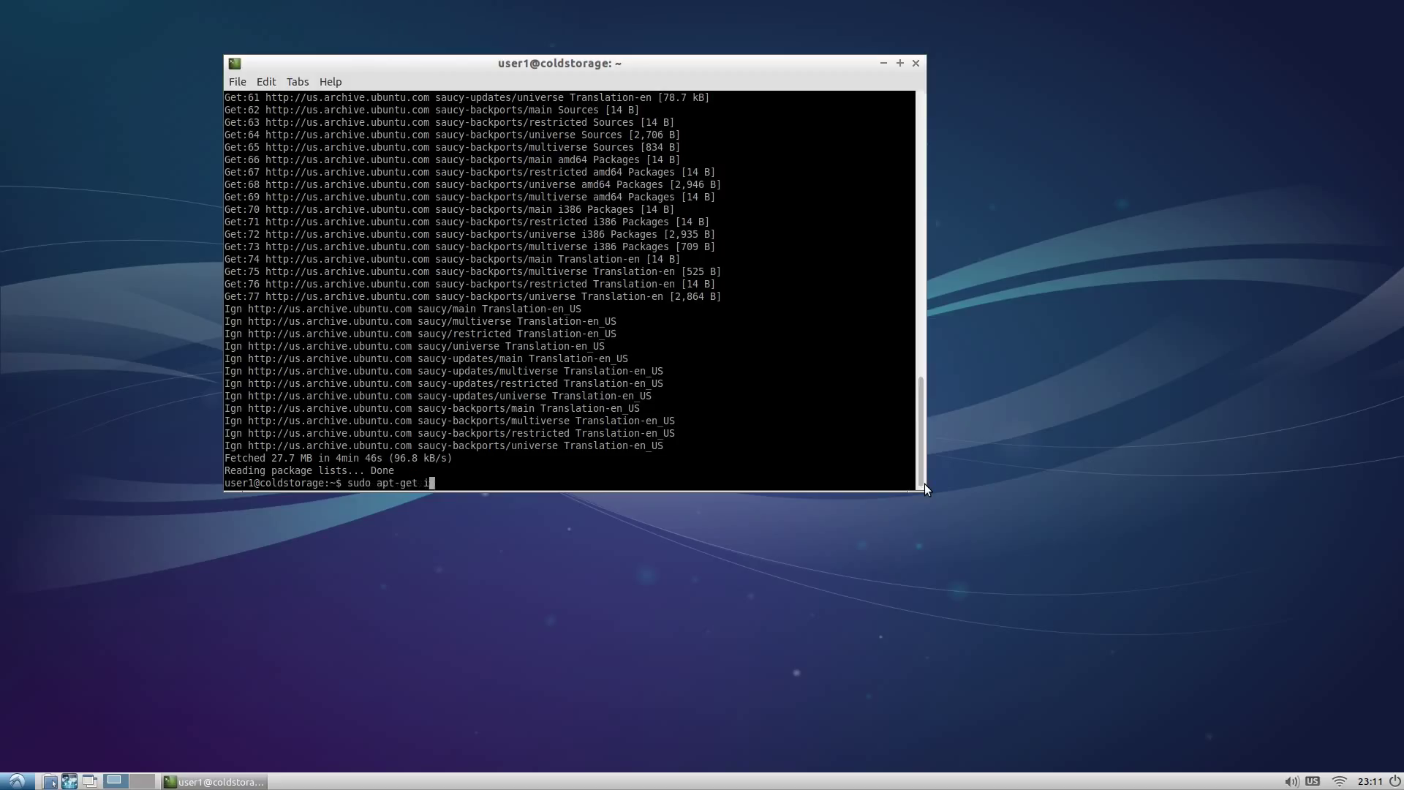
type("nstall python-qt4 python-")
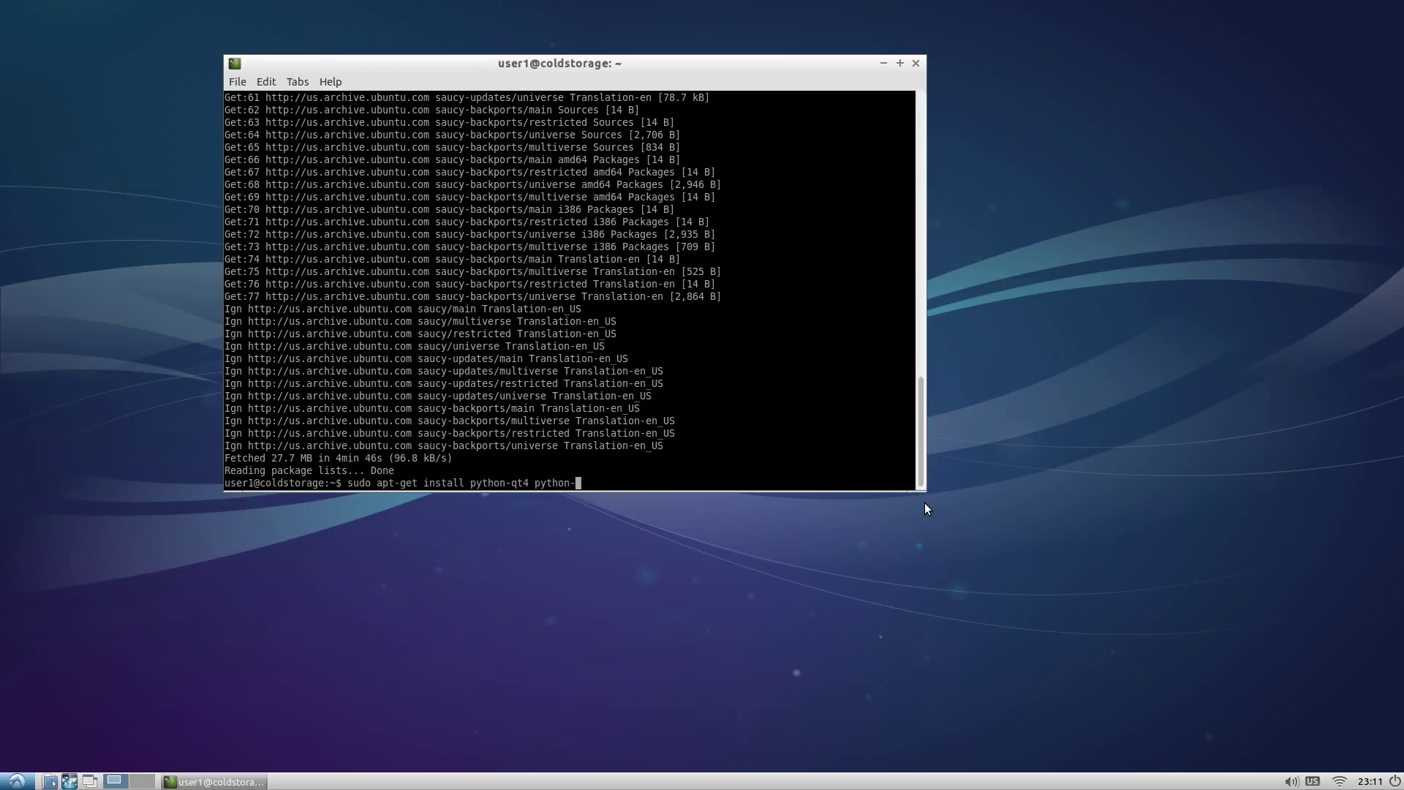
type("pip p")
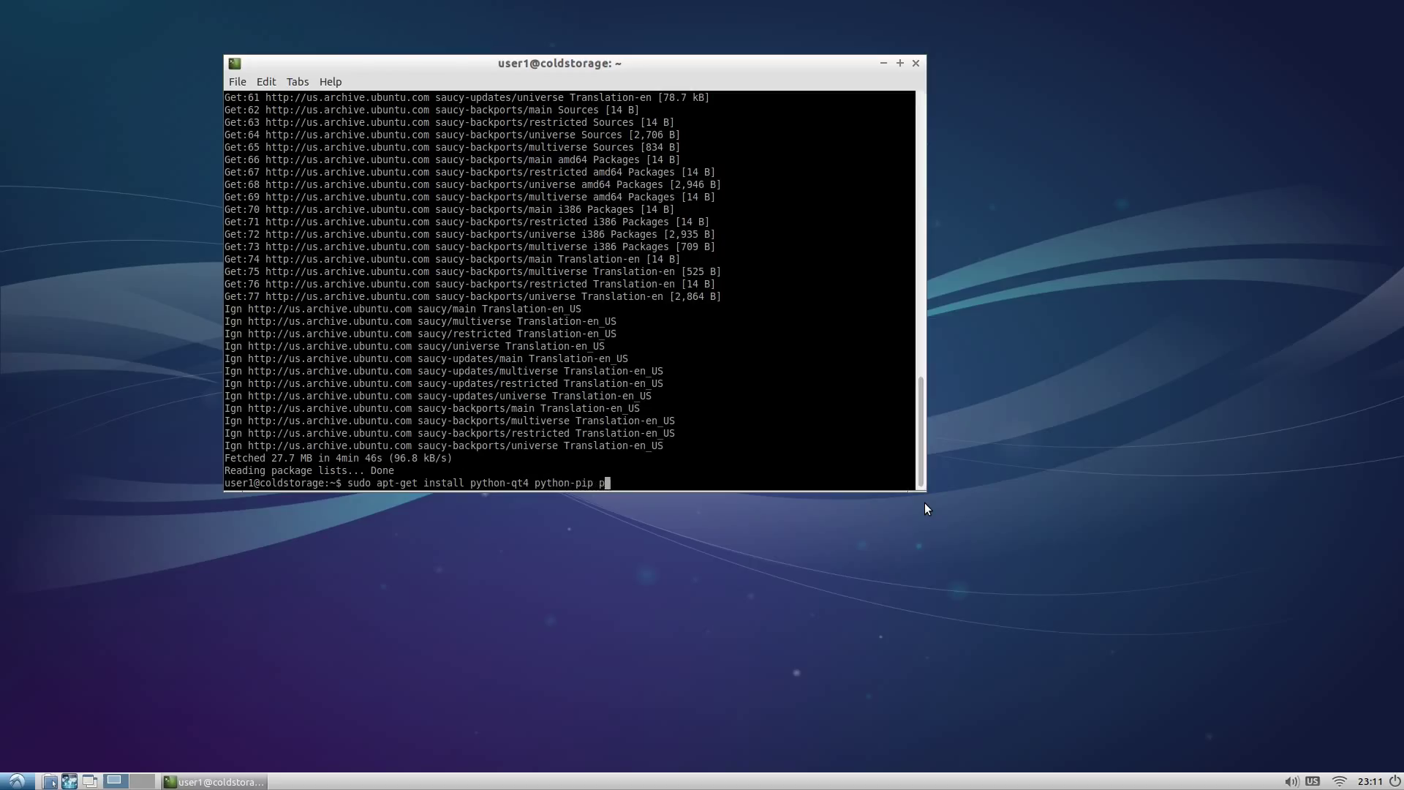
type("ython-slowaes")
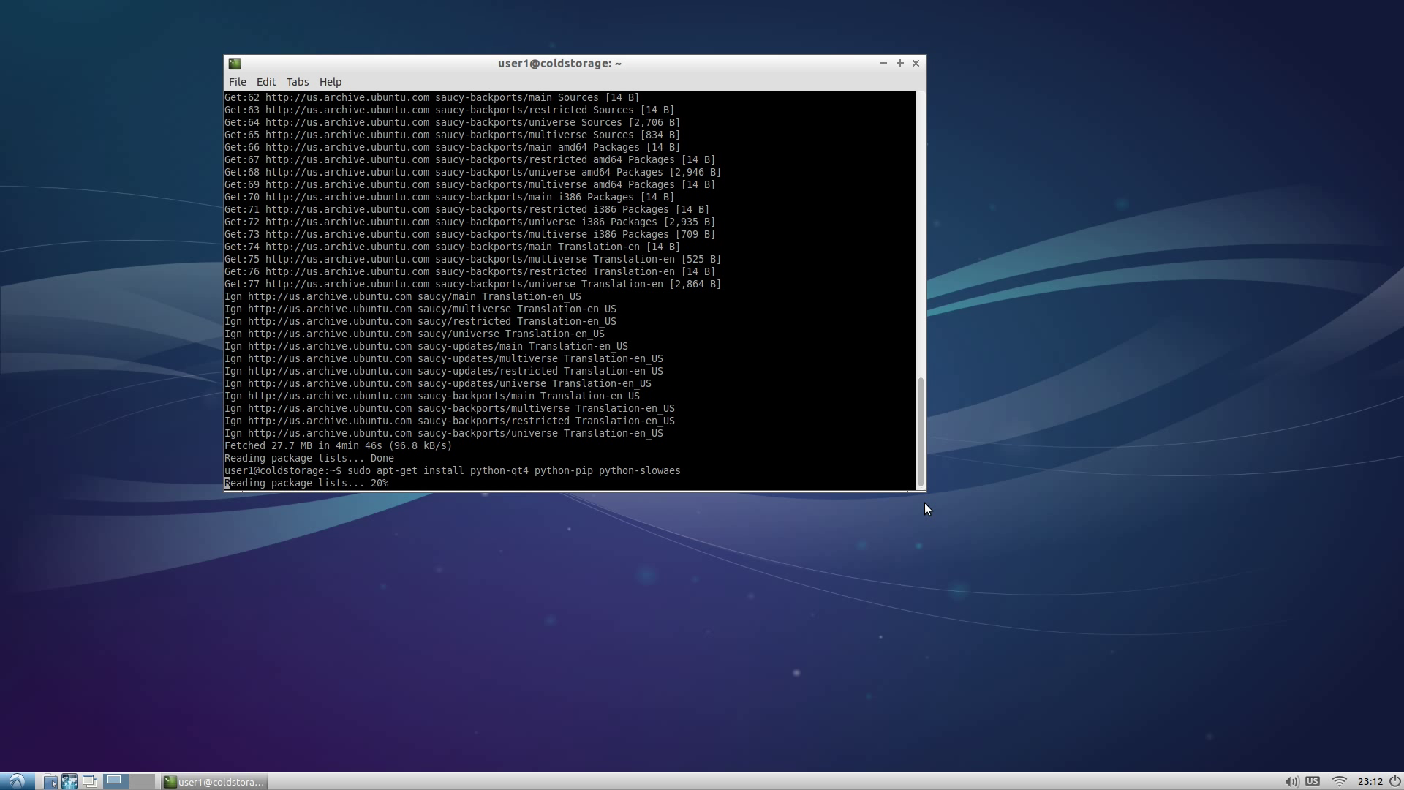
type("y")
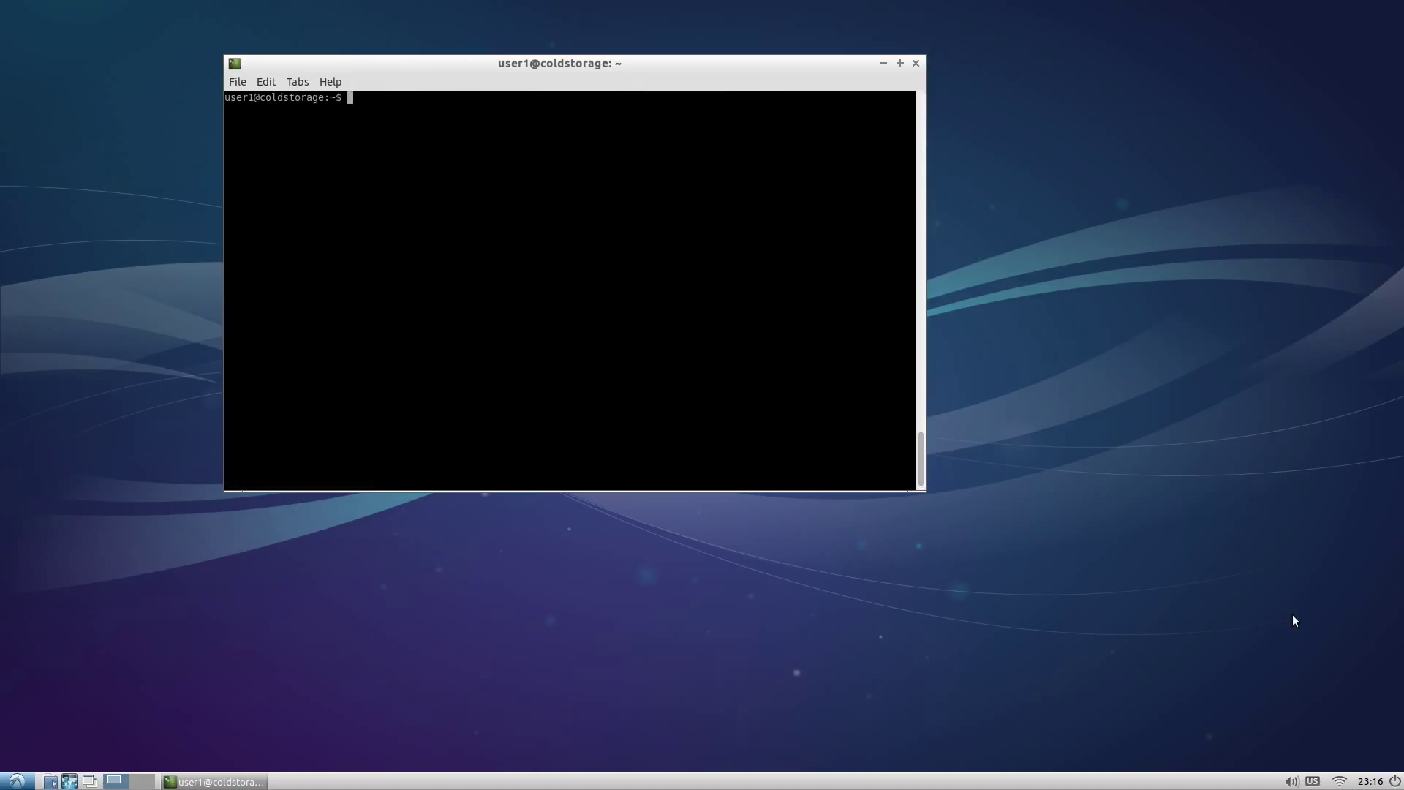
Step: Turn off Wi-Fi from the tray network applet to take the computer offline
left_click(1339, 782)
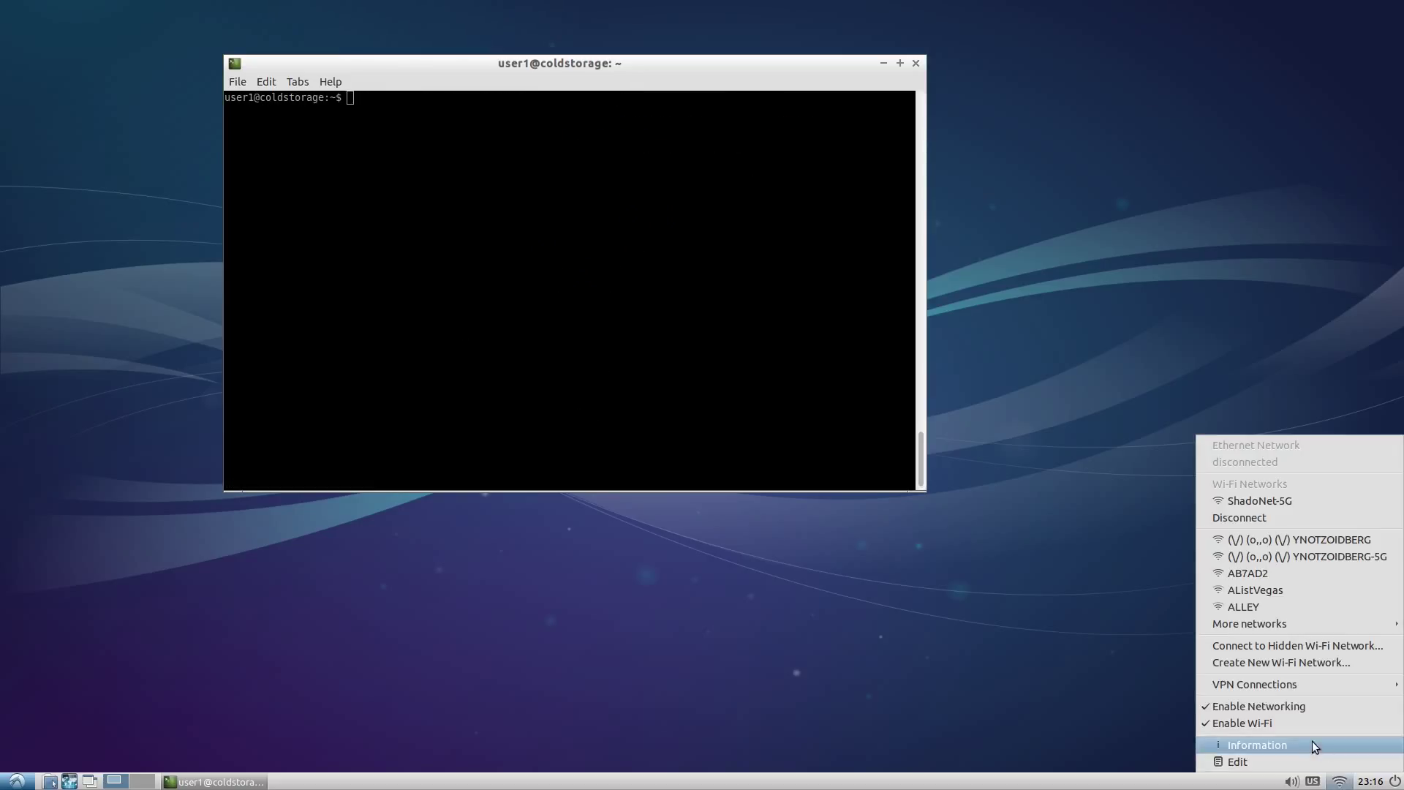
mouse_move(1266, 734)
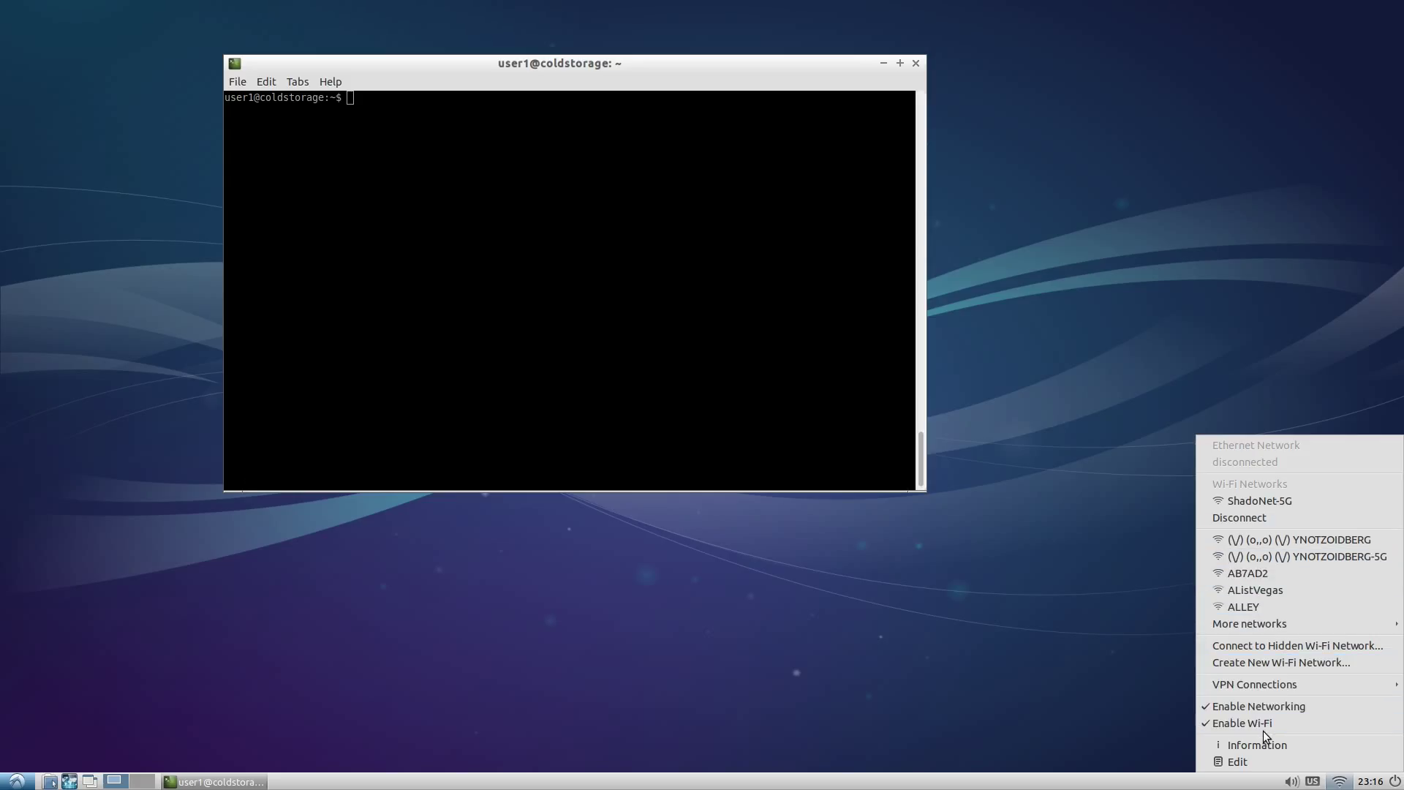
left_click(1242, 722)
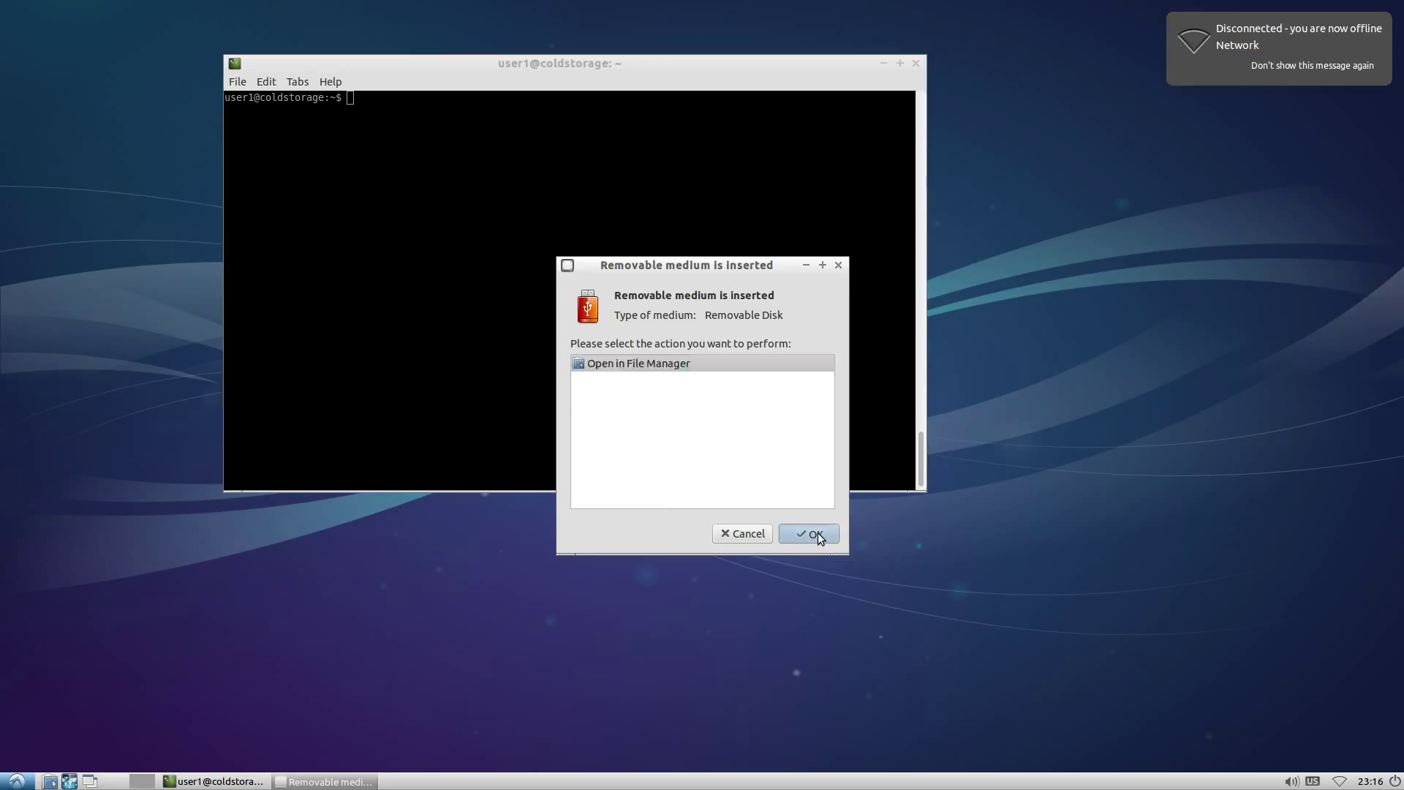
Step: Open the inserted ELECTRUM drive and copy the Electrum-1.9.7.tar.gz archive
left_click(809, 534)
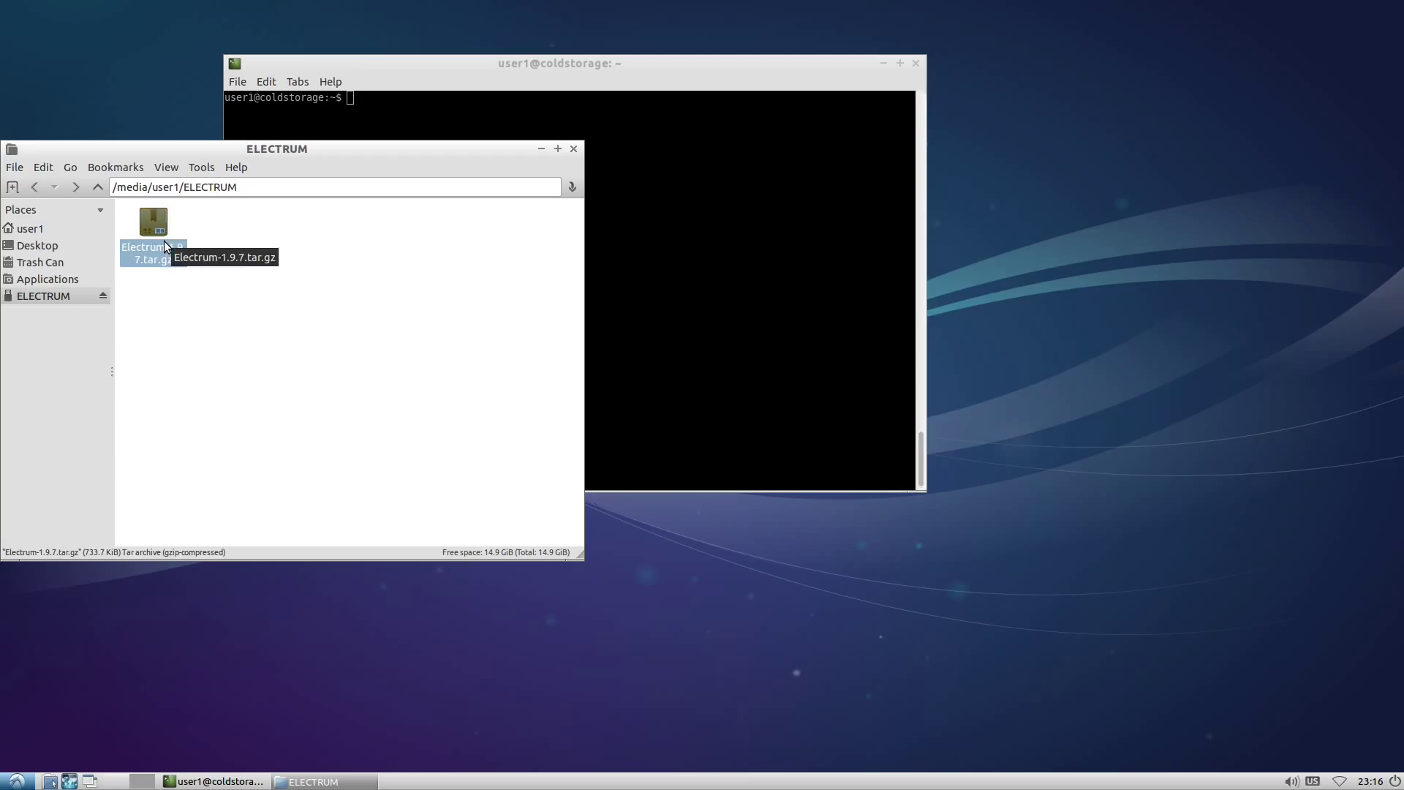
right_click(153, 227)
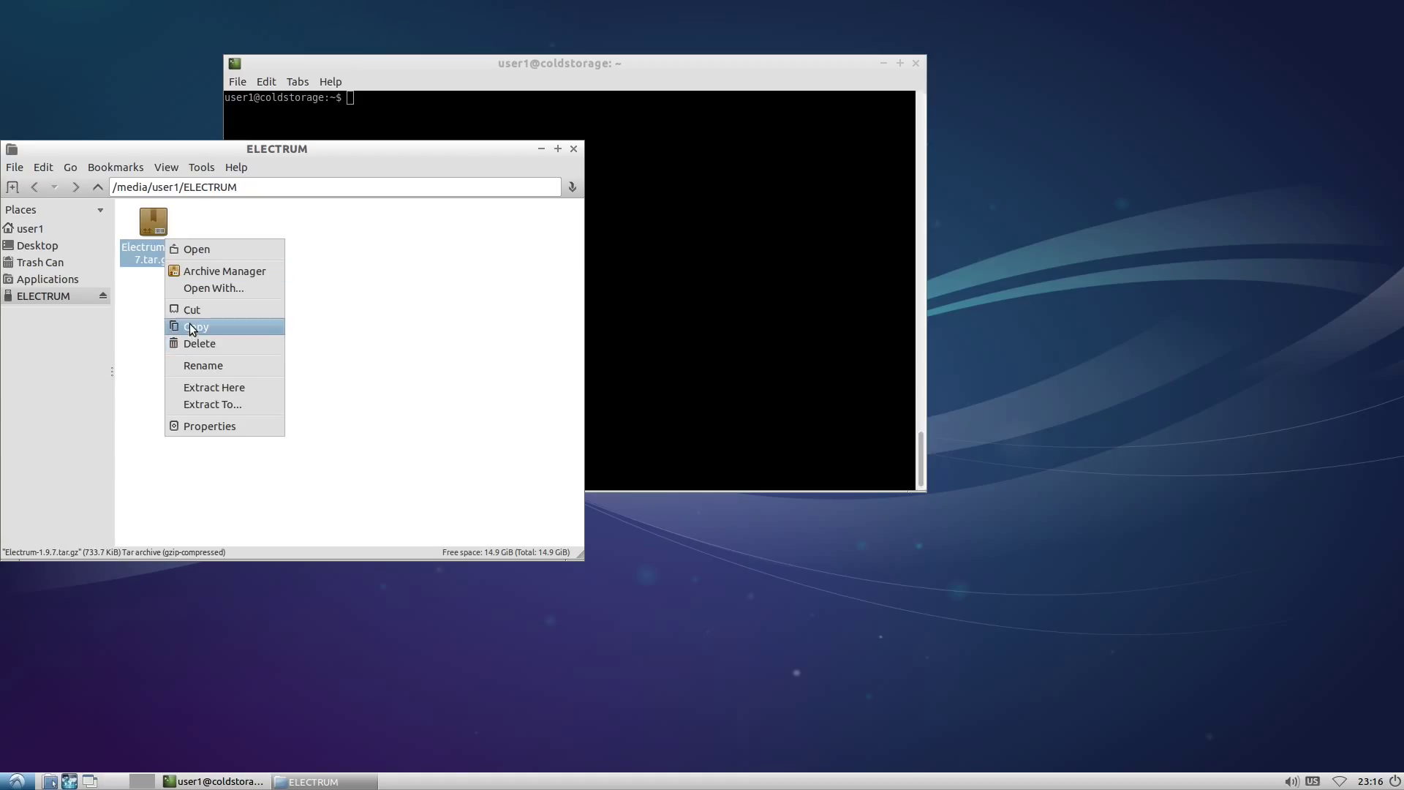
left_click(196, 326)
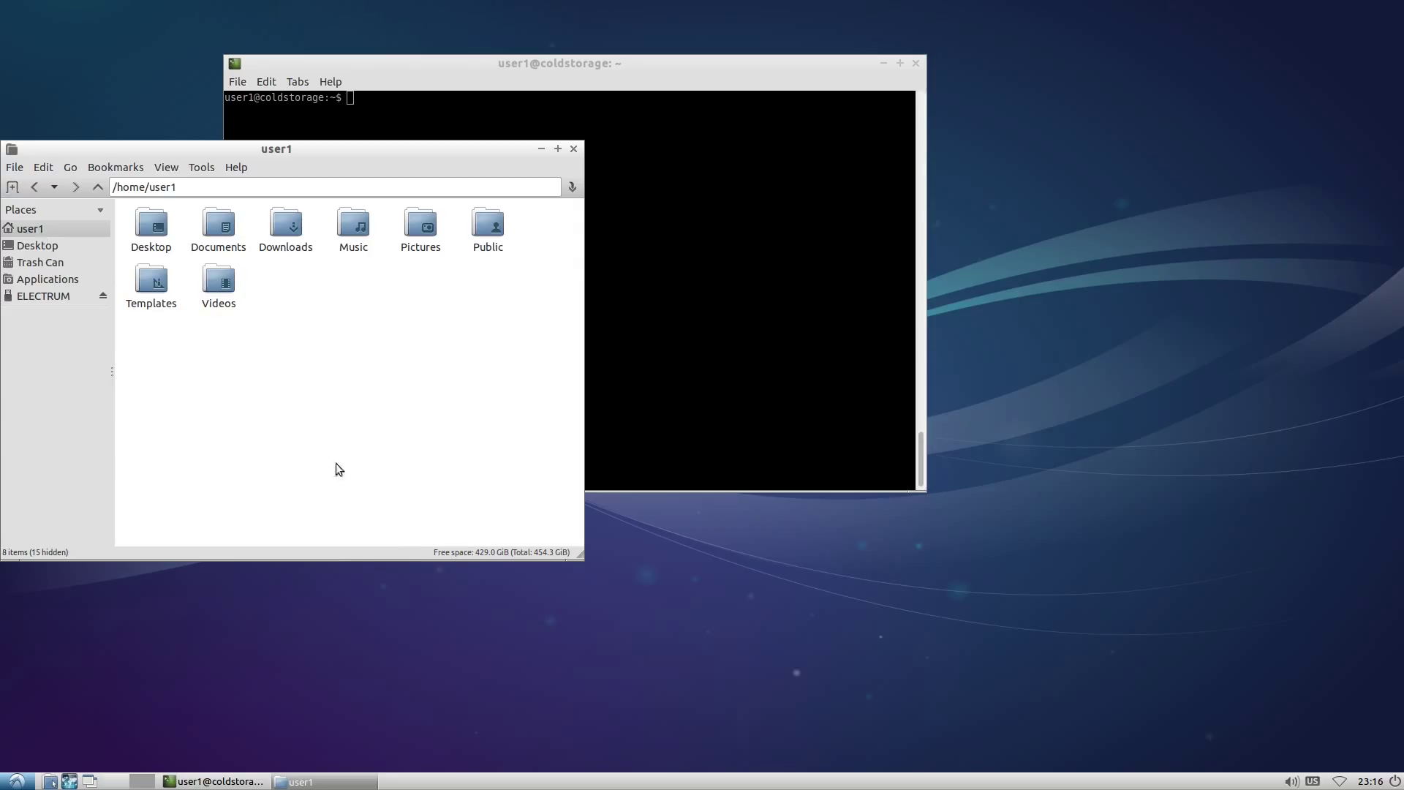
mouse_move(377, 536)
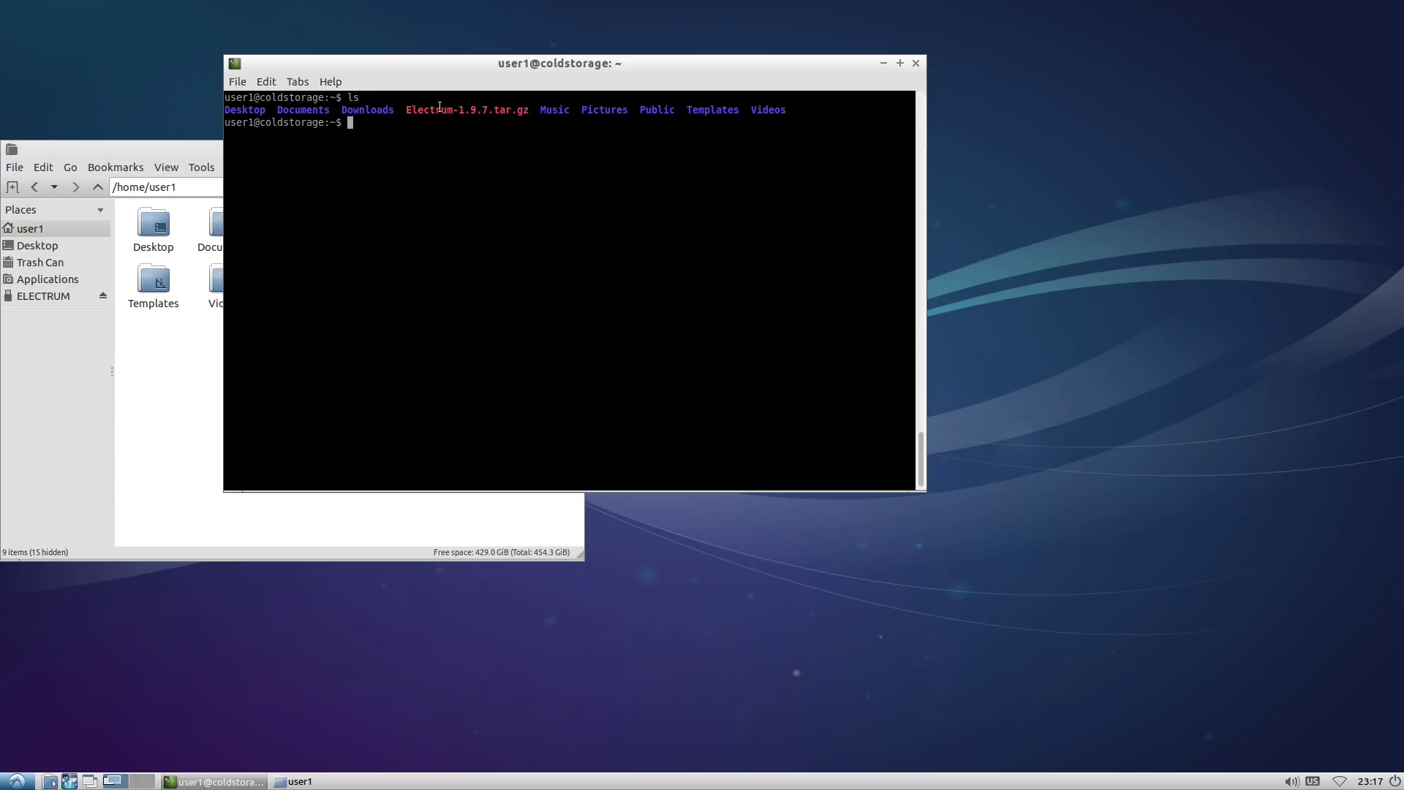
mouse_move(534, 95)
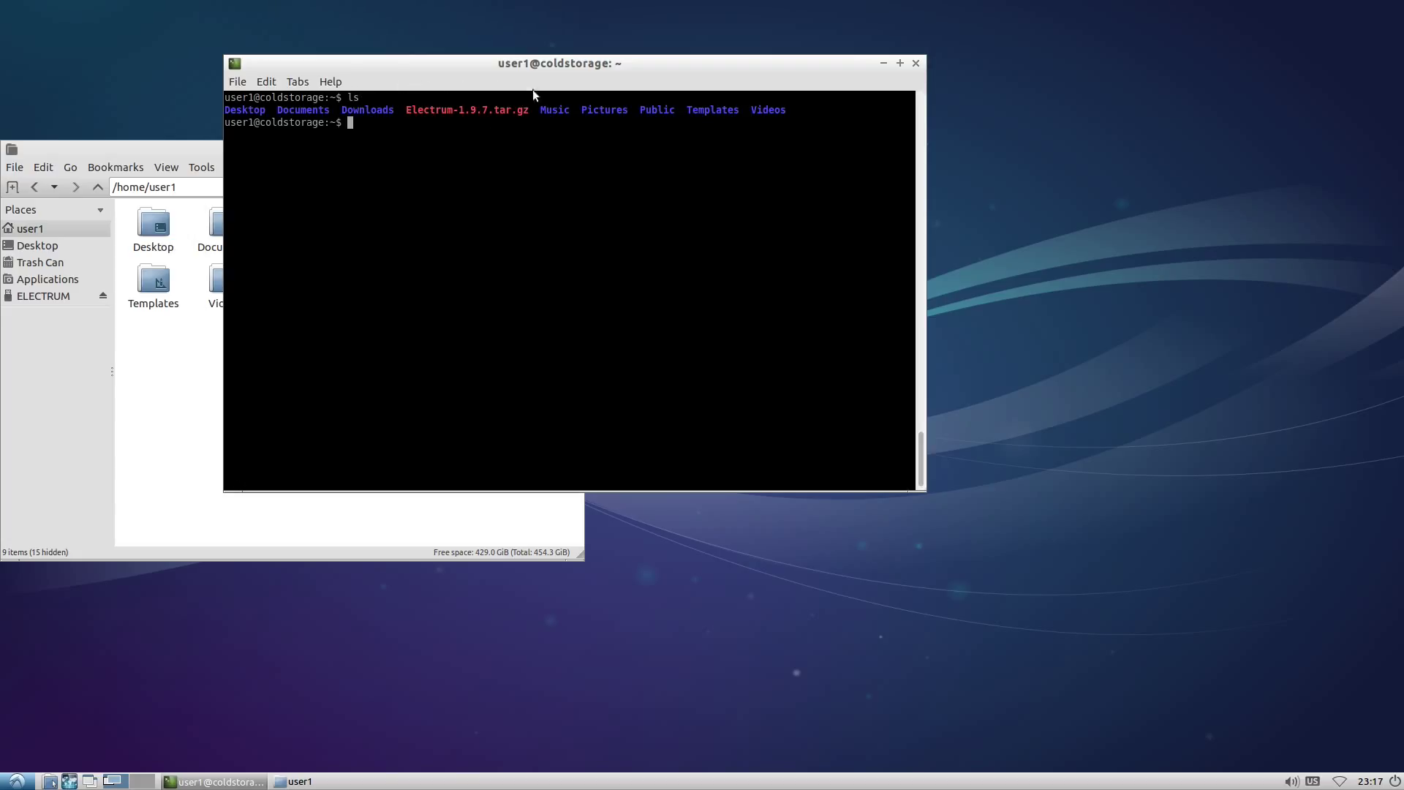
mouse_move(525, 228)
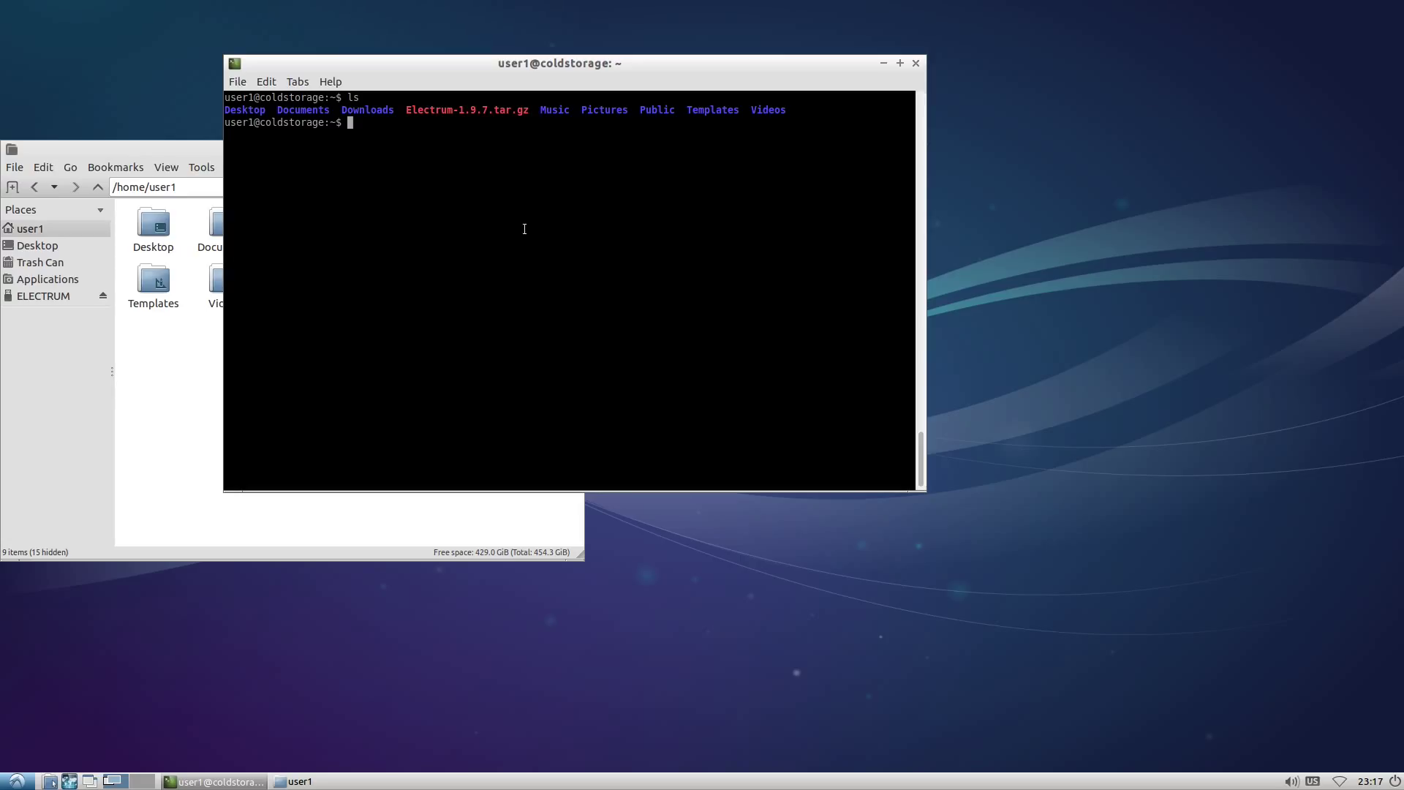
Step: Install Electrum-1.9.7.tar.gz with sudo pip install, rerunning it once the network is back
type("sudo pip install")
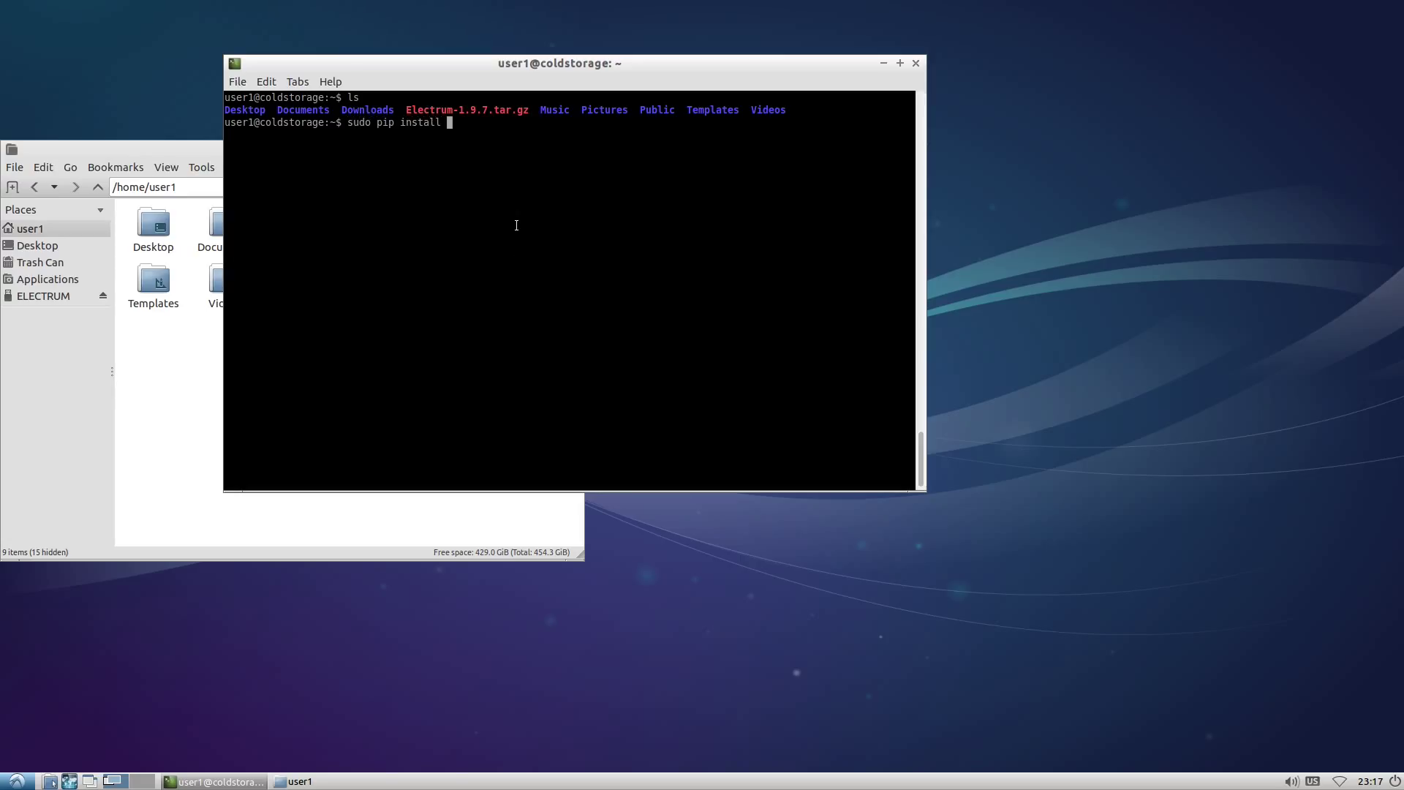
type("Electrum-1.9.7.tar.gz")
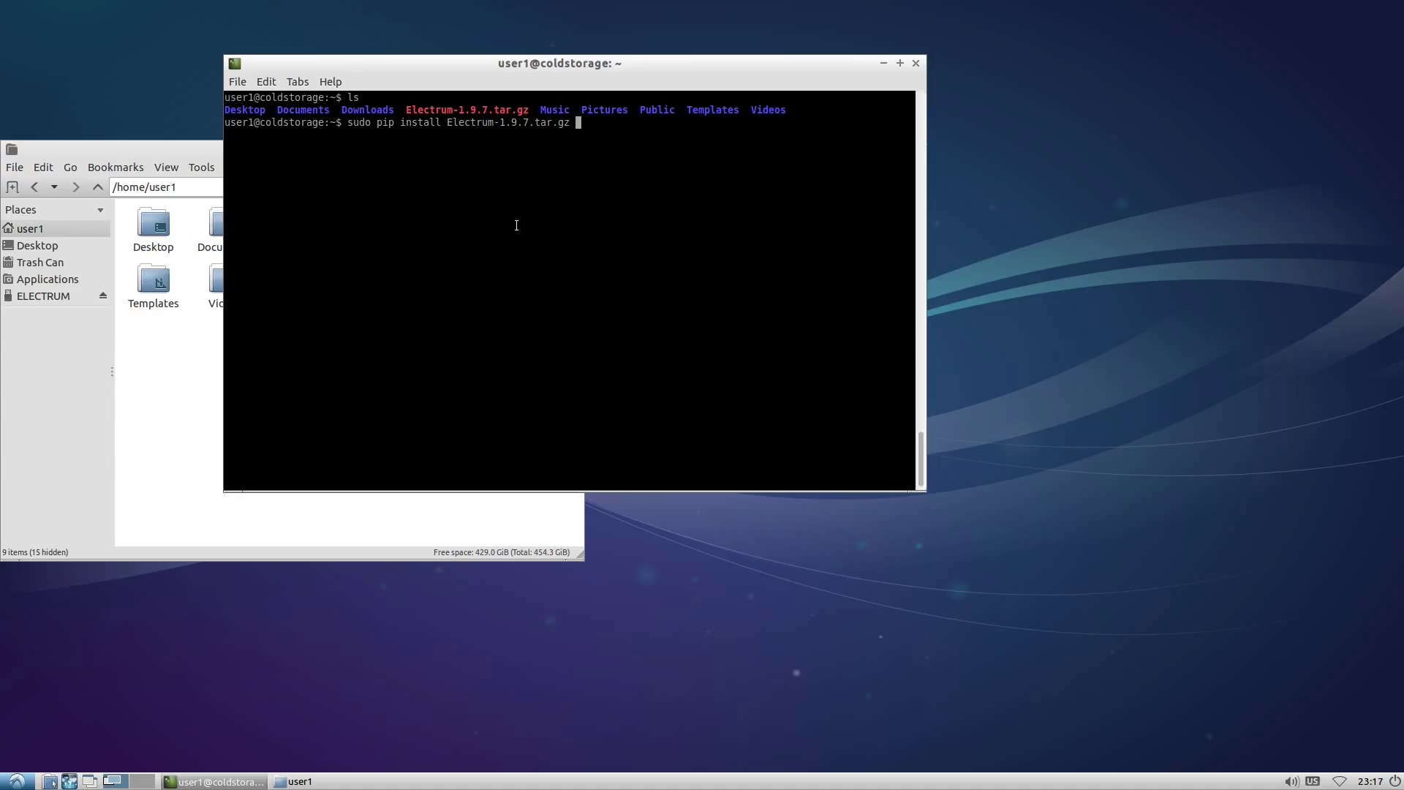
key("Return")
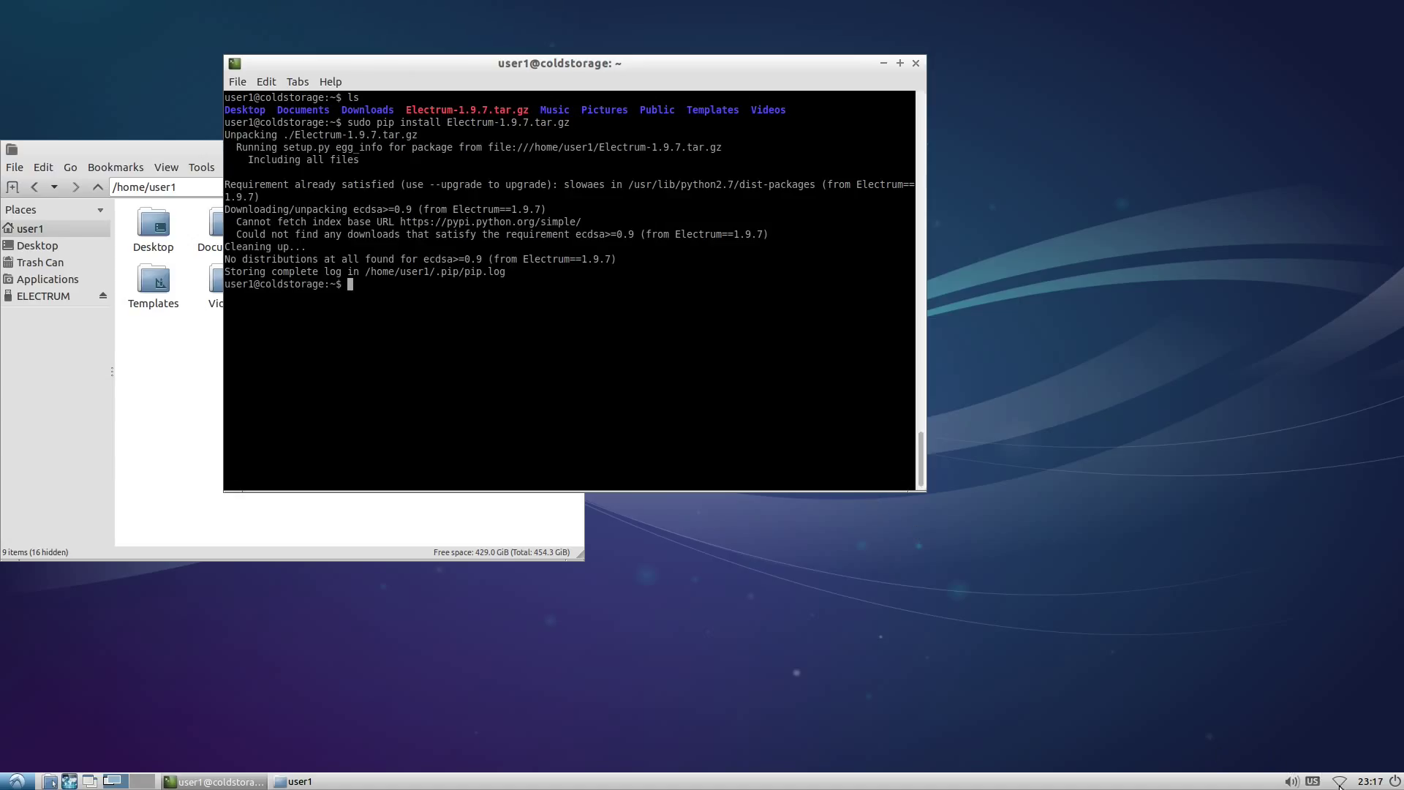
mouse_move(1333, 762)
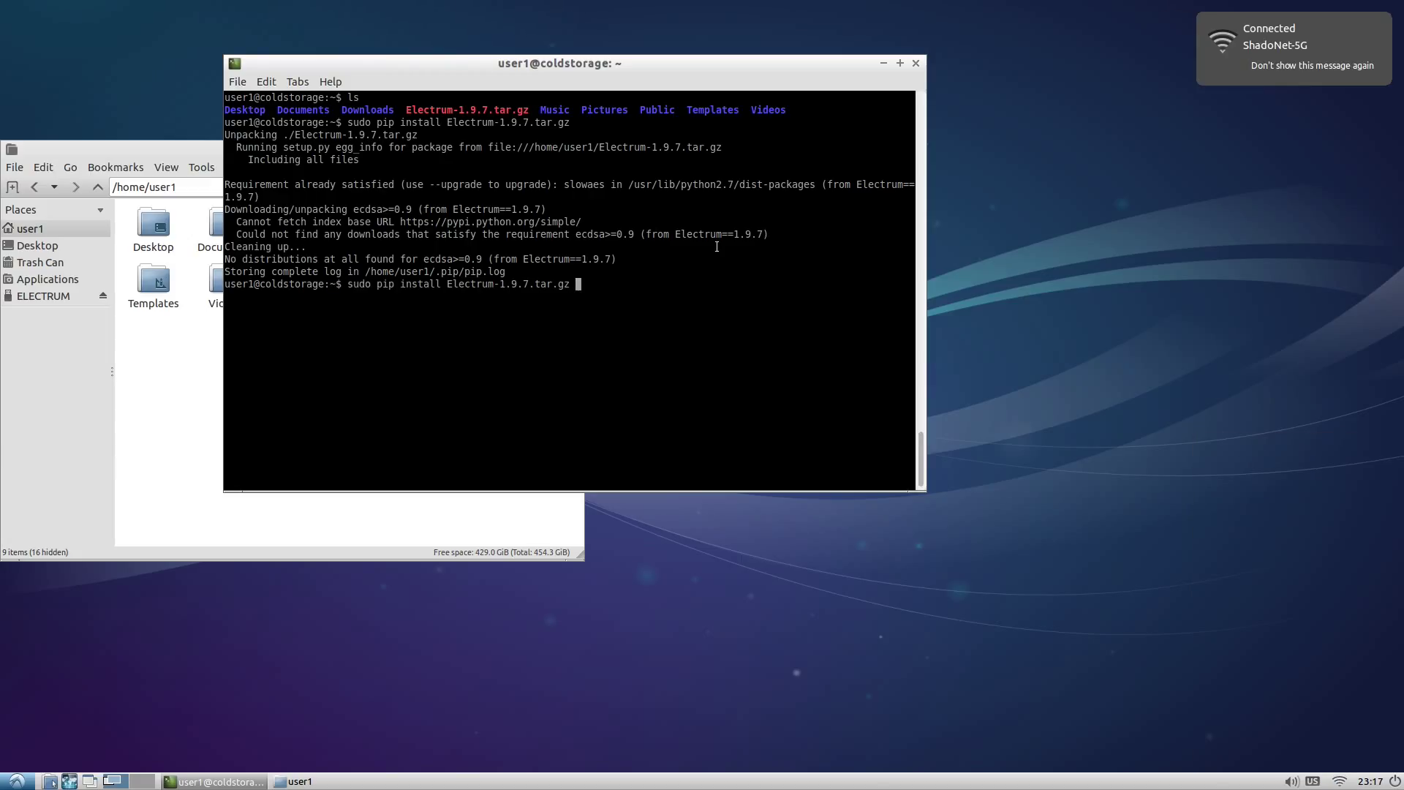
key("Return")
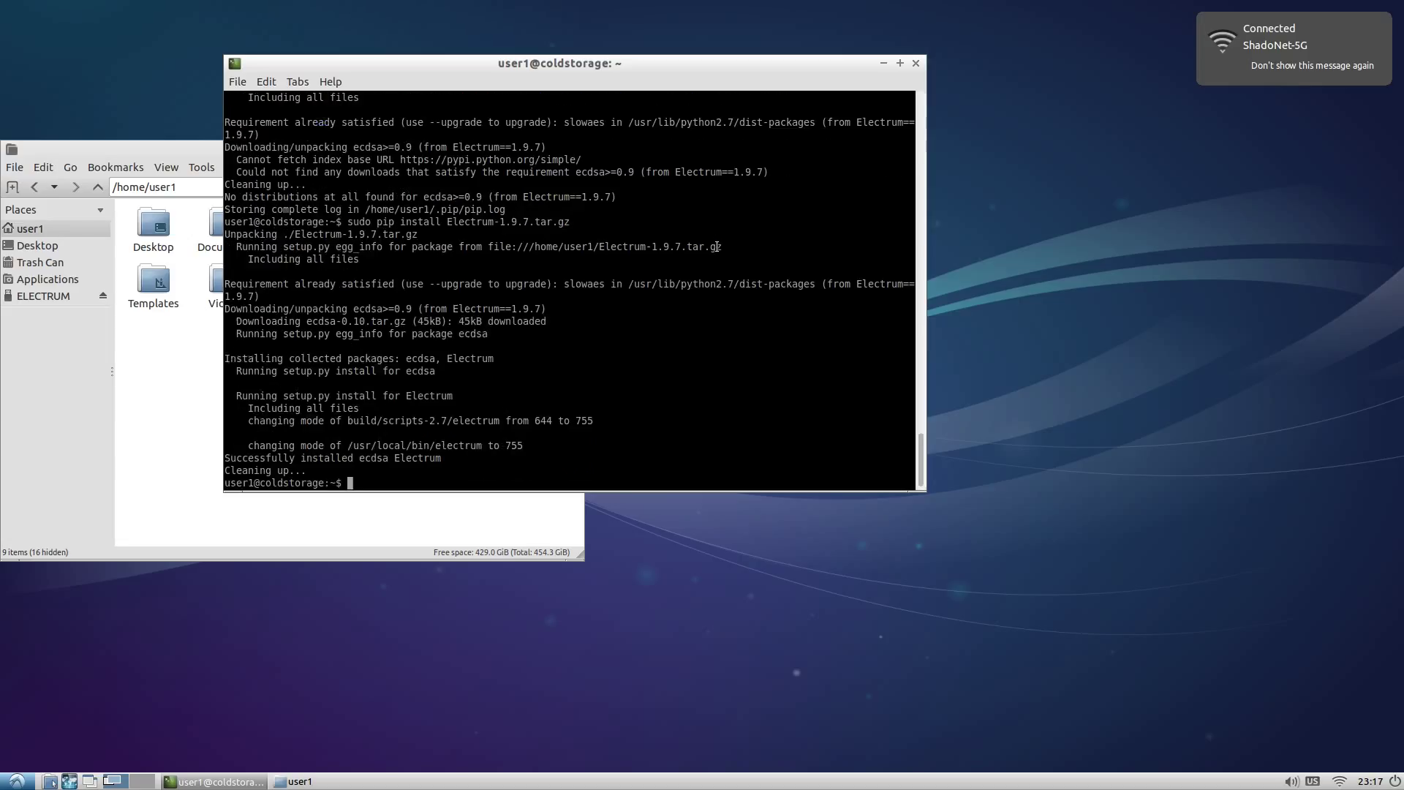
left_click(1320, 66)
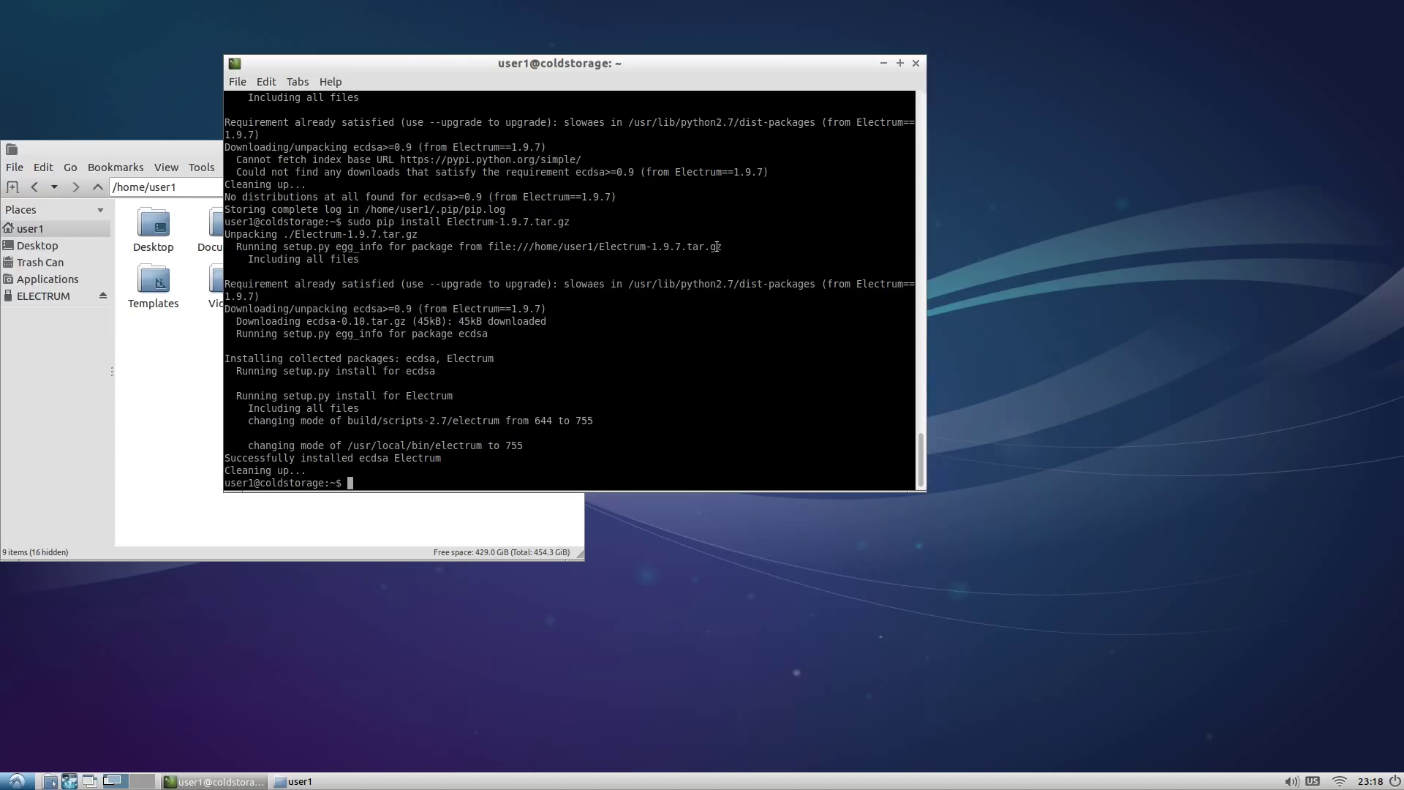
mouse_move(1014, 404)
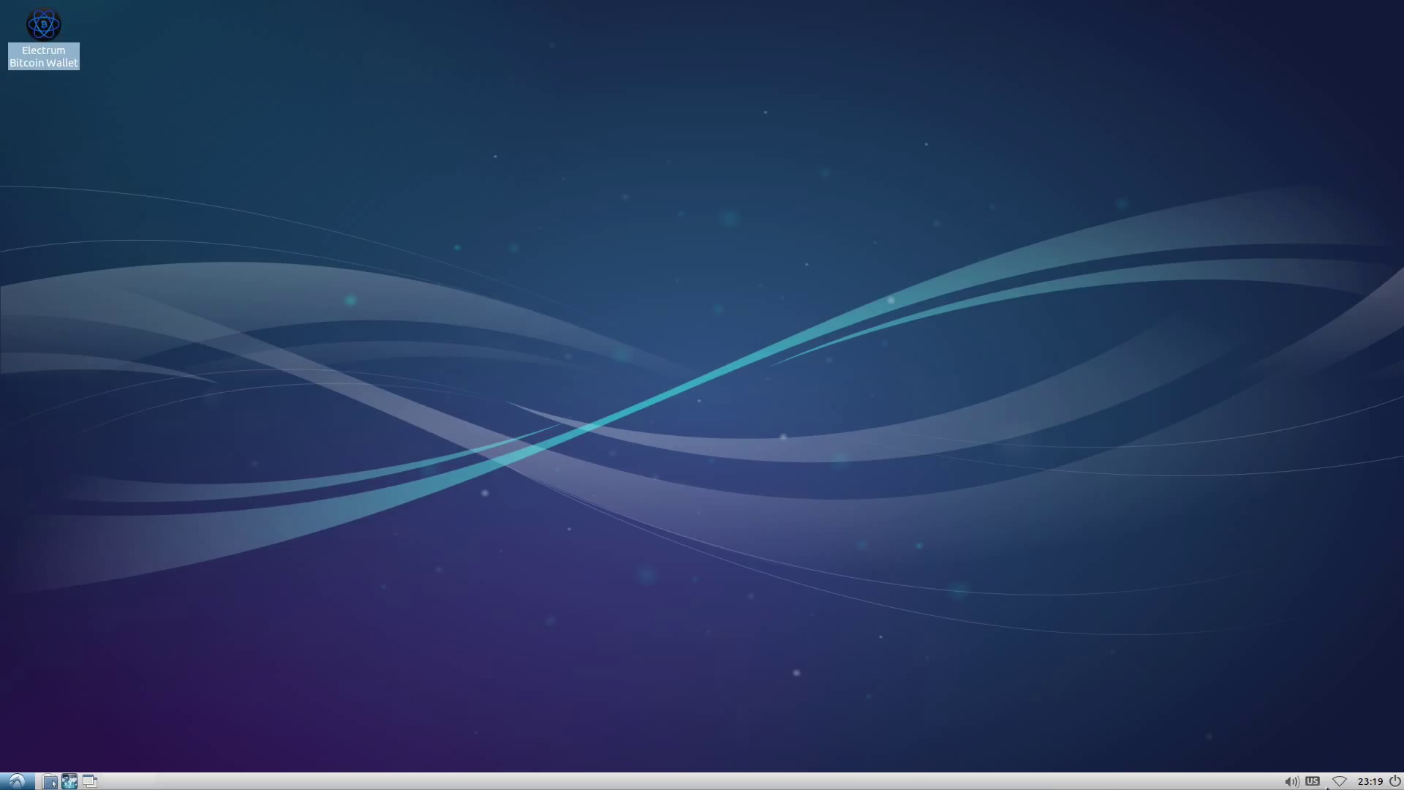
mouse_move(40, 68)
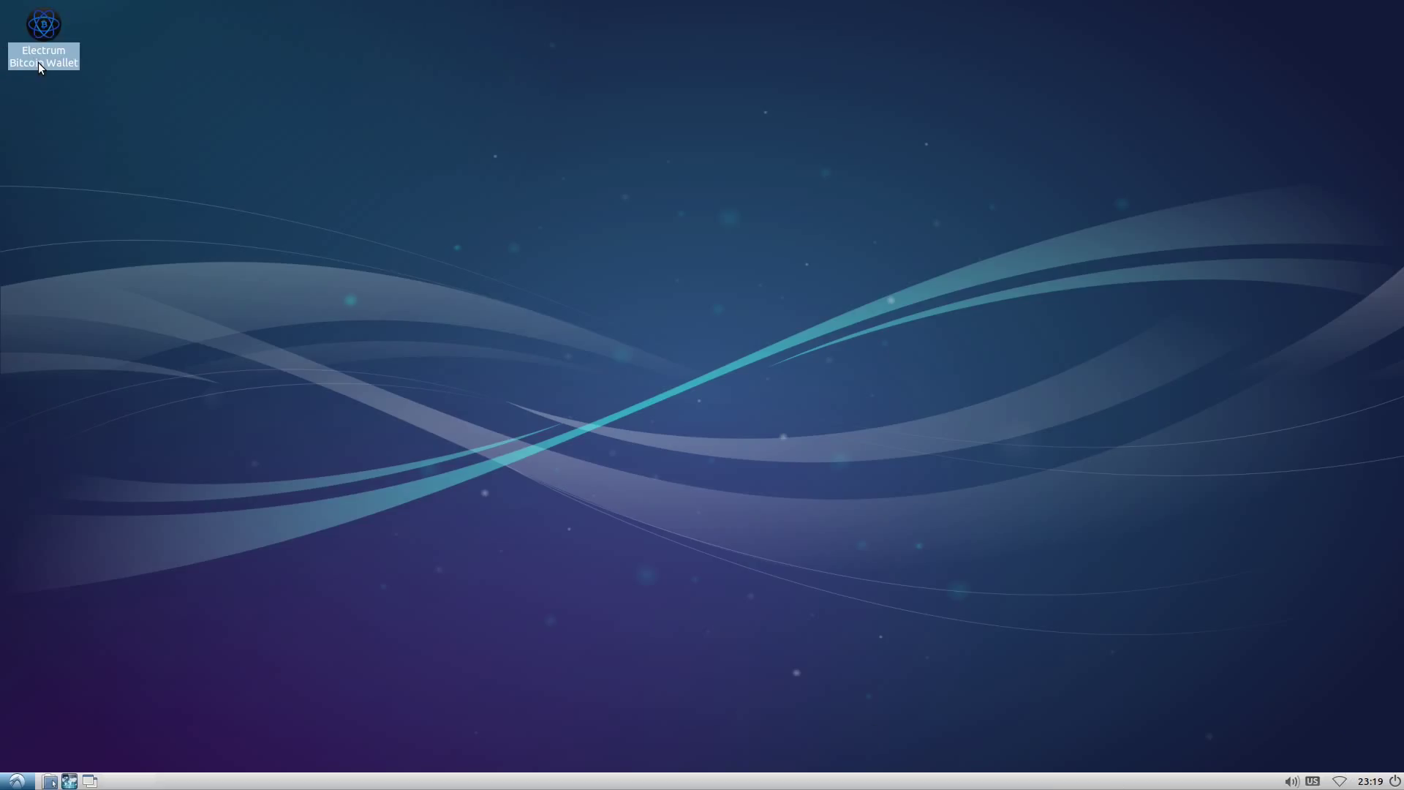
Step: Launch Electrum from the Electrum Bitcoin Wallet desktop icon
double_click(44, 26)
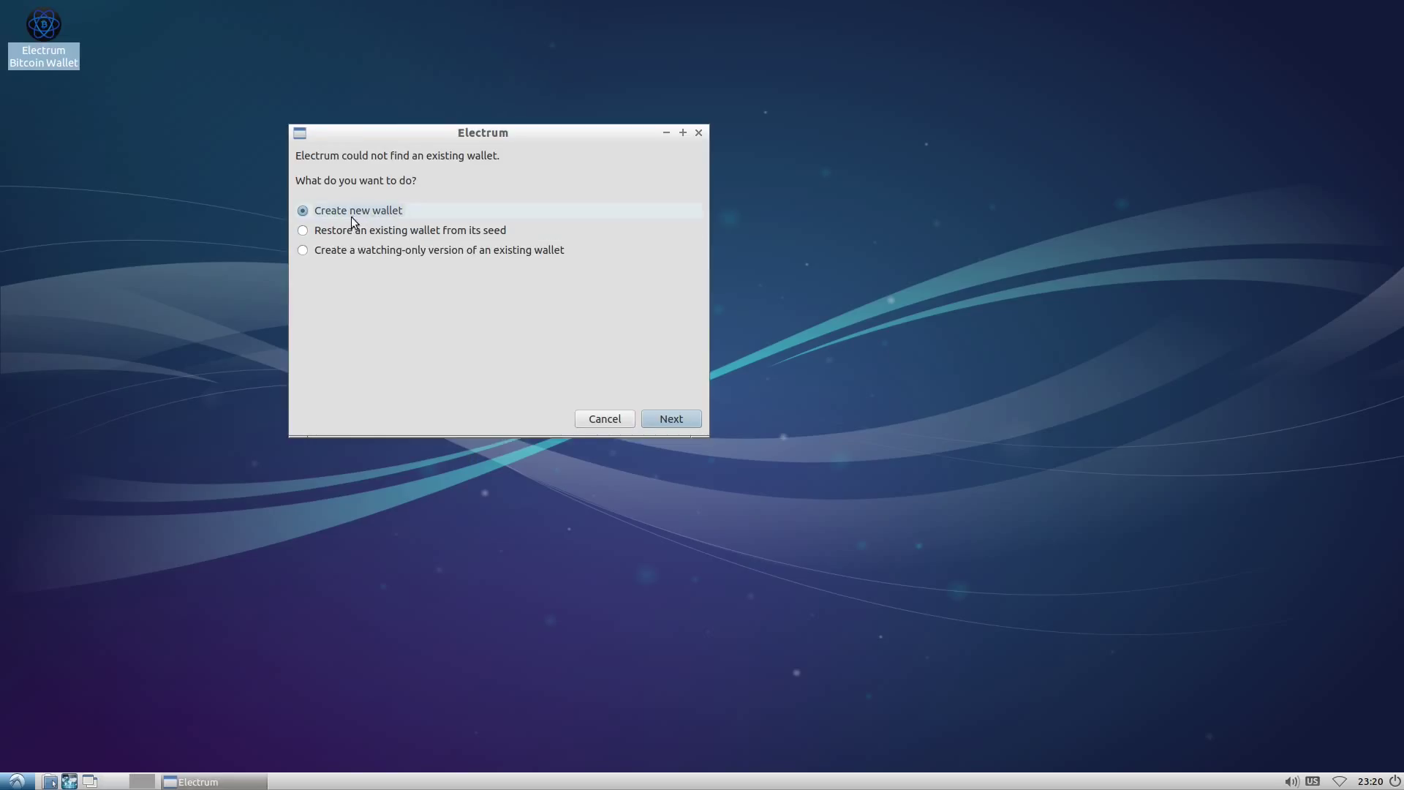
mouse_move(688, 428)
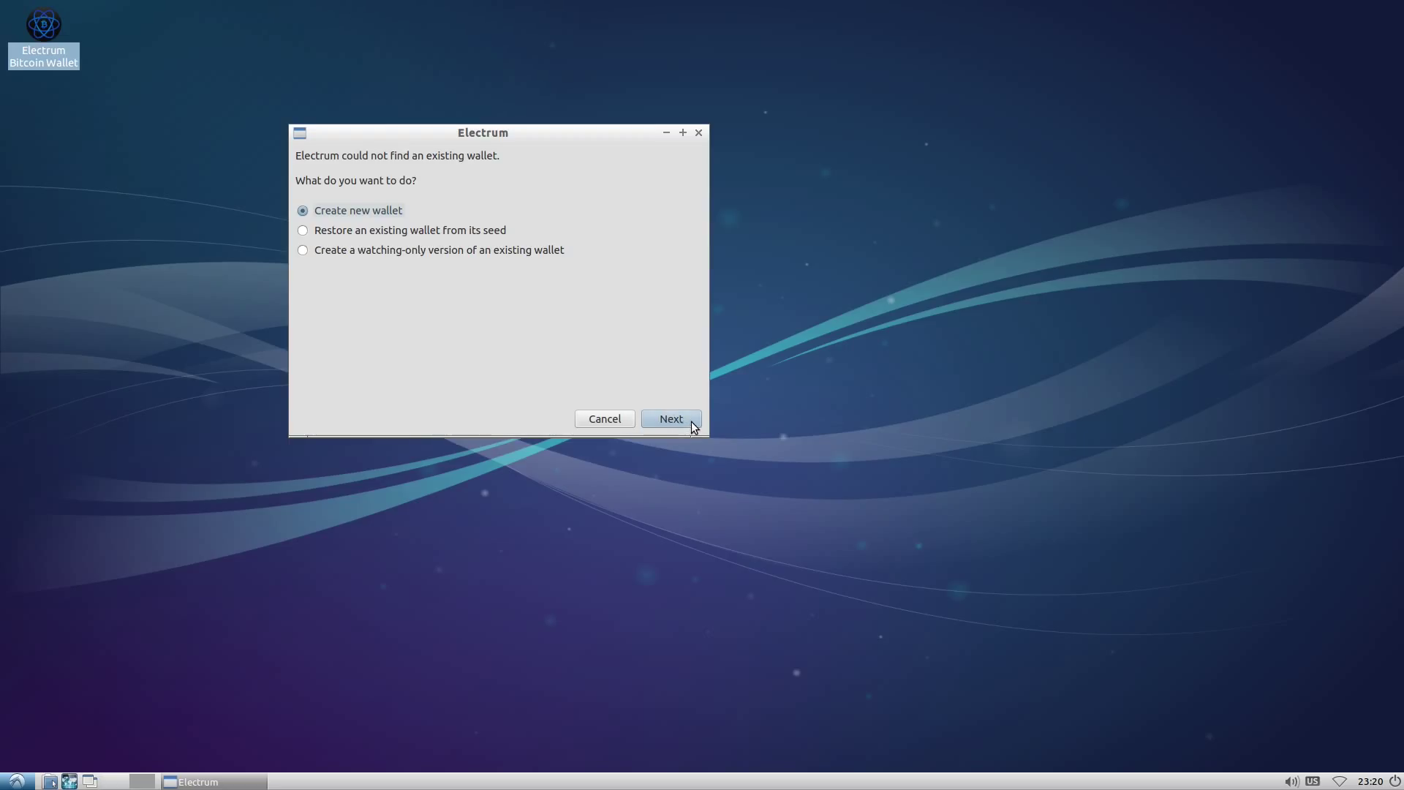
Step: Create a new wallet and move past the generated twelve-word seed
left_click(670, 418)
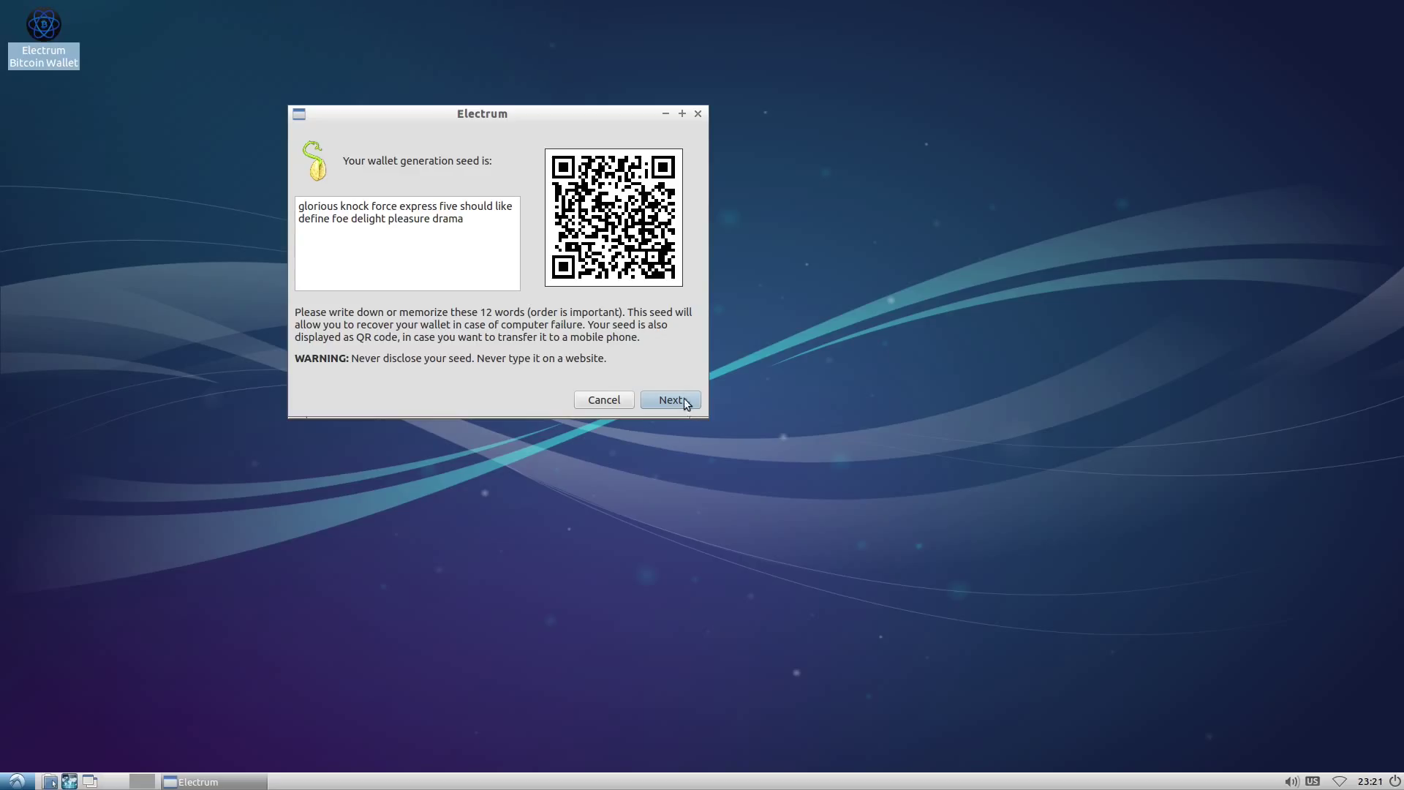
left_click(670, 399)
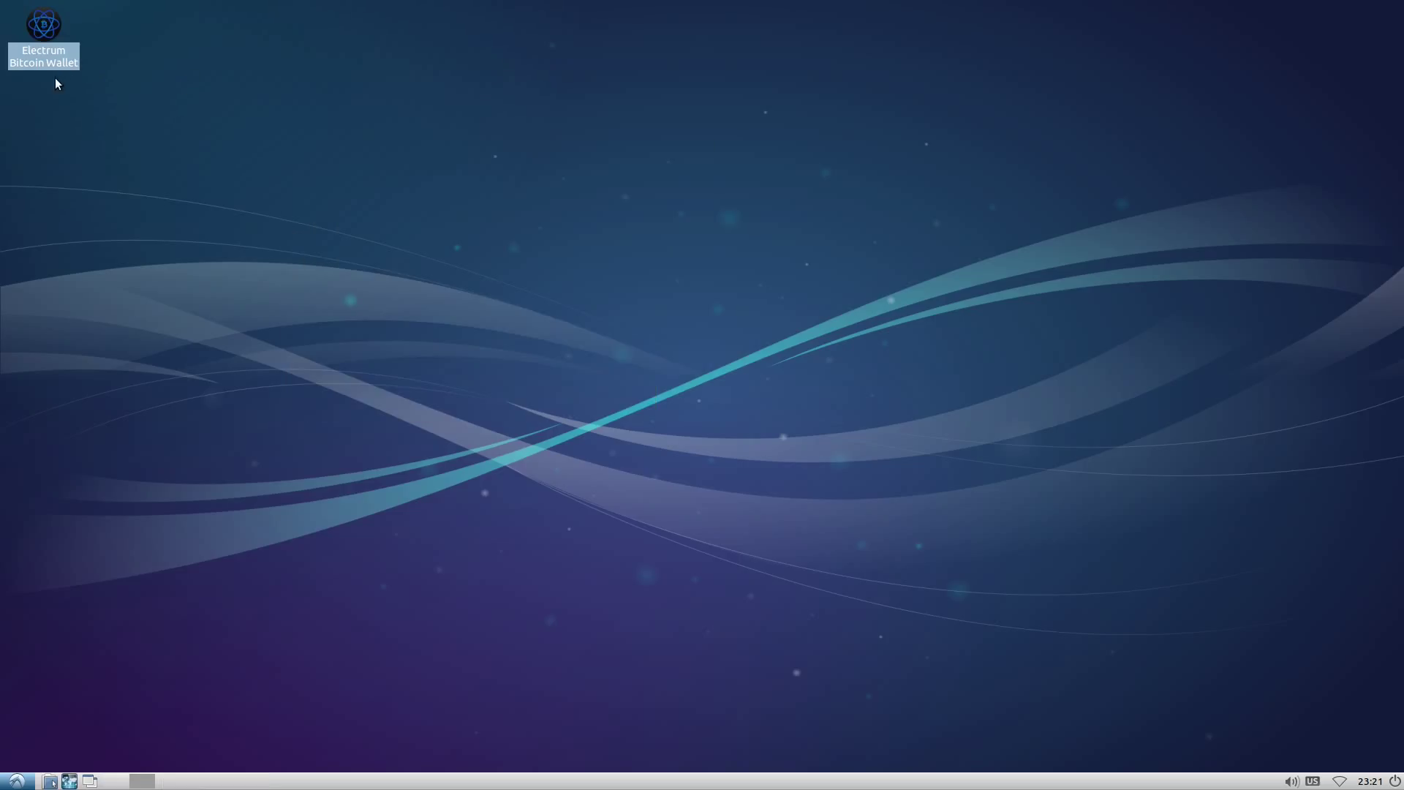
Step: Relaunch Electrum and choose restoring an existing wallet from its seed
double_click(43, 24)
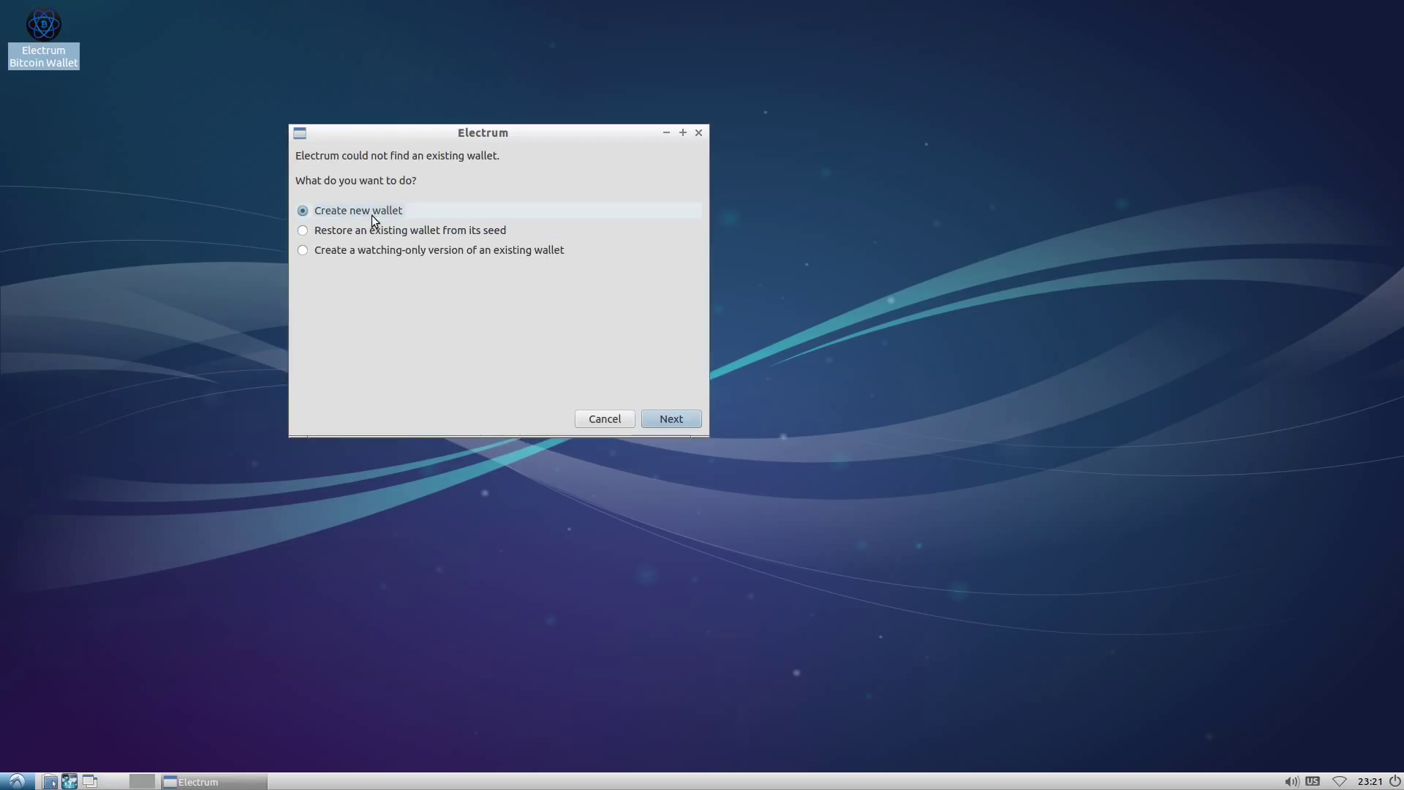
mouse_move(384, 243)
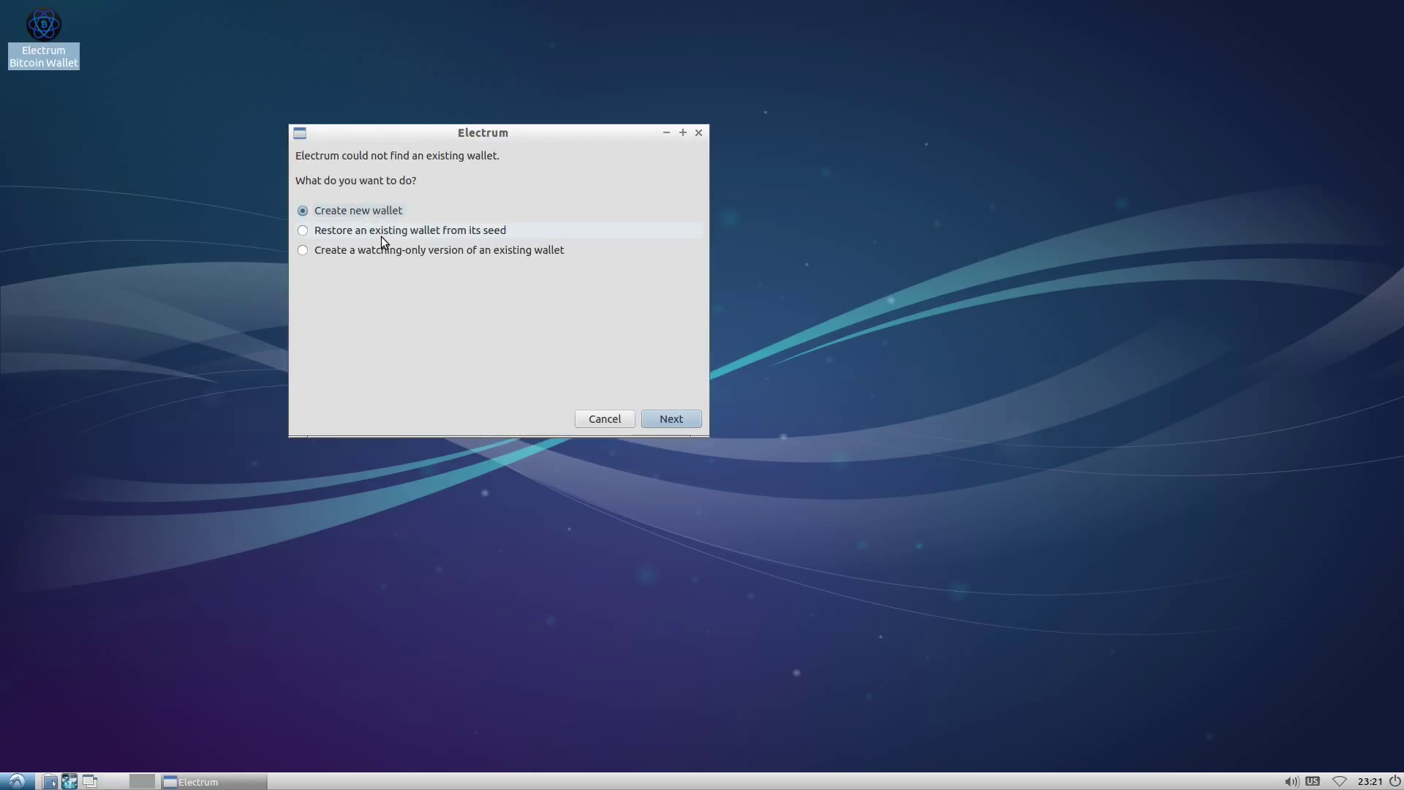
left_click(303, 229)
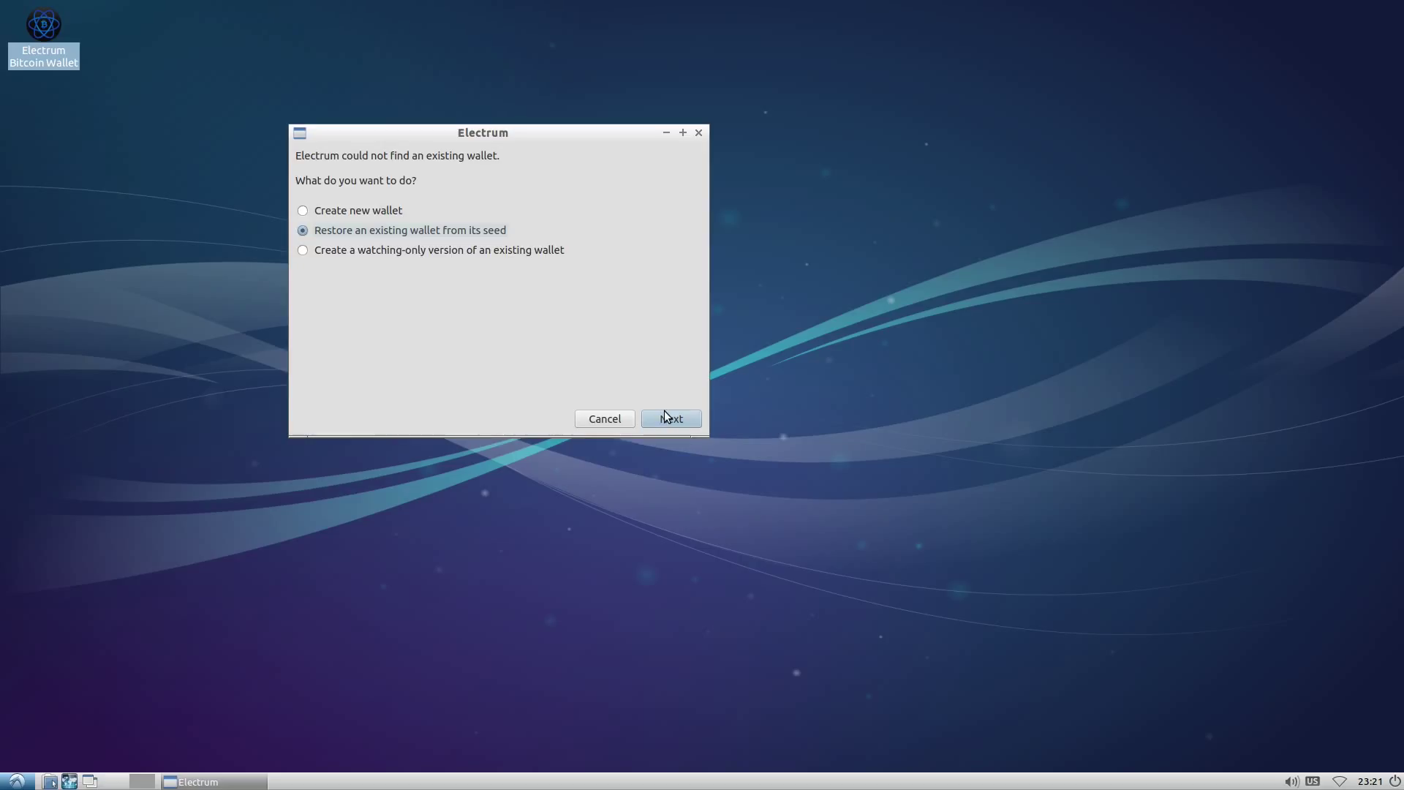
left_click(671, 418)
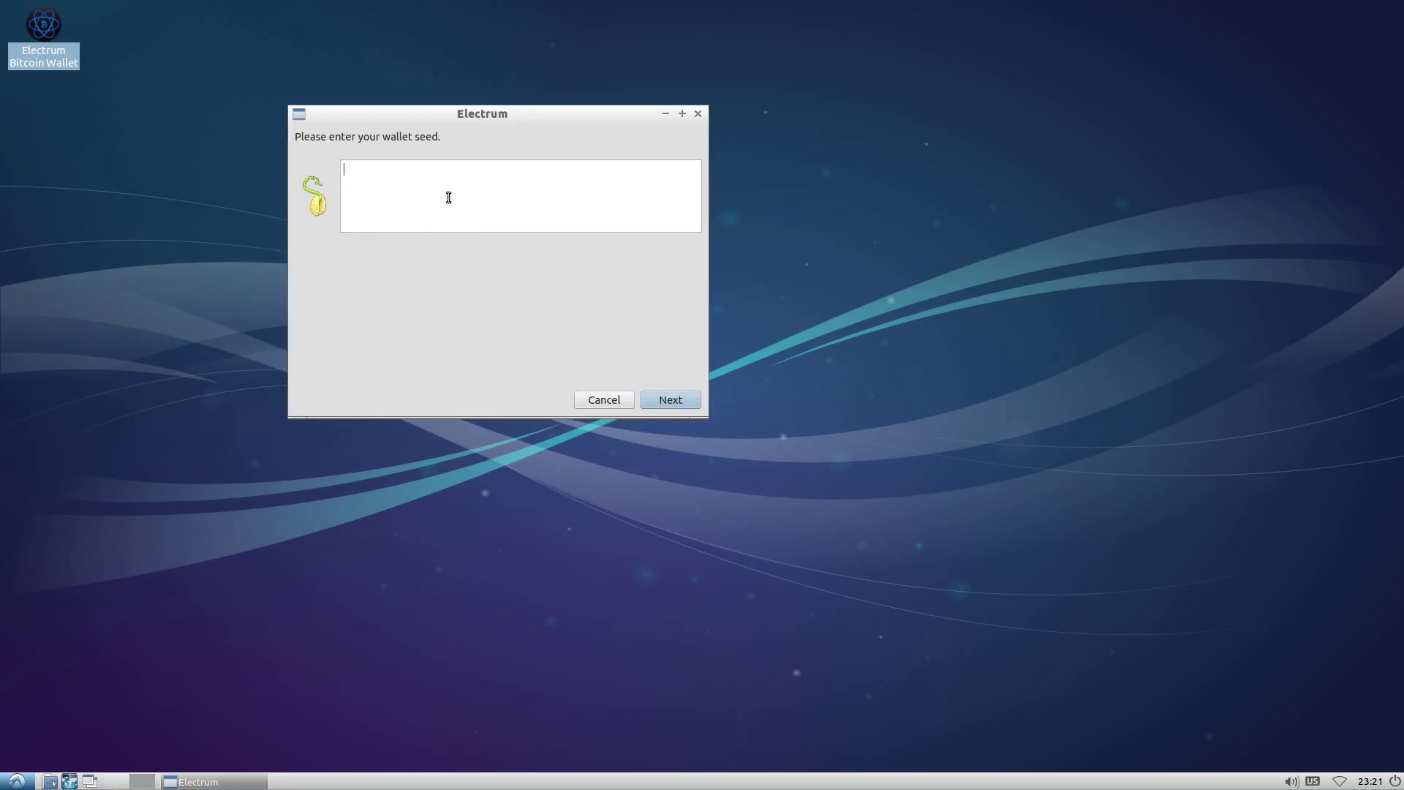
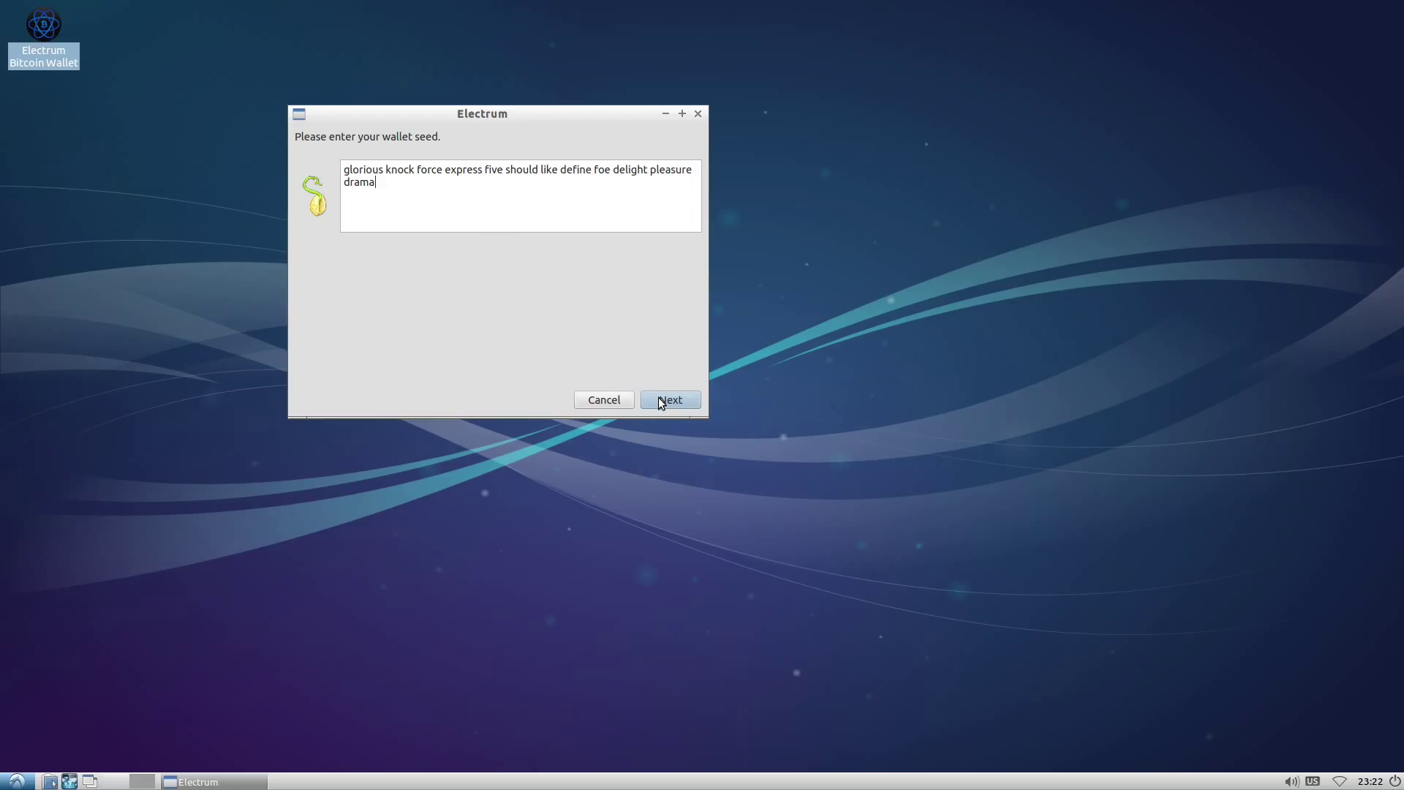
Step: Submit the restore seed, then enter and confirm the wallet password
left_click(670, 399)
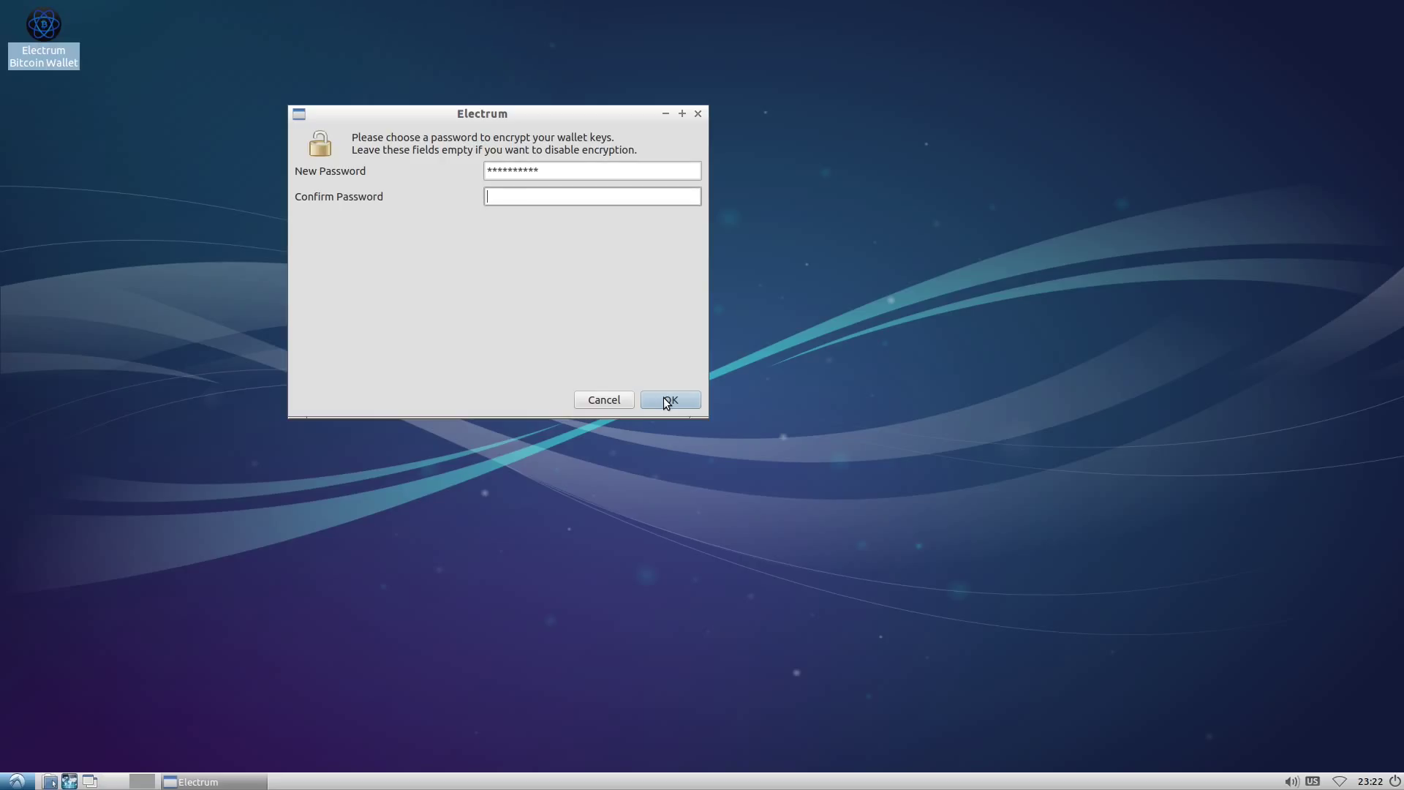
type("**********")
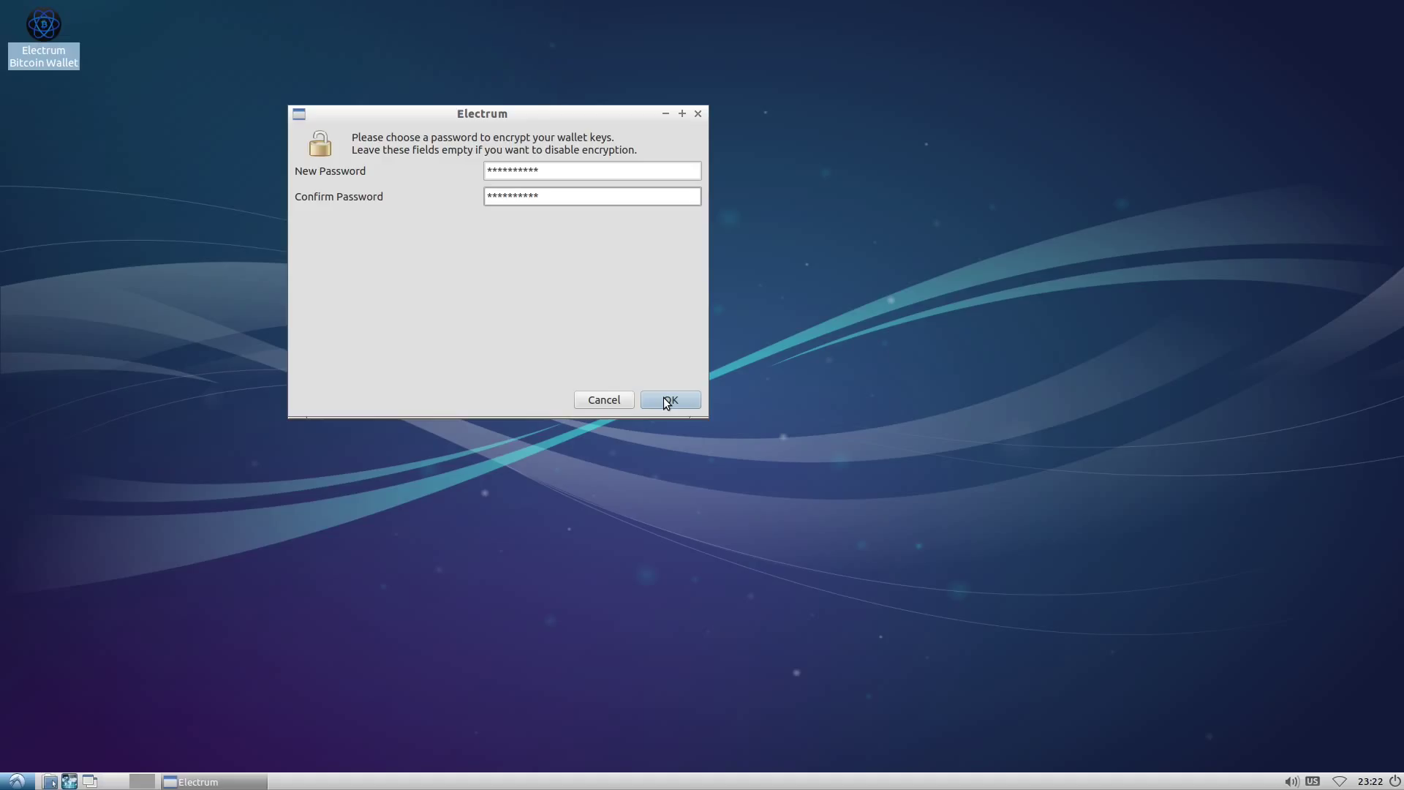
left_click(670, 400)
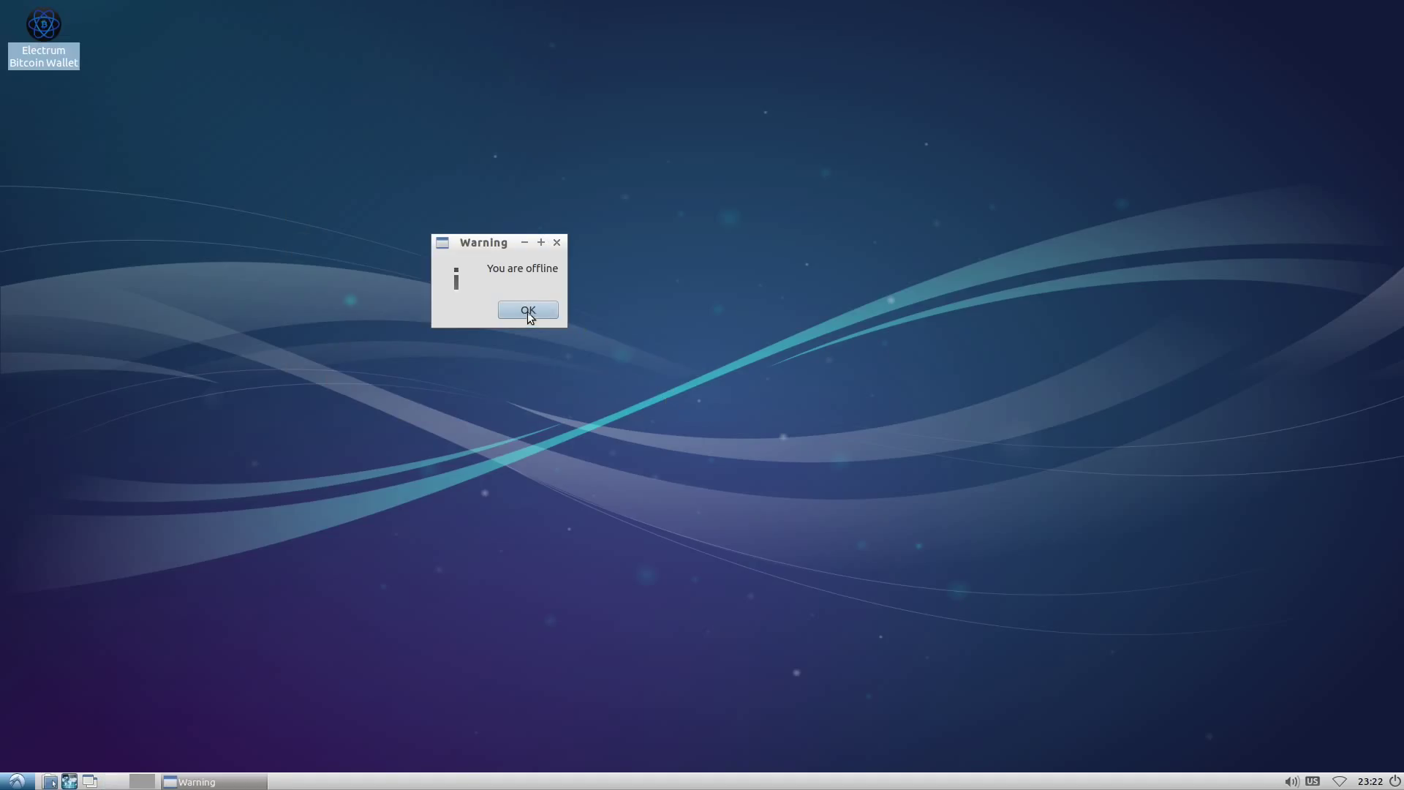
Step: Dismiss the offline warning and restore notice, then view the Receive tab addresses
left_click(528, 309)
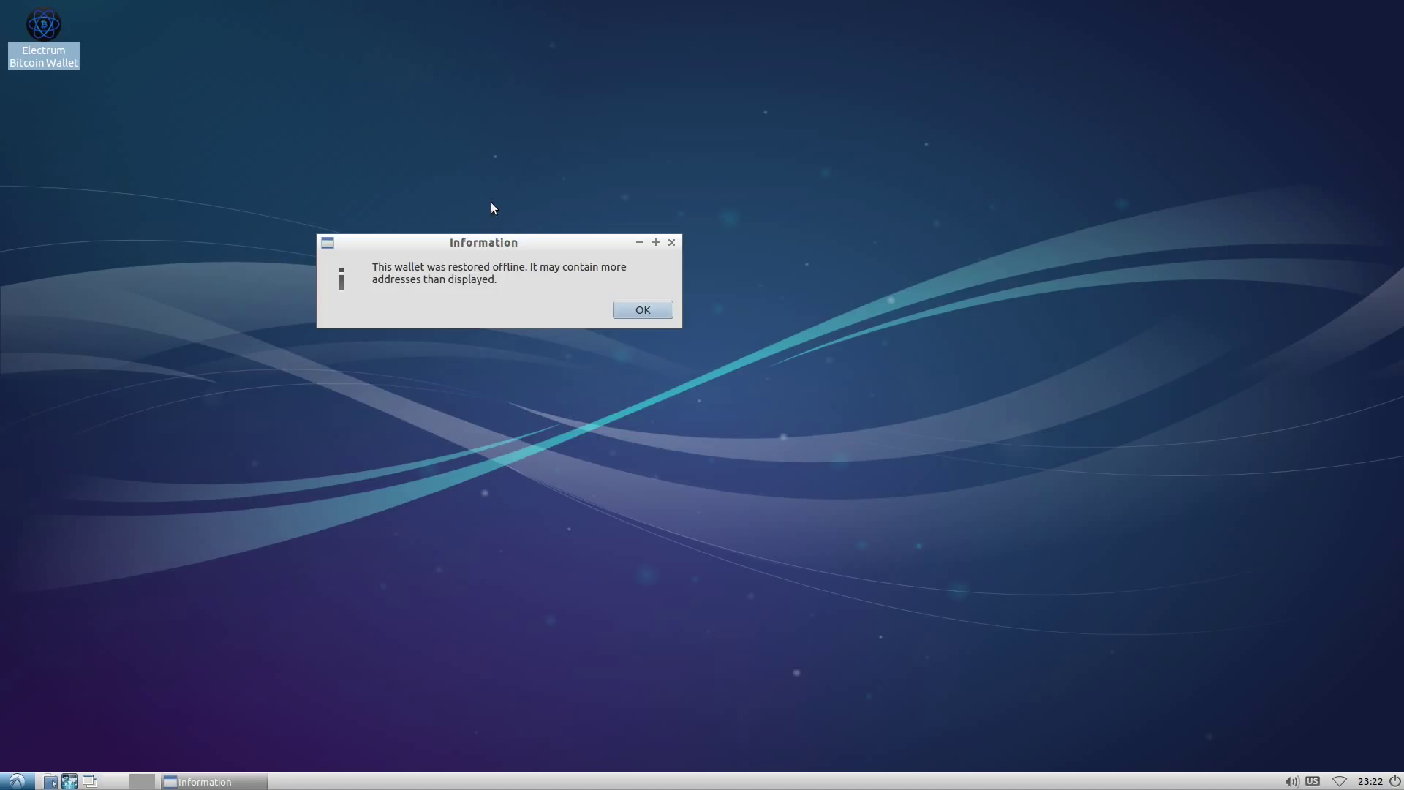
mouse_move(399, 319)
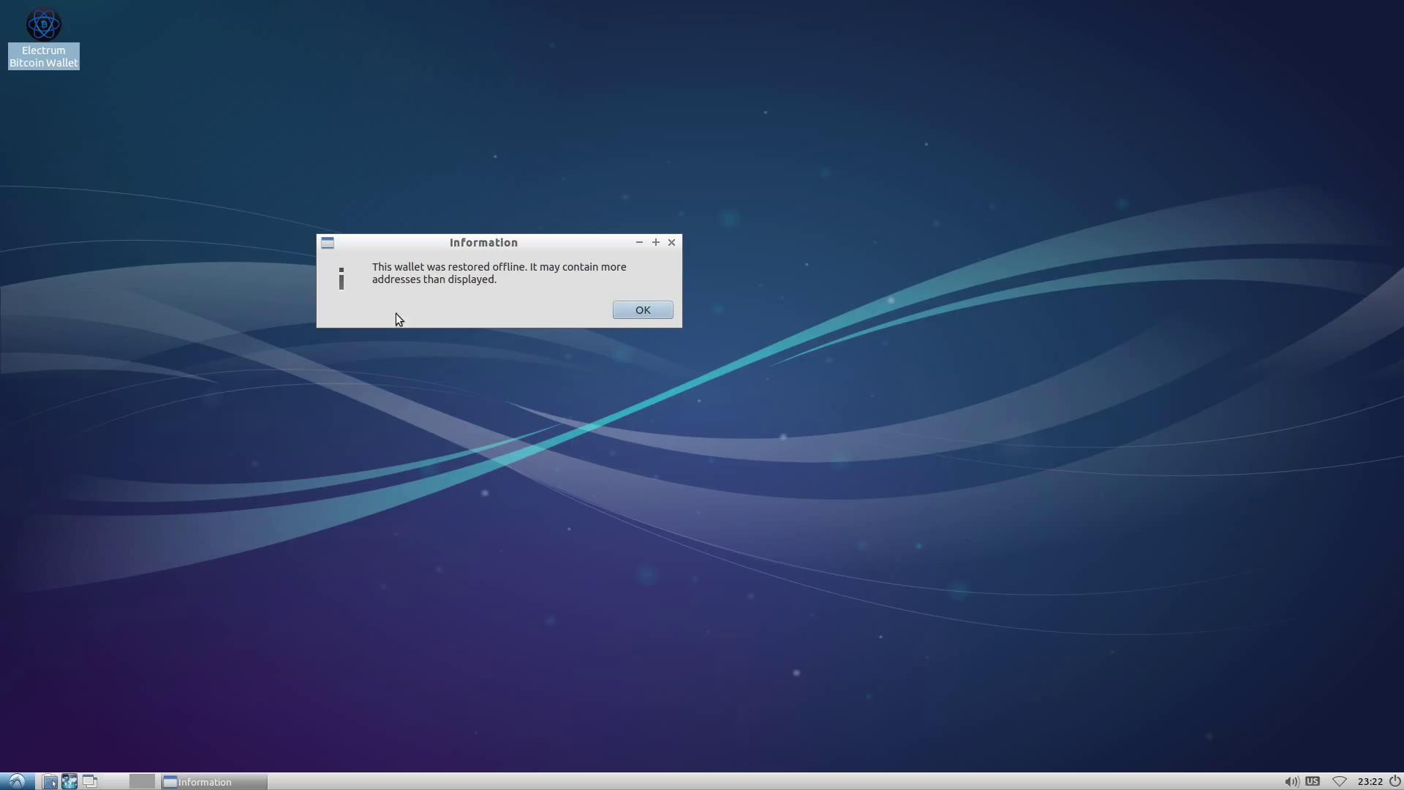
left_click(642, 309)
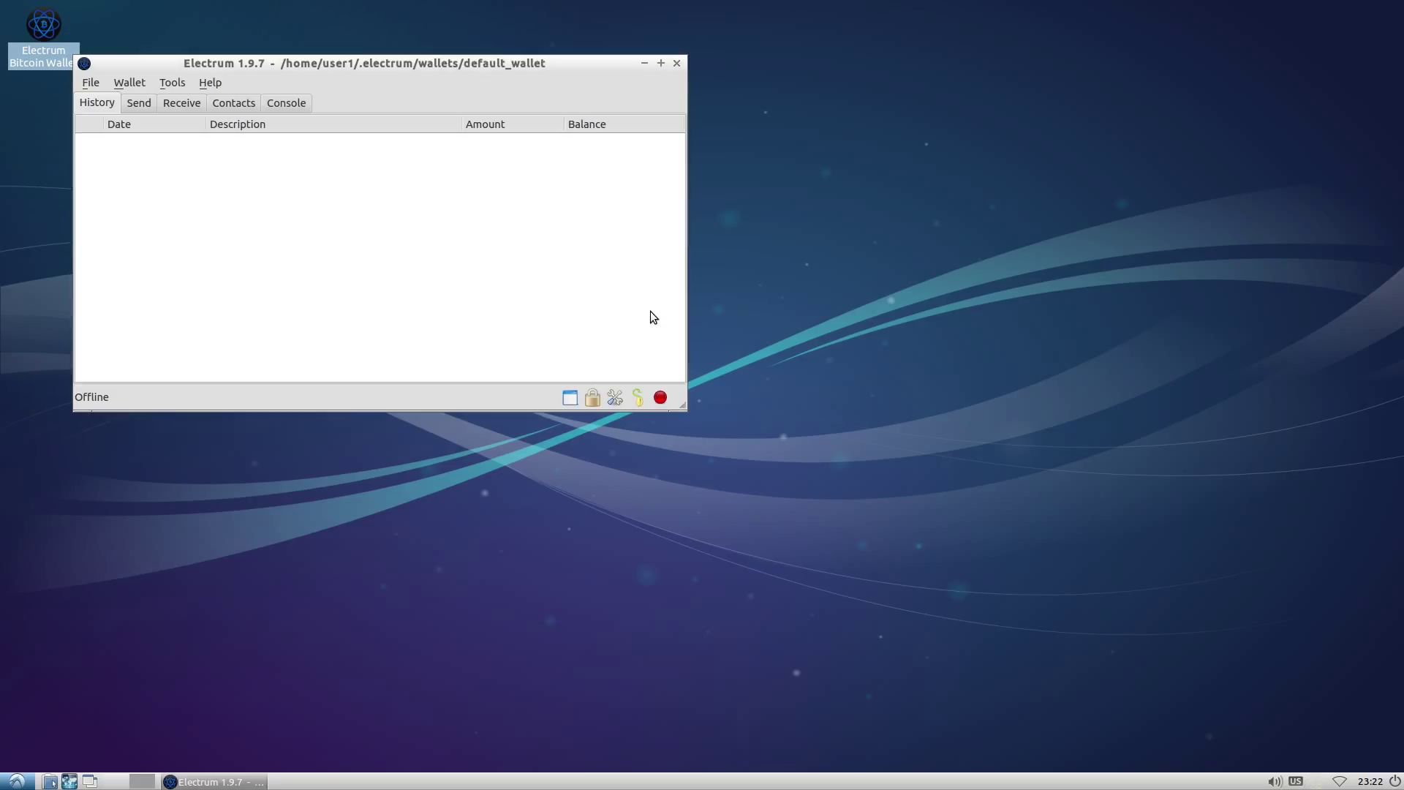
mouse_move(408, 54)
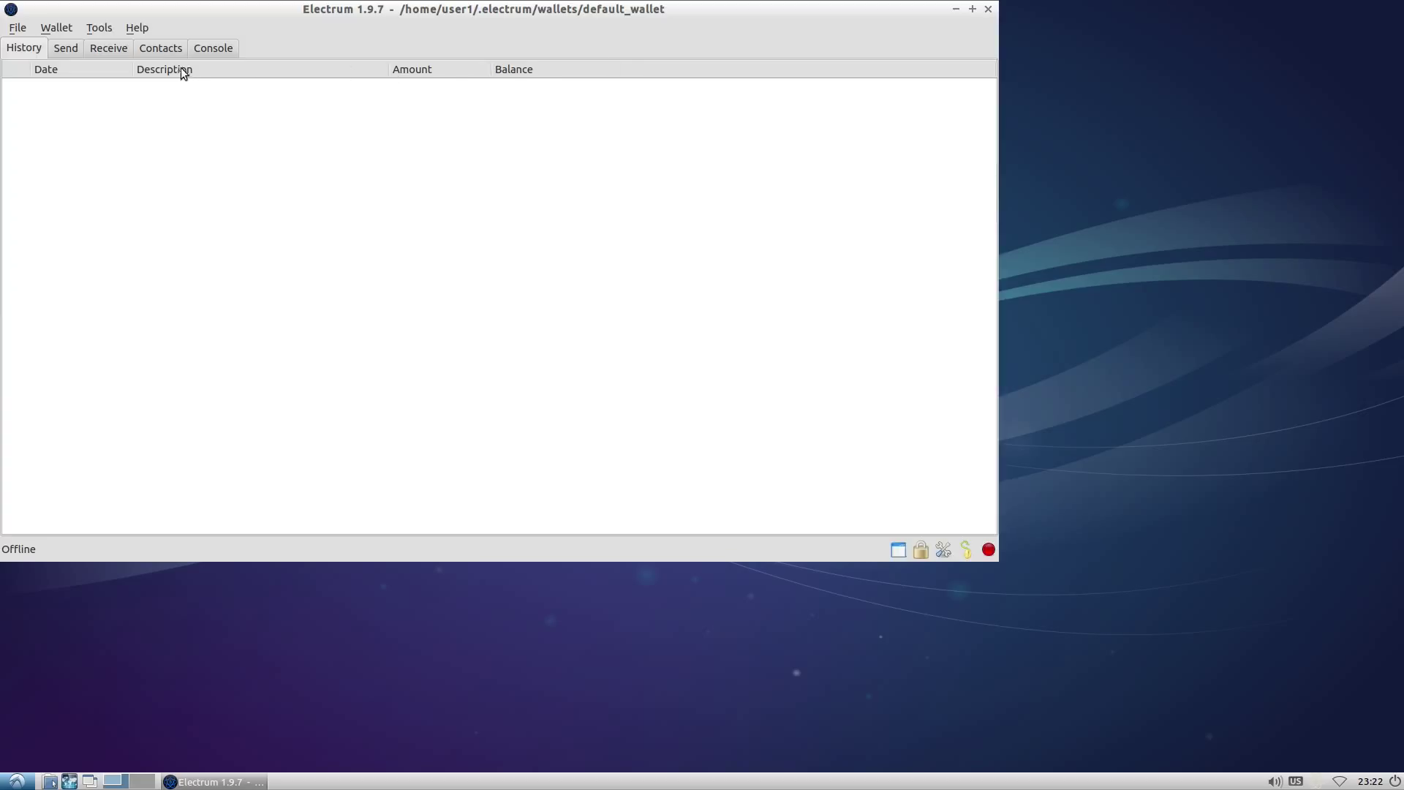
left_click(108, 48)
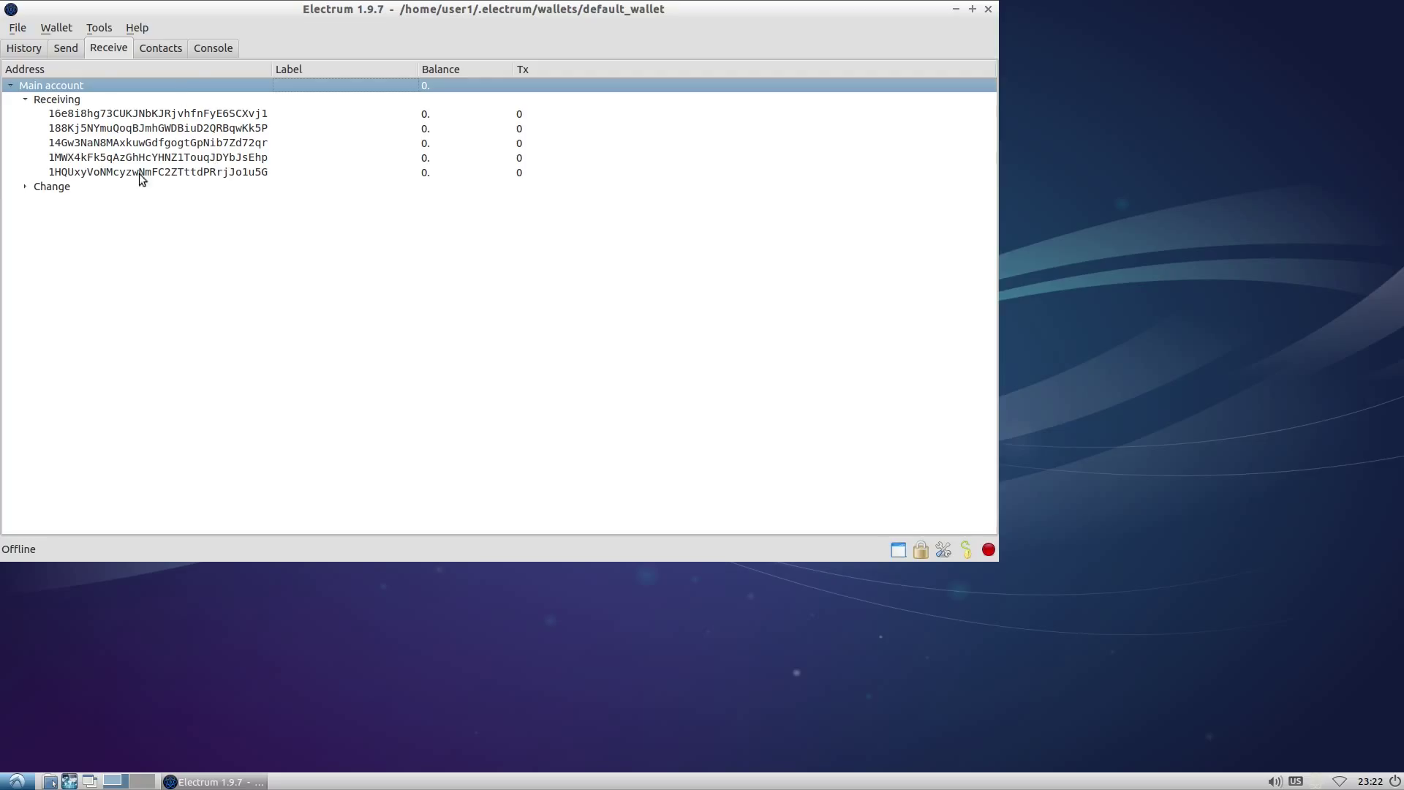
mouse_move(35, 11)
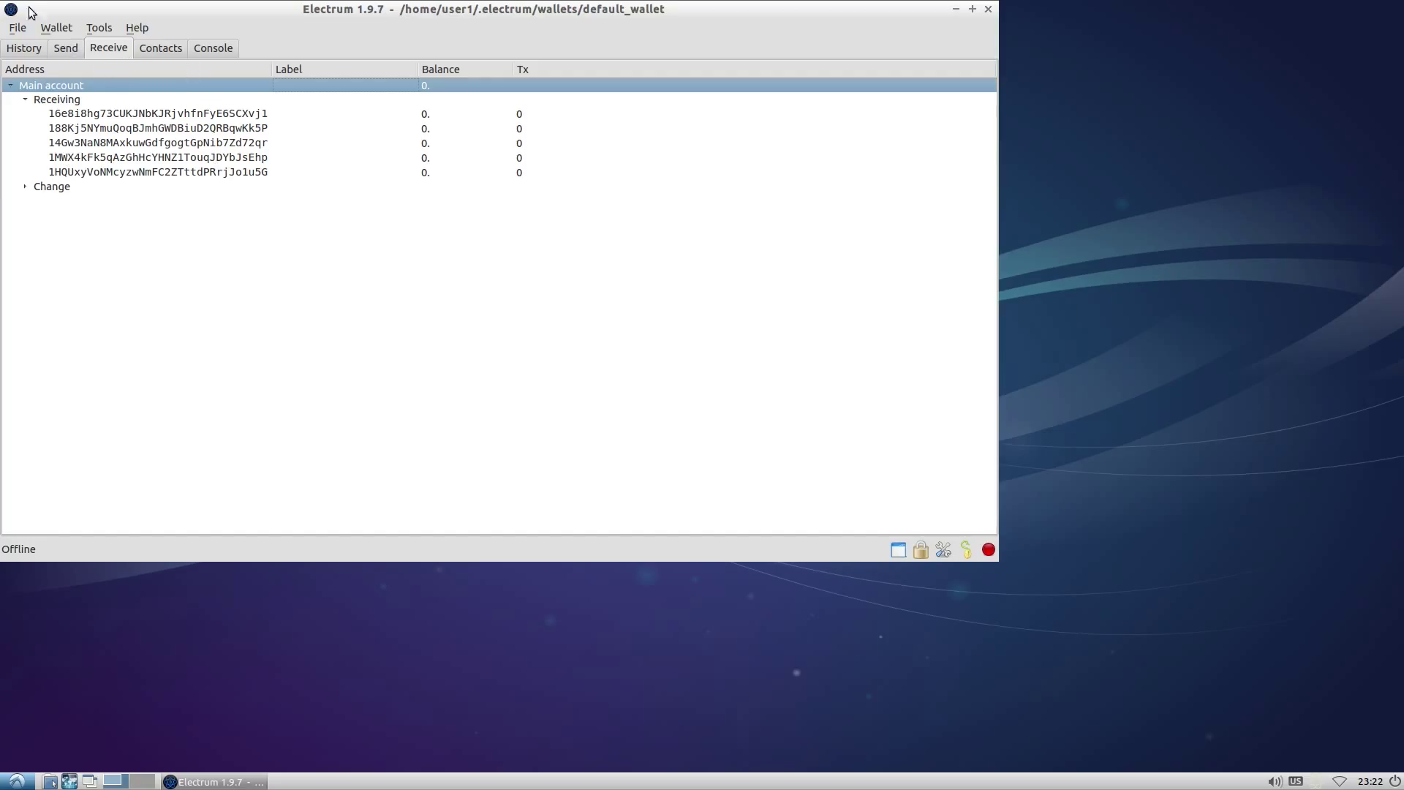
mouse_move(330, 288)
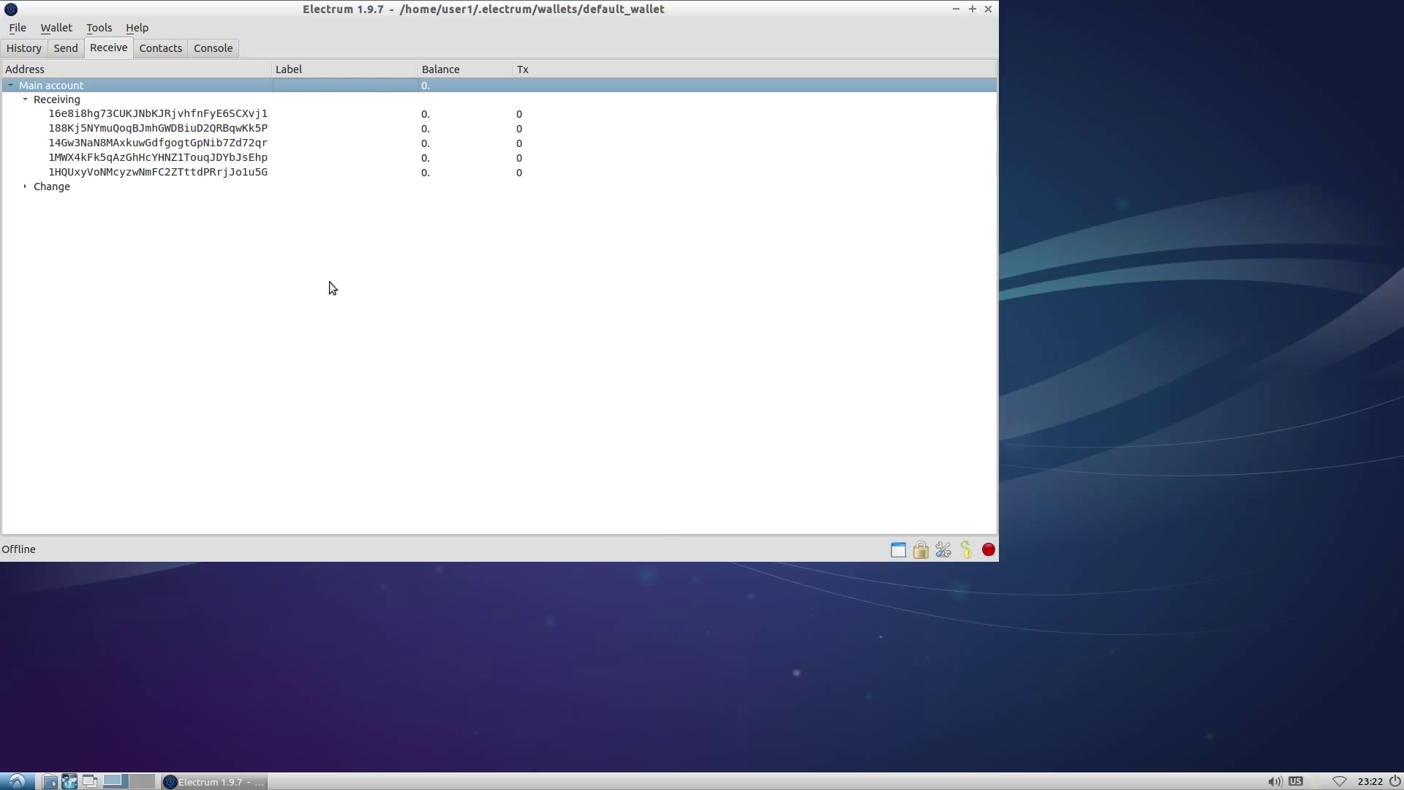
mouse_move(944, 549)
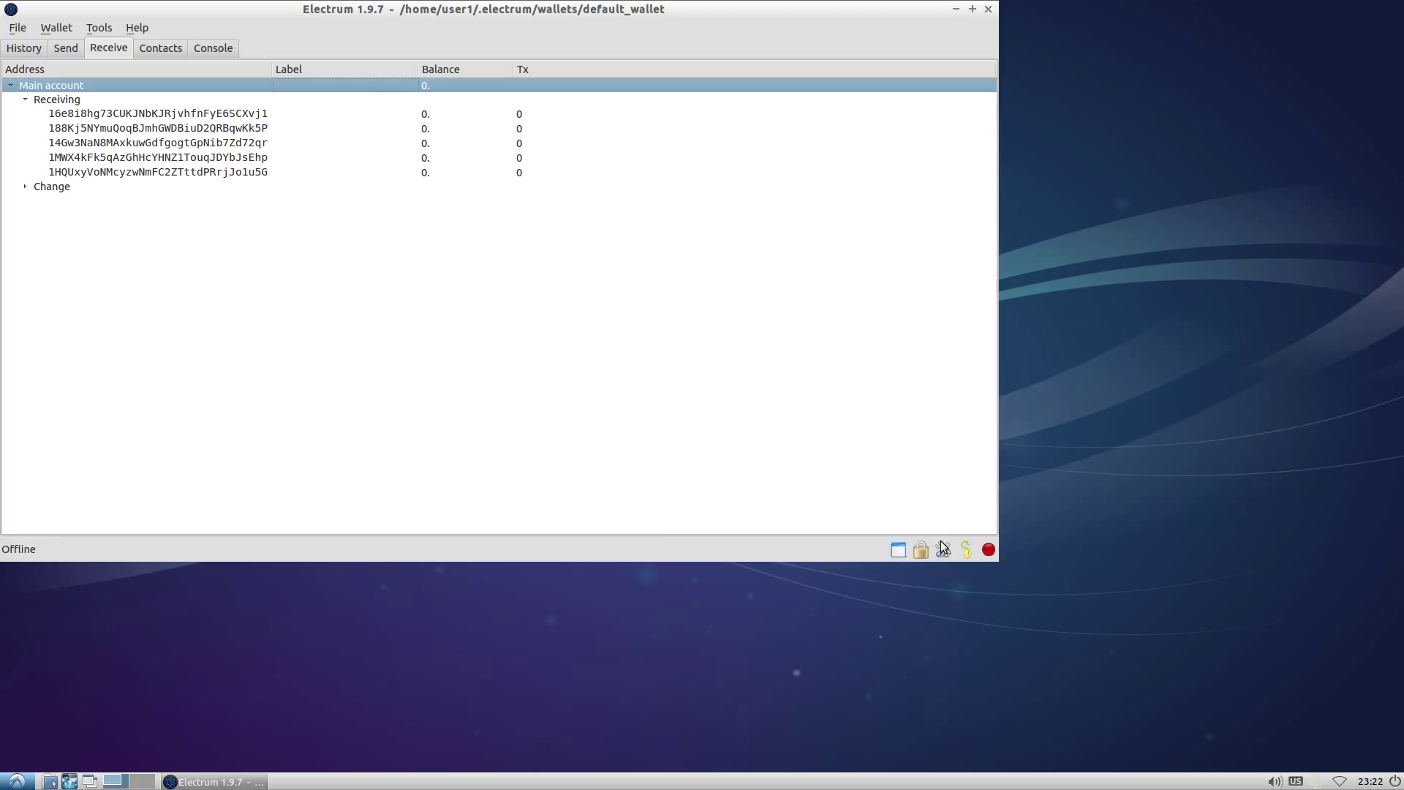
left_click(55, 28)
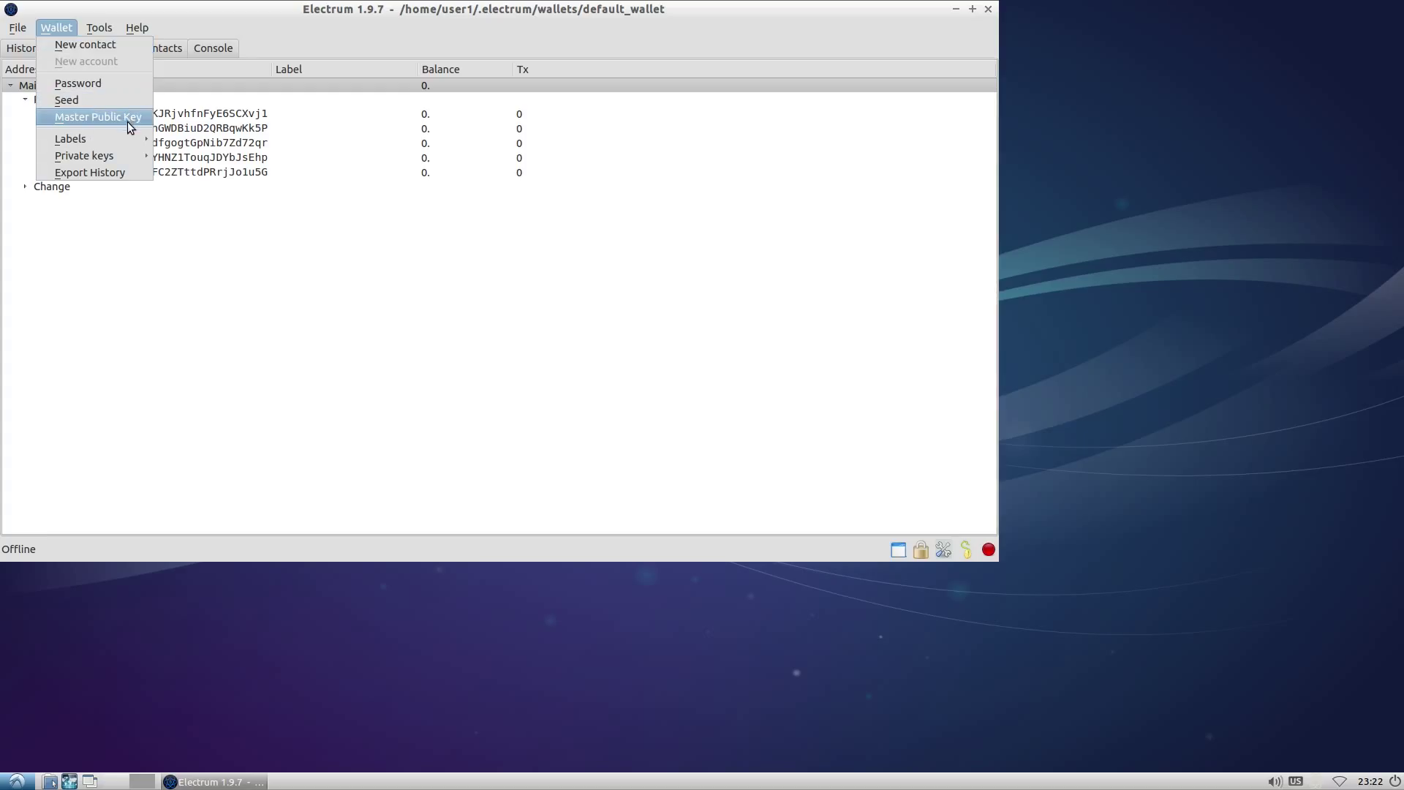
mouse_move(135, 120)
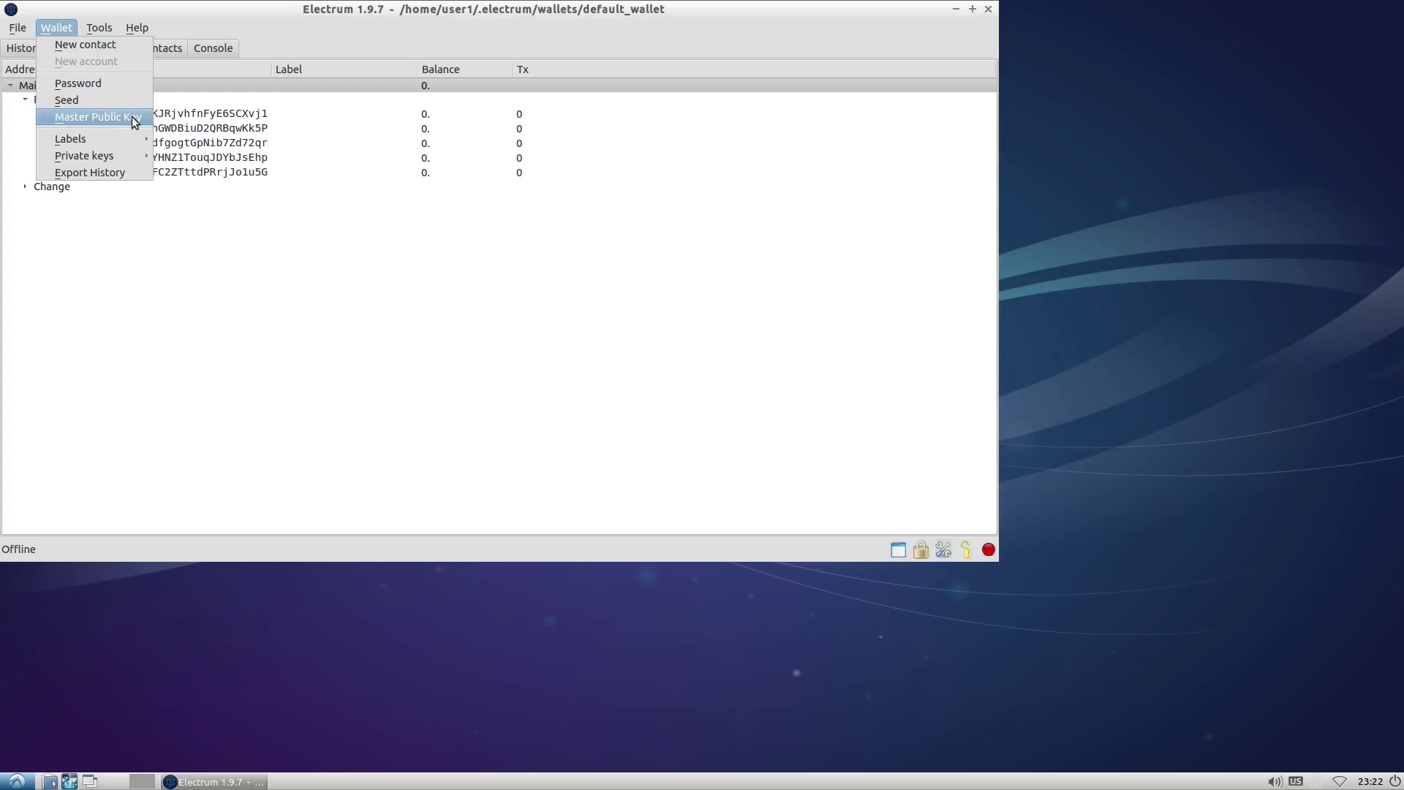
Step: Show the wallet's master public key and select the entire key text
left_click(96, 117)
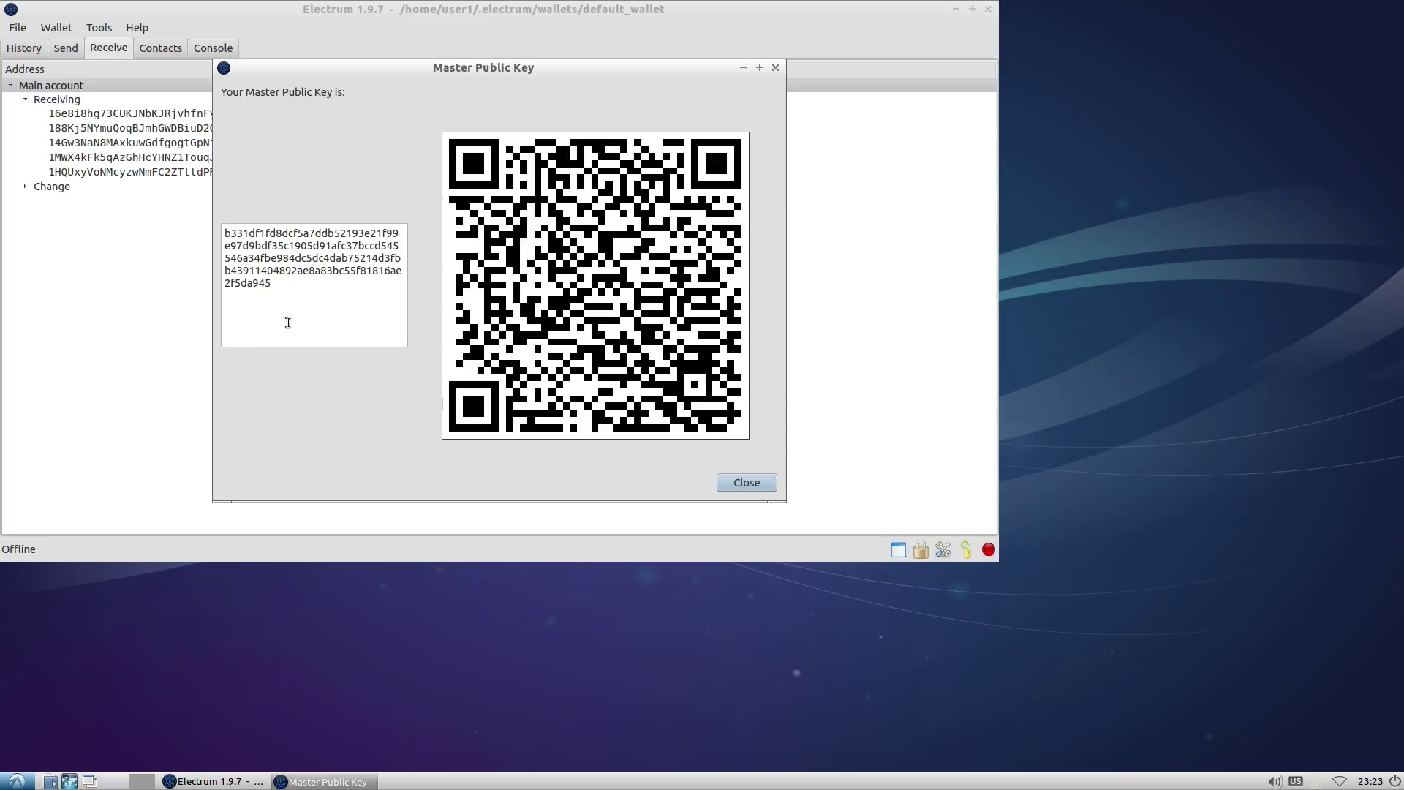
triple_click(299, 256)
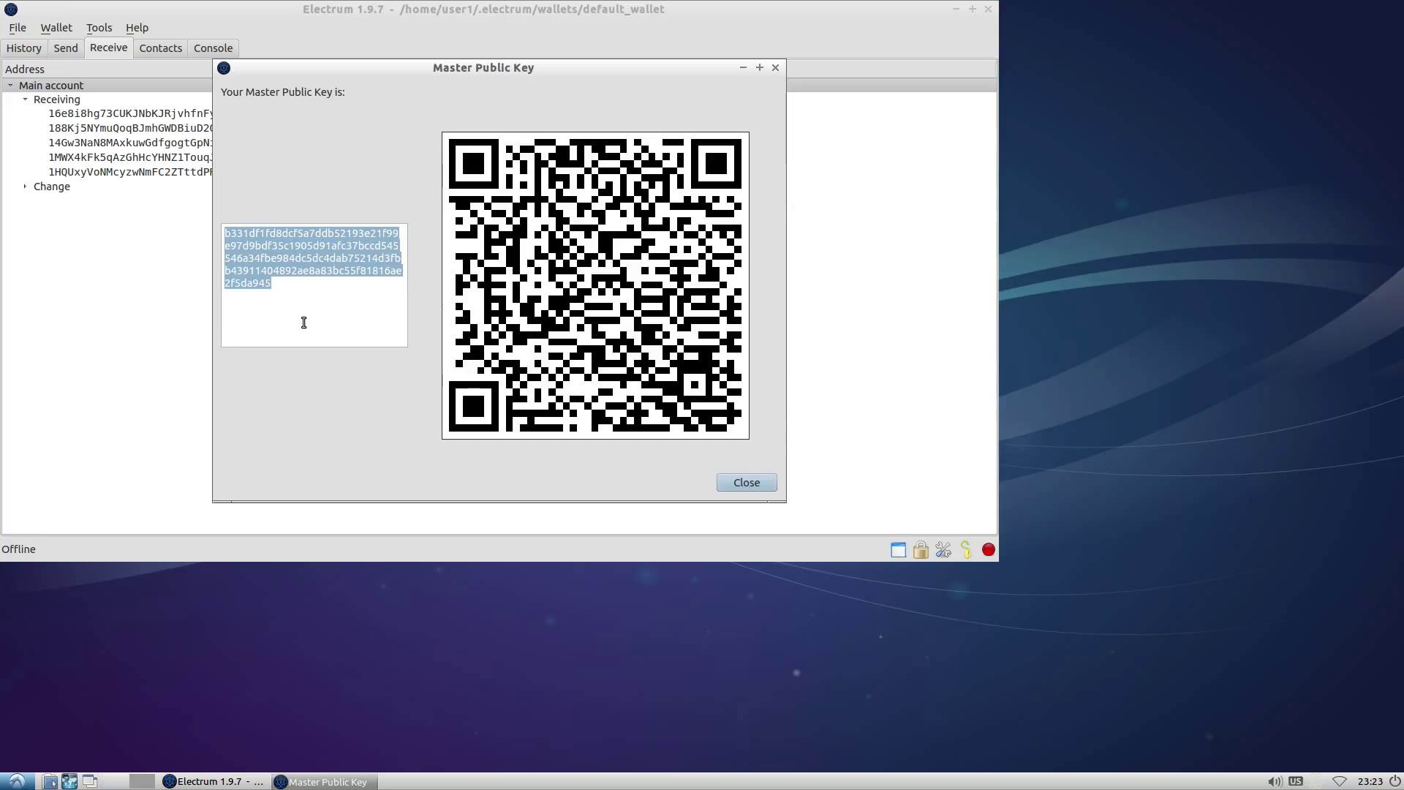
left_click(16, 781)
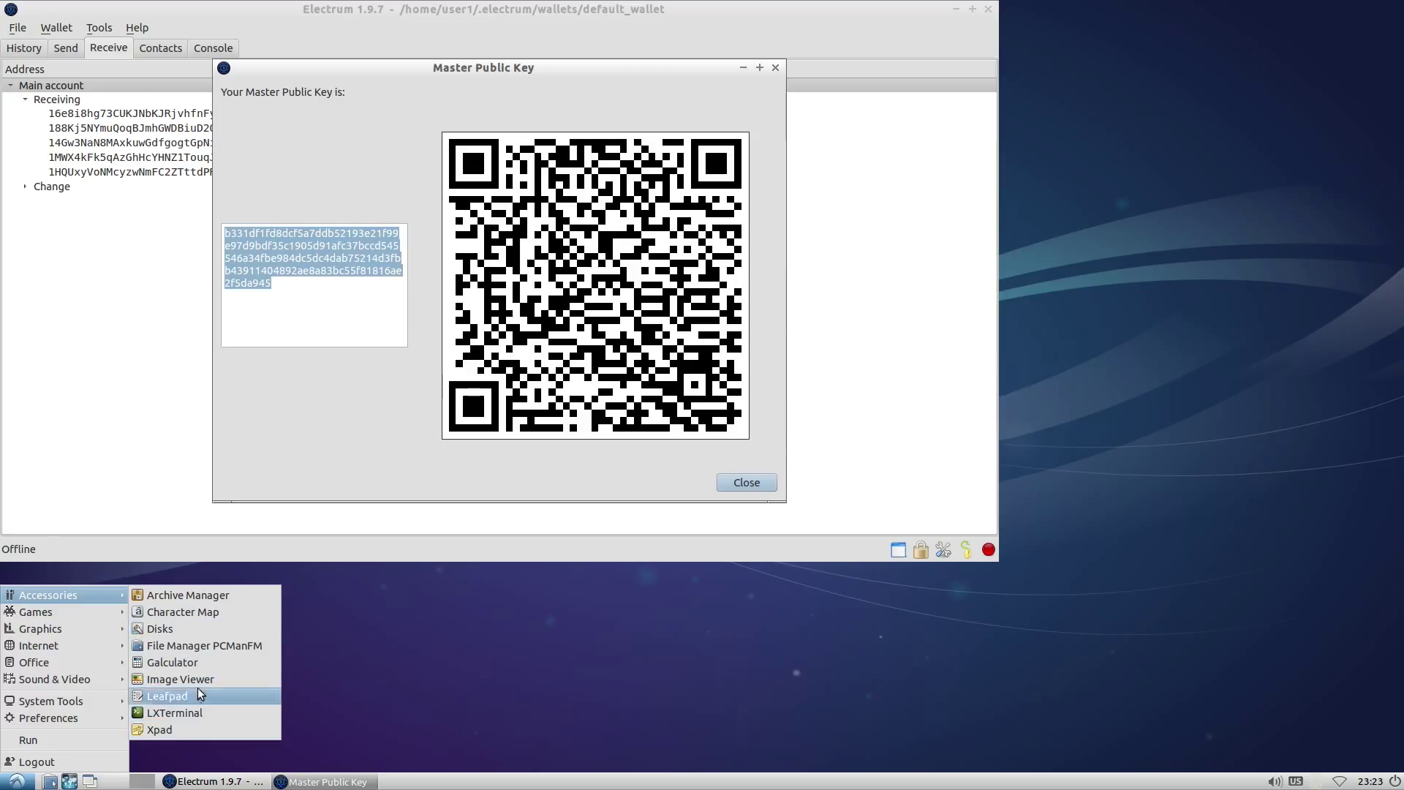
mouse_move(199, 696)
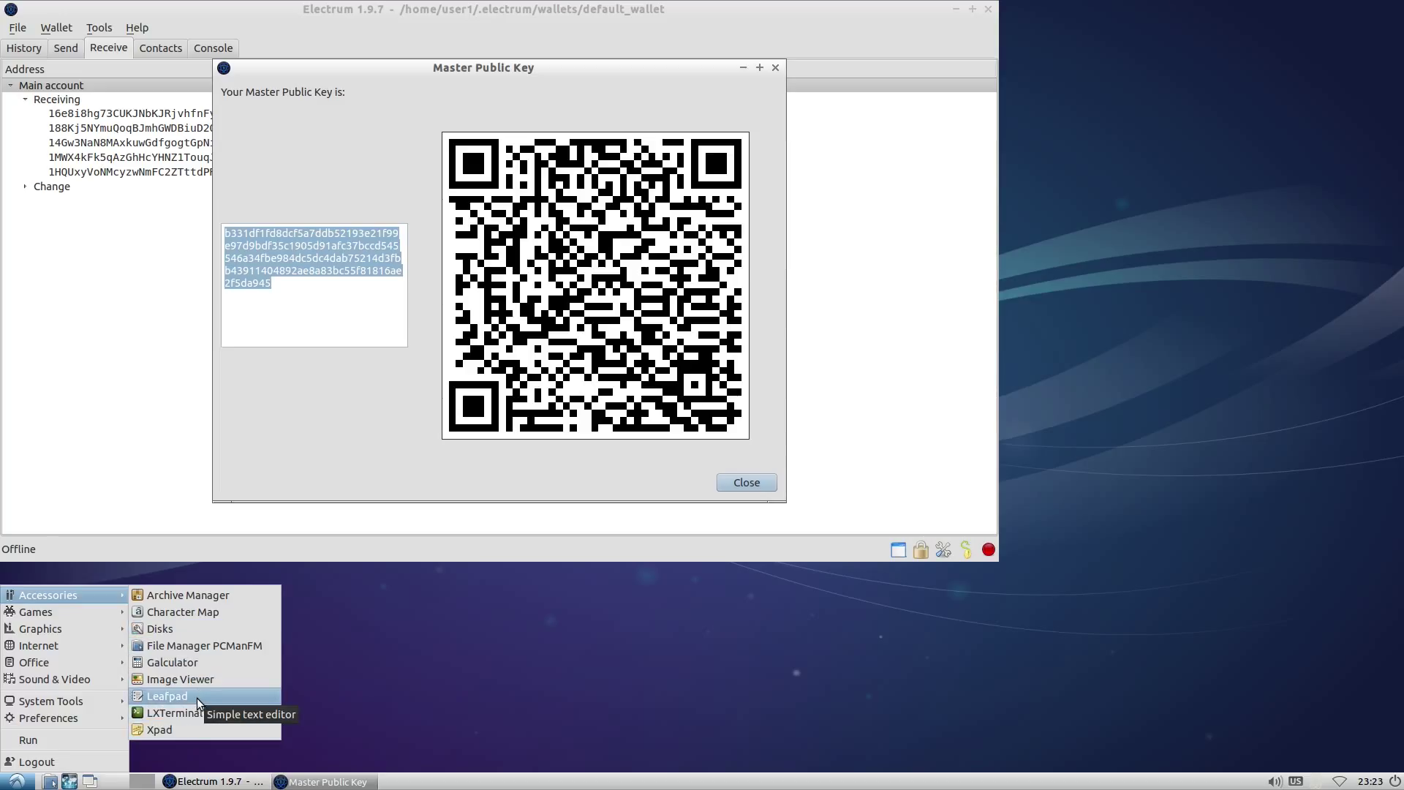
Step: Paste the master public key into Leafpad and save it as 'master pub key' on ELECTRUM
left_click(167, 696)
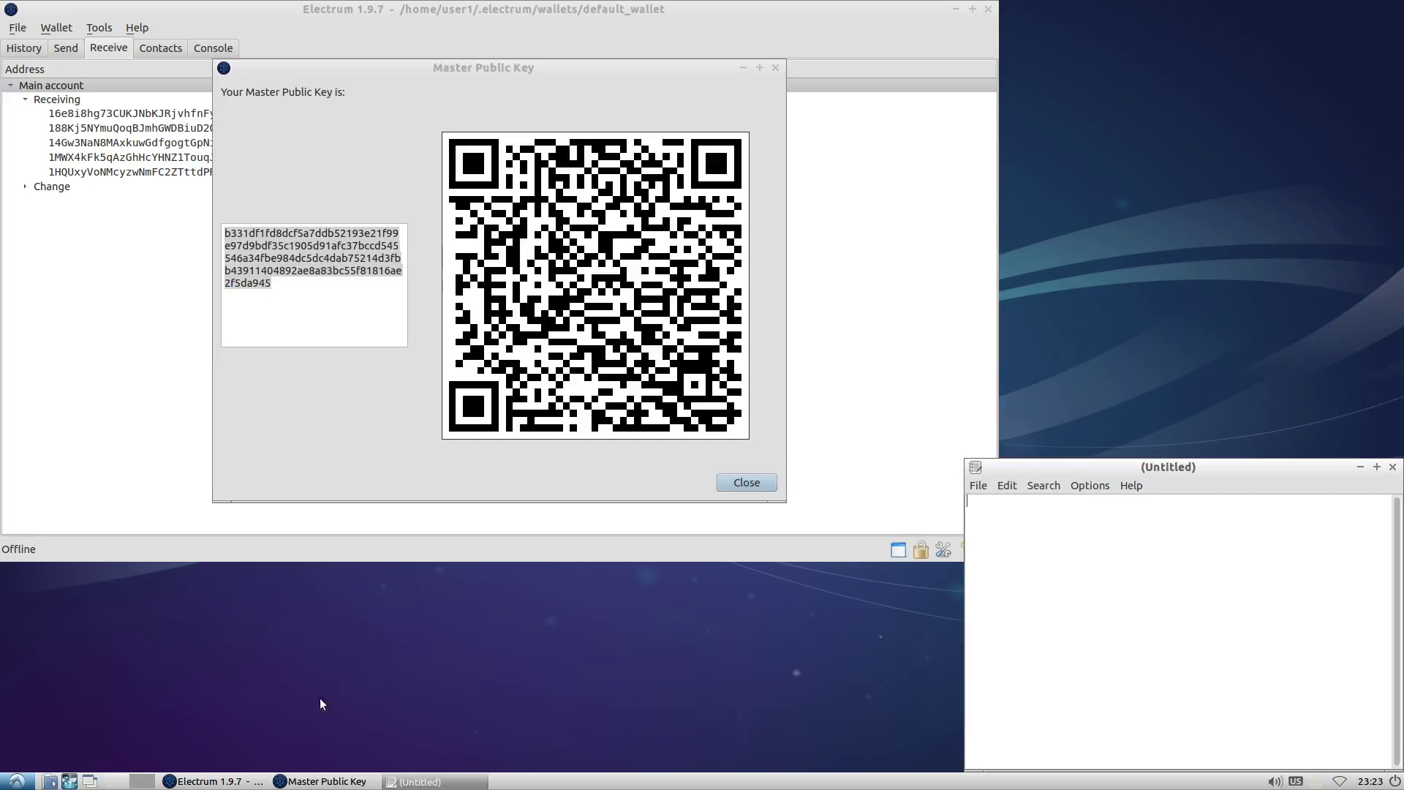
mouse_move(1117, 587)
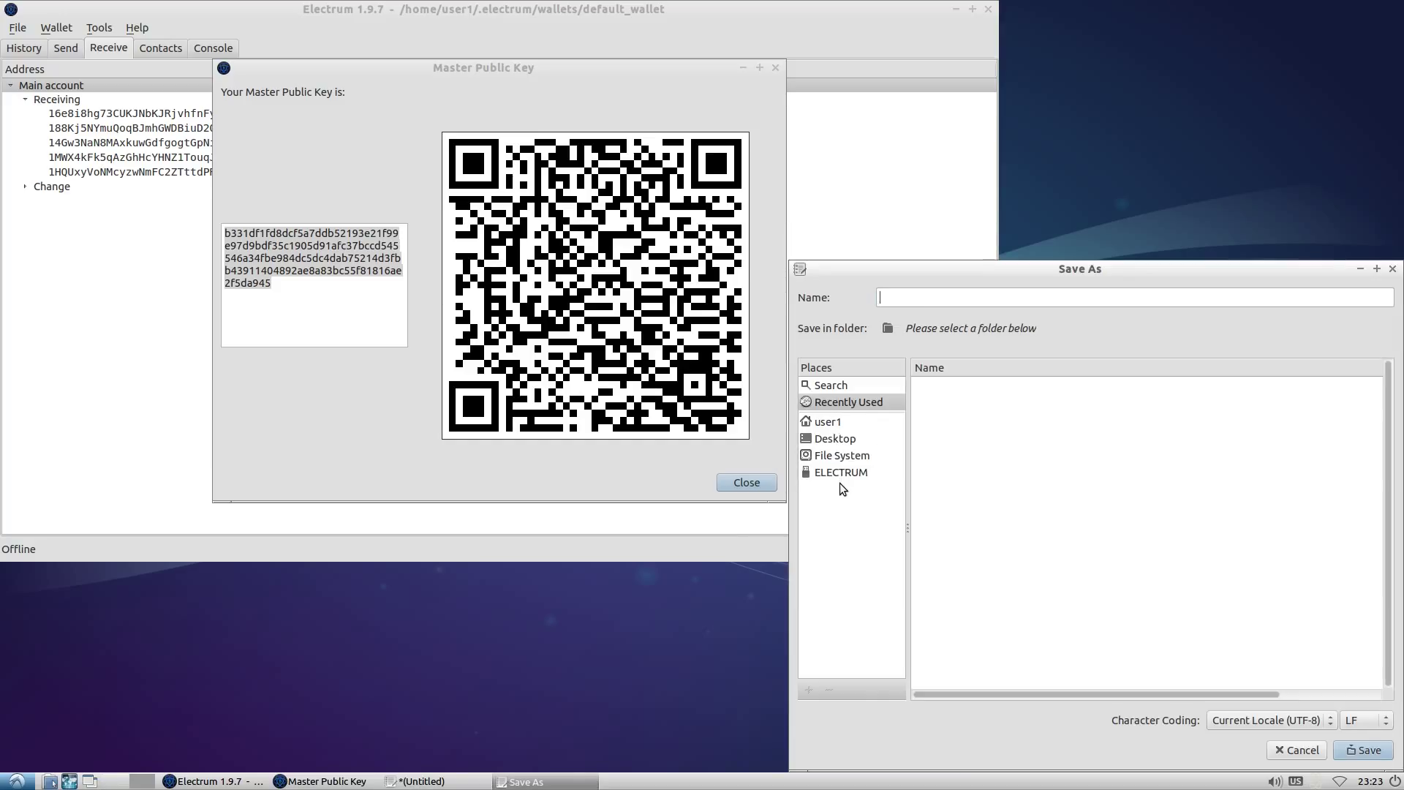
left_click(841, 472)
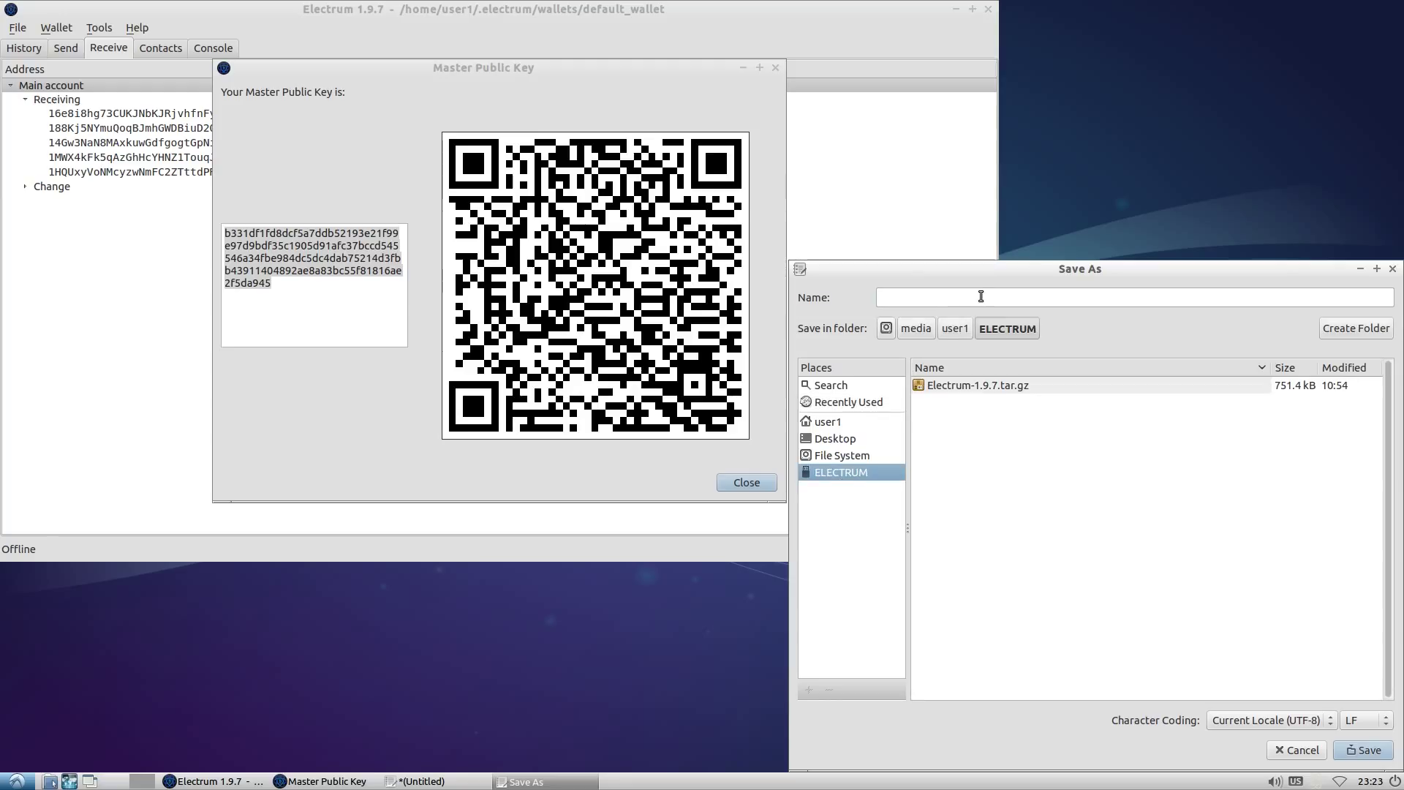
type("master pub key")
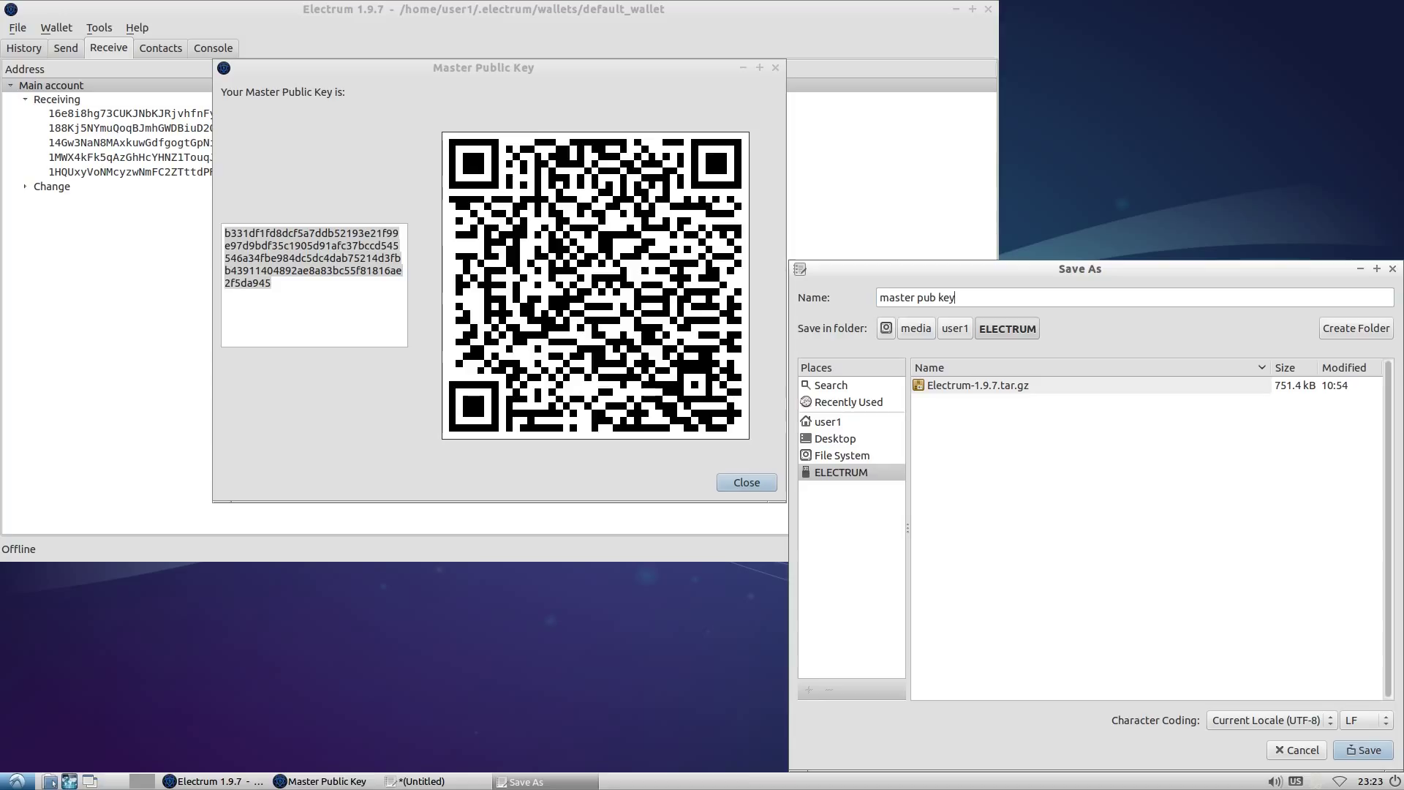
left_click(1363, 750)
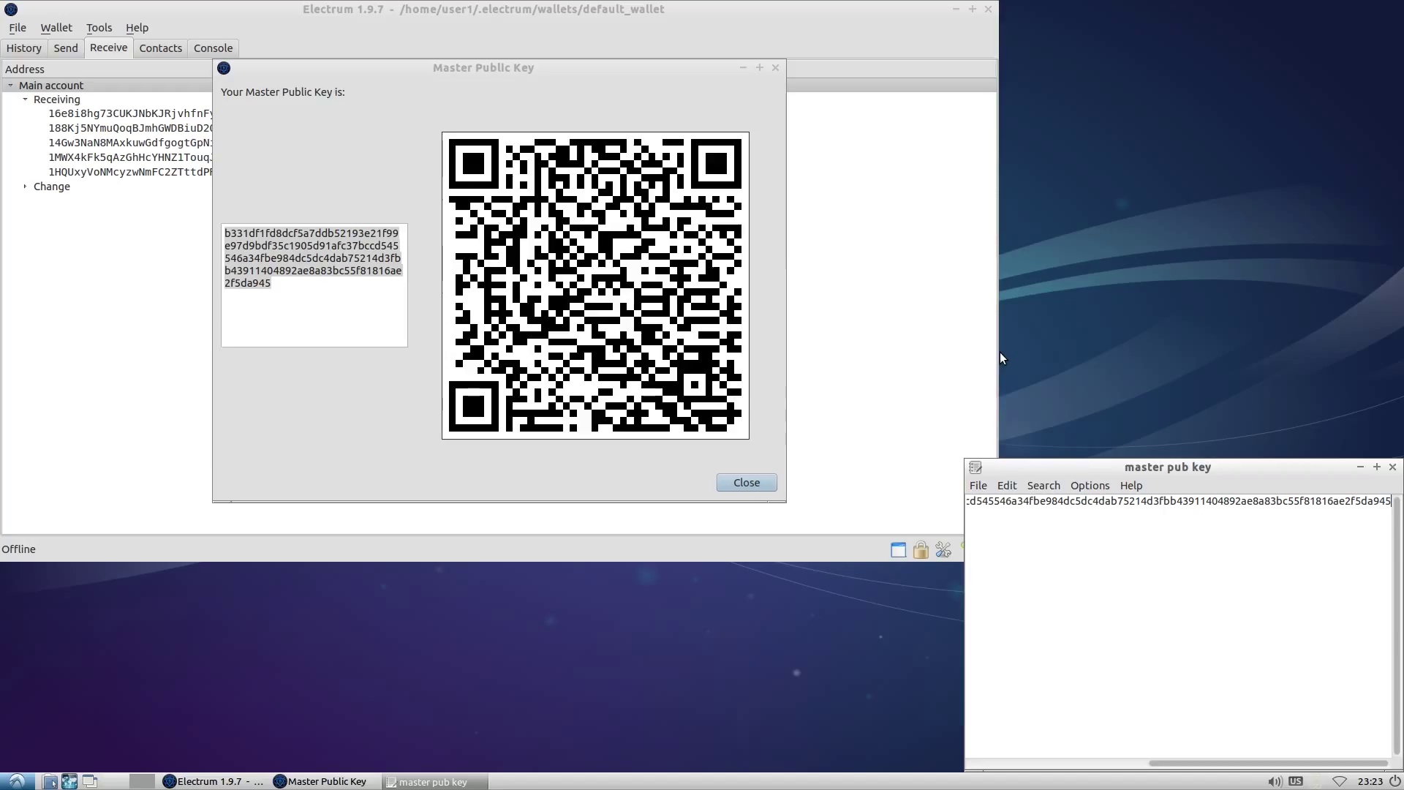
mouse_move(1018, 377)
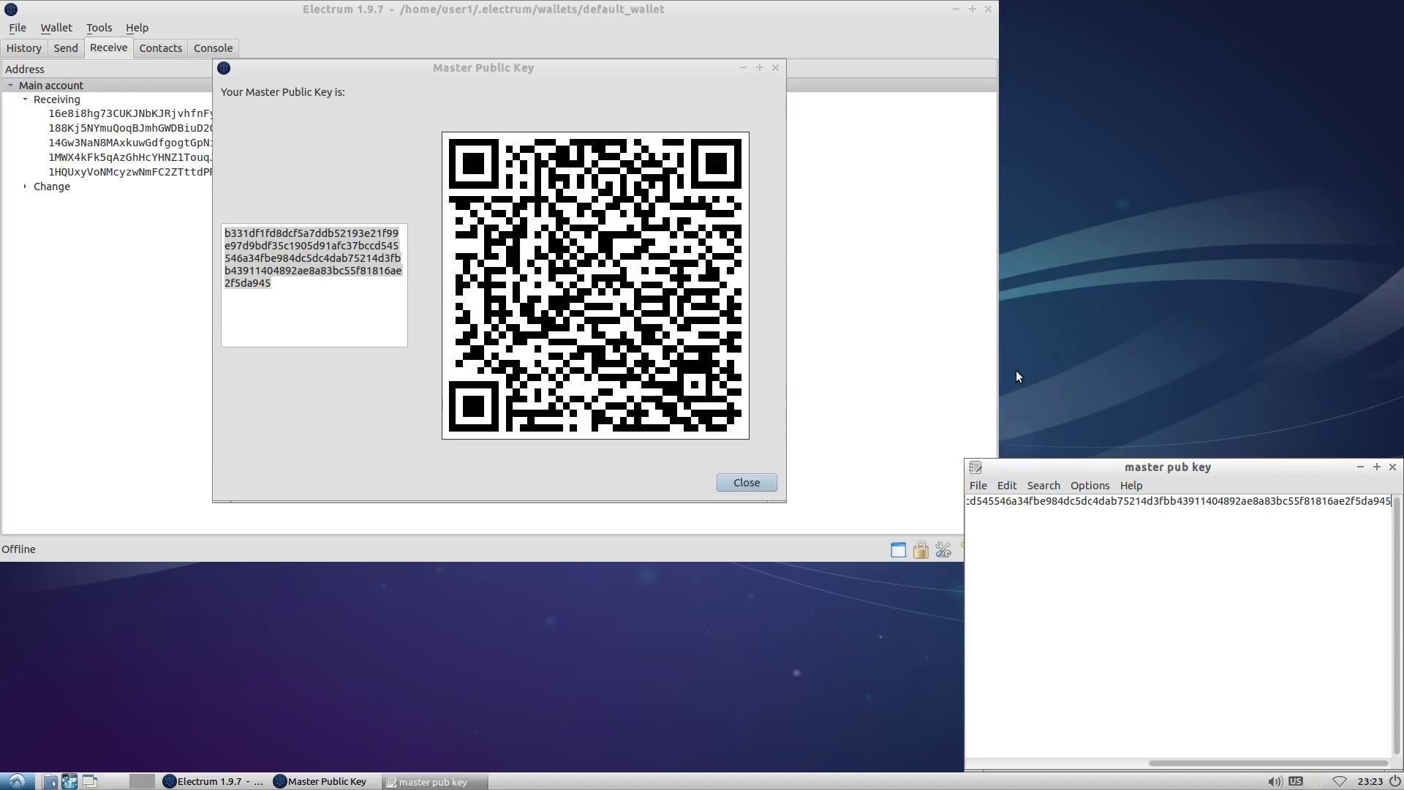
mouse_move(1024, 384)
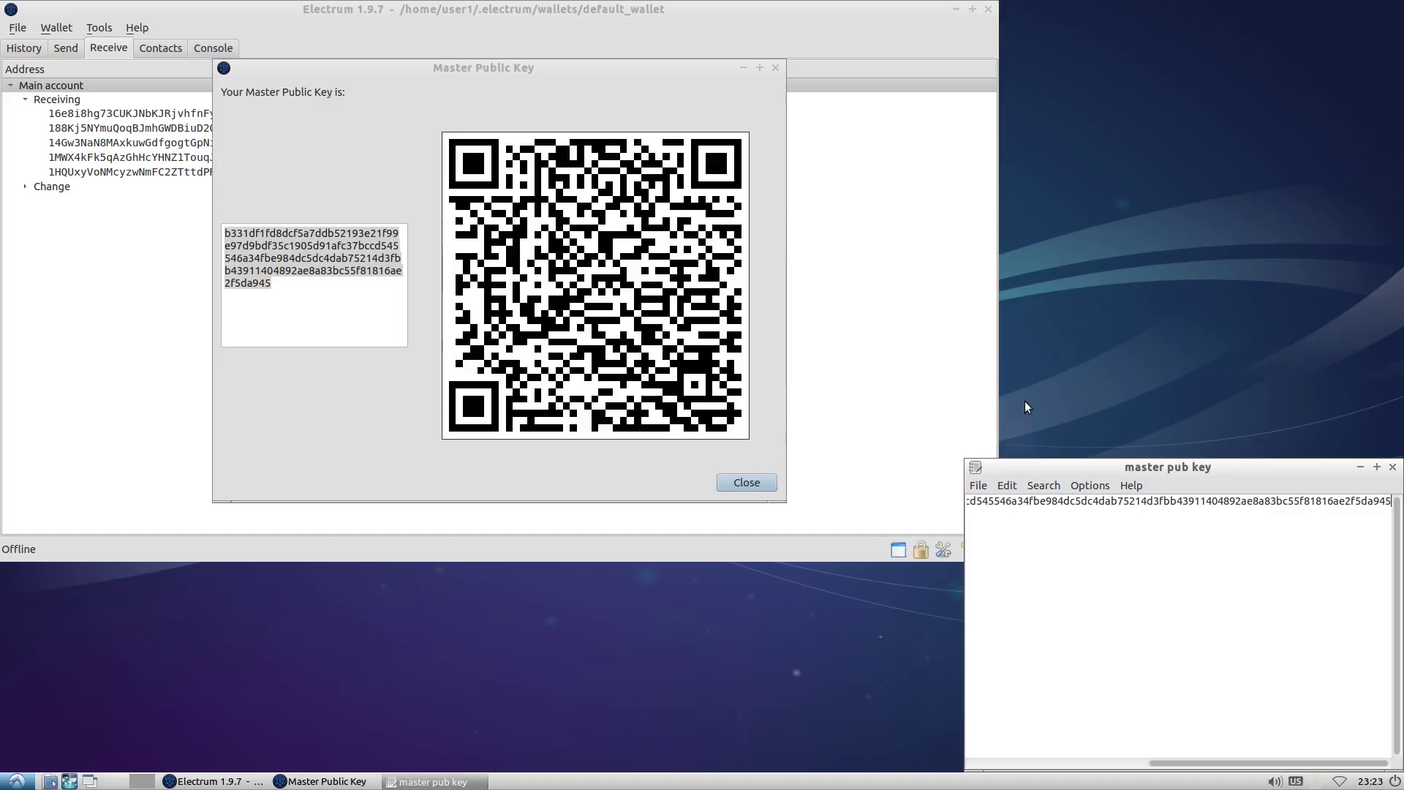
mouse_move(1036, 453)
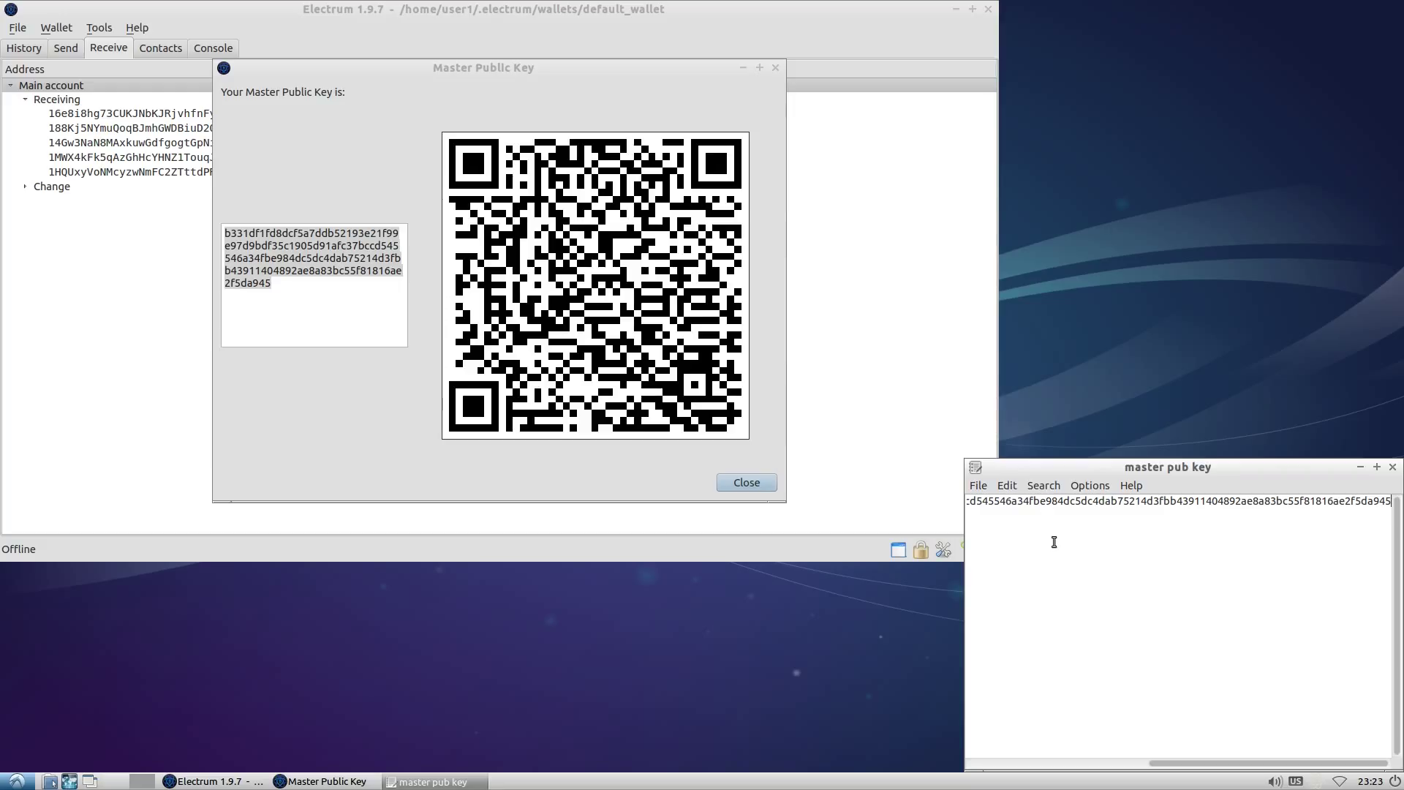
mouse_move(1056, 559)
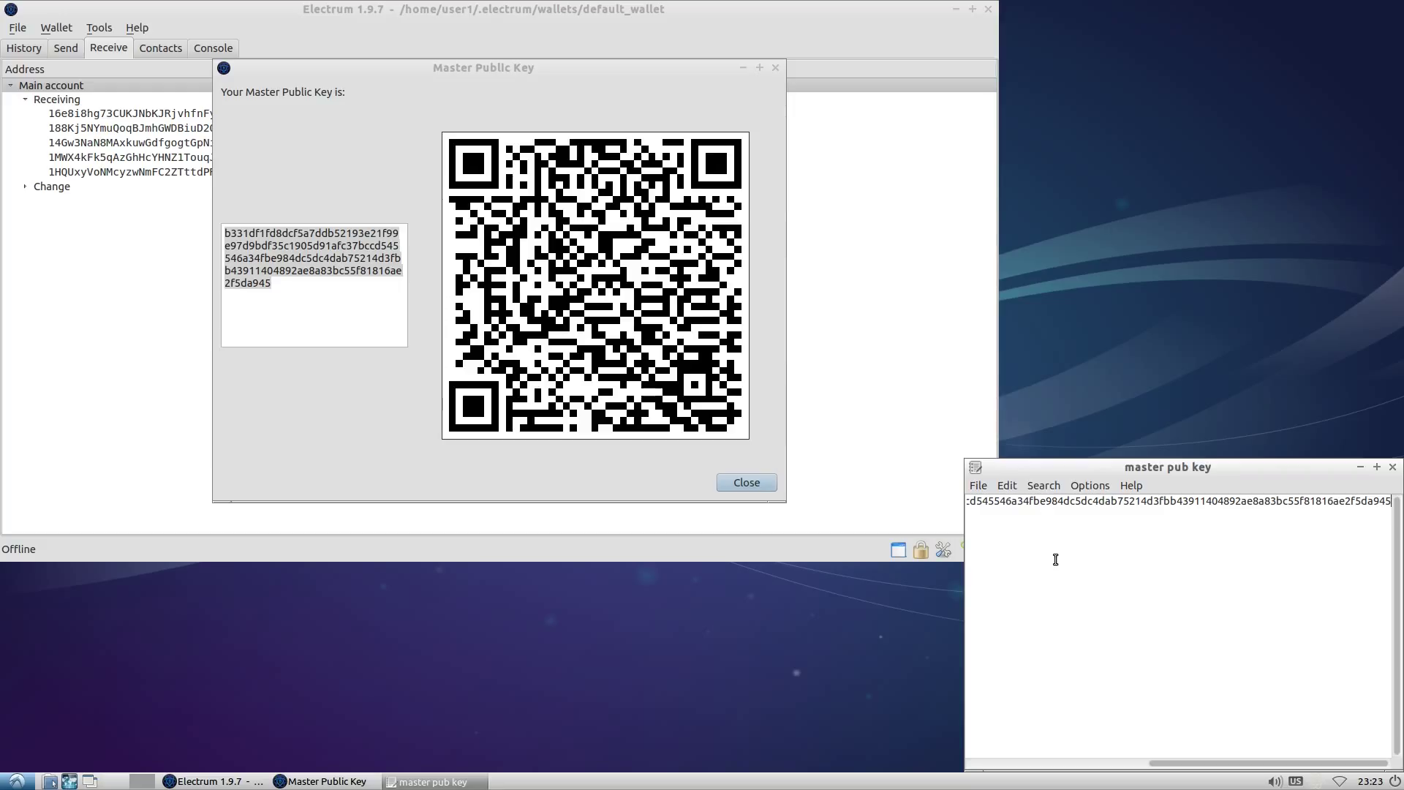